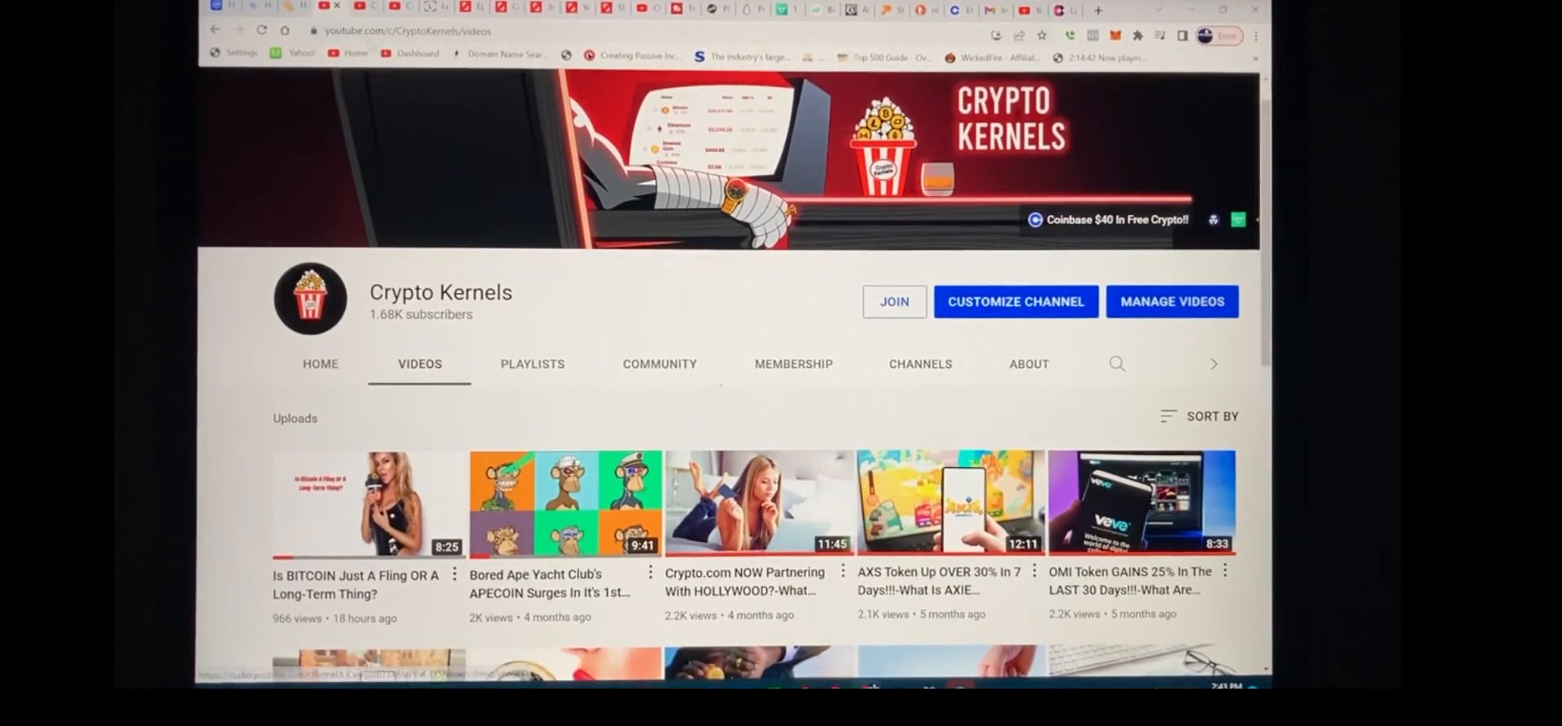
Play the 'Crypto.com NOW Partnering With HOLLYWOOD?' video from the Crypto Kernels channel
click(758, 503)
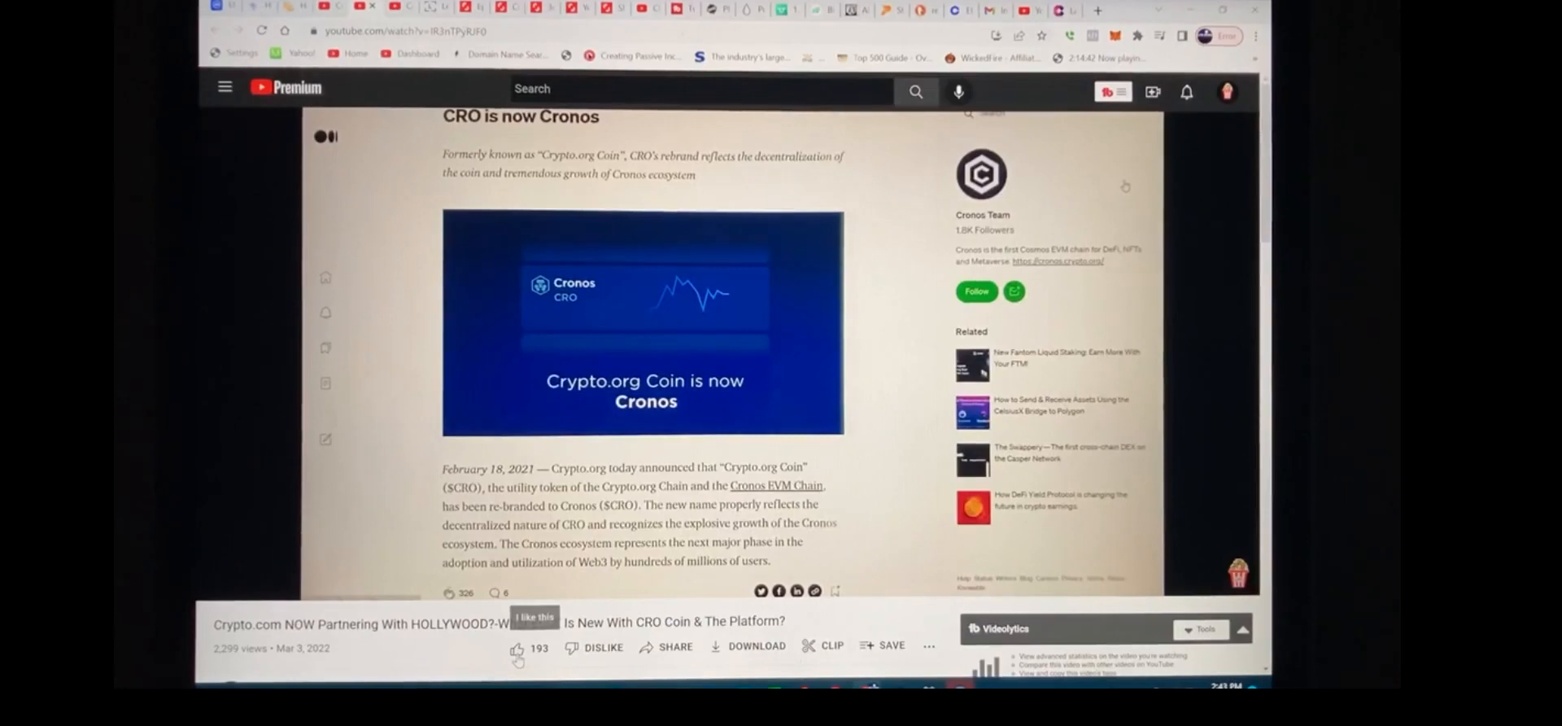
scroll(down, 3)
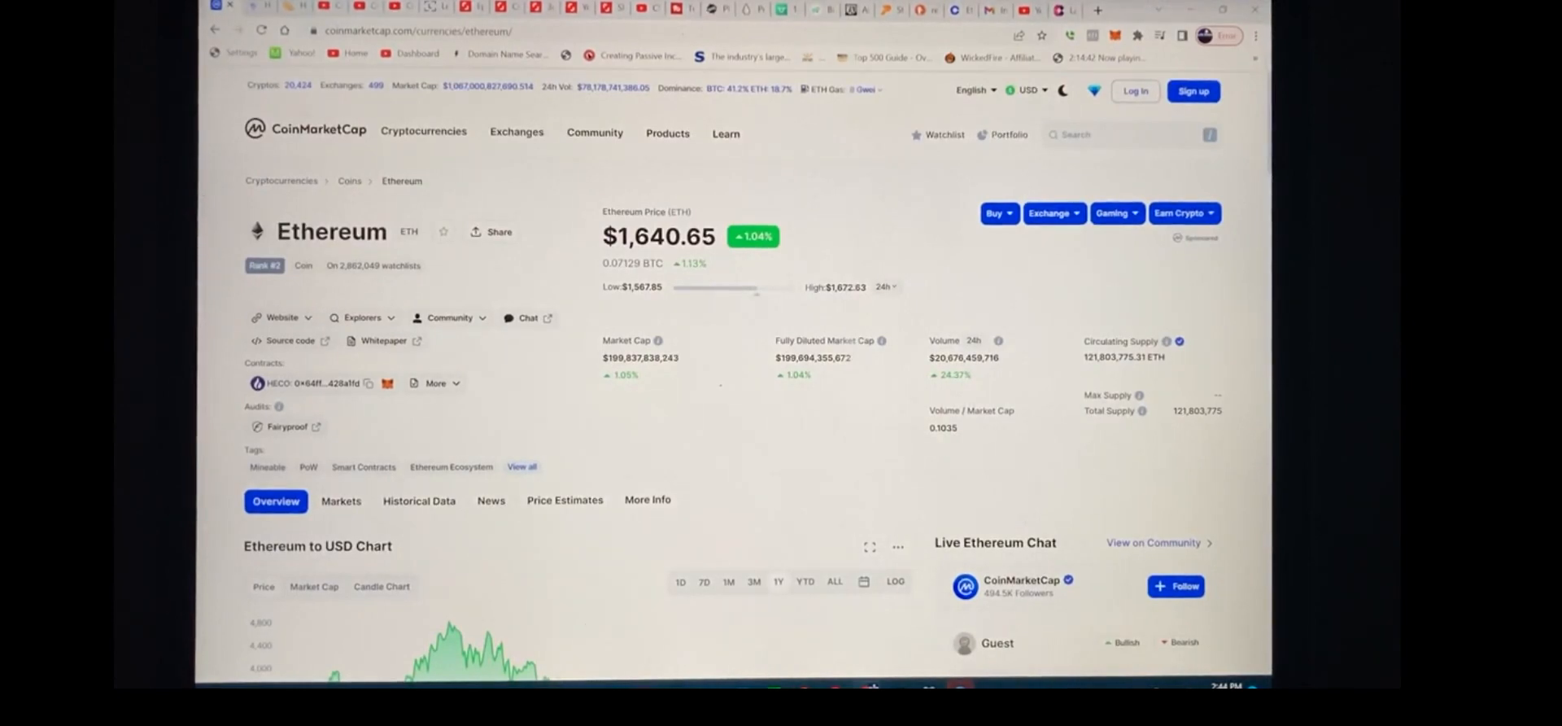
mouse_move(611, 386)
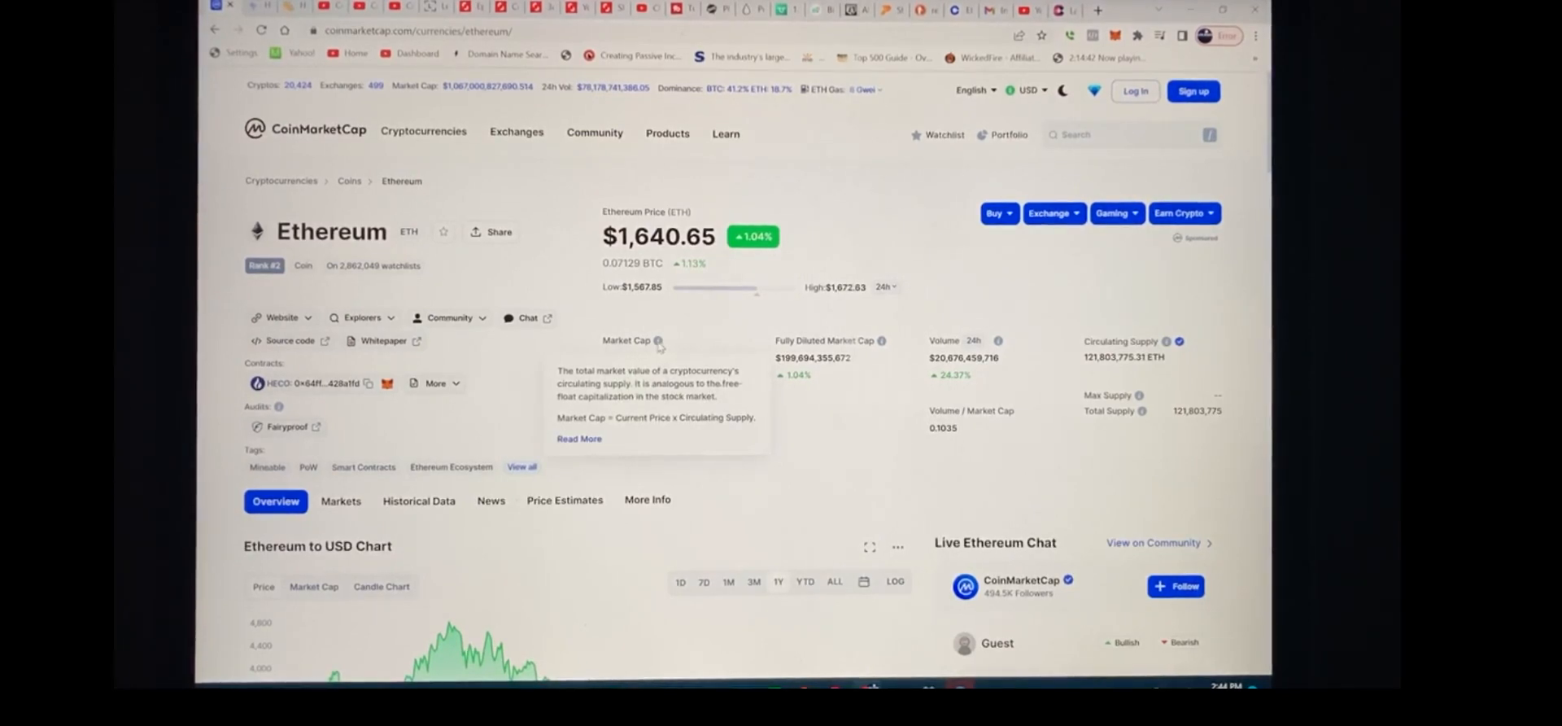
mouse_move(697, 309)
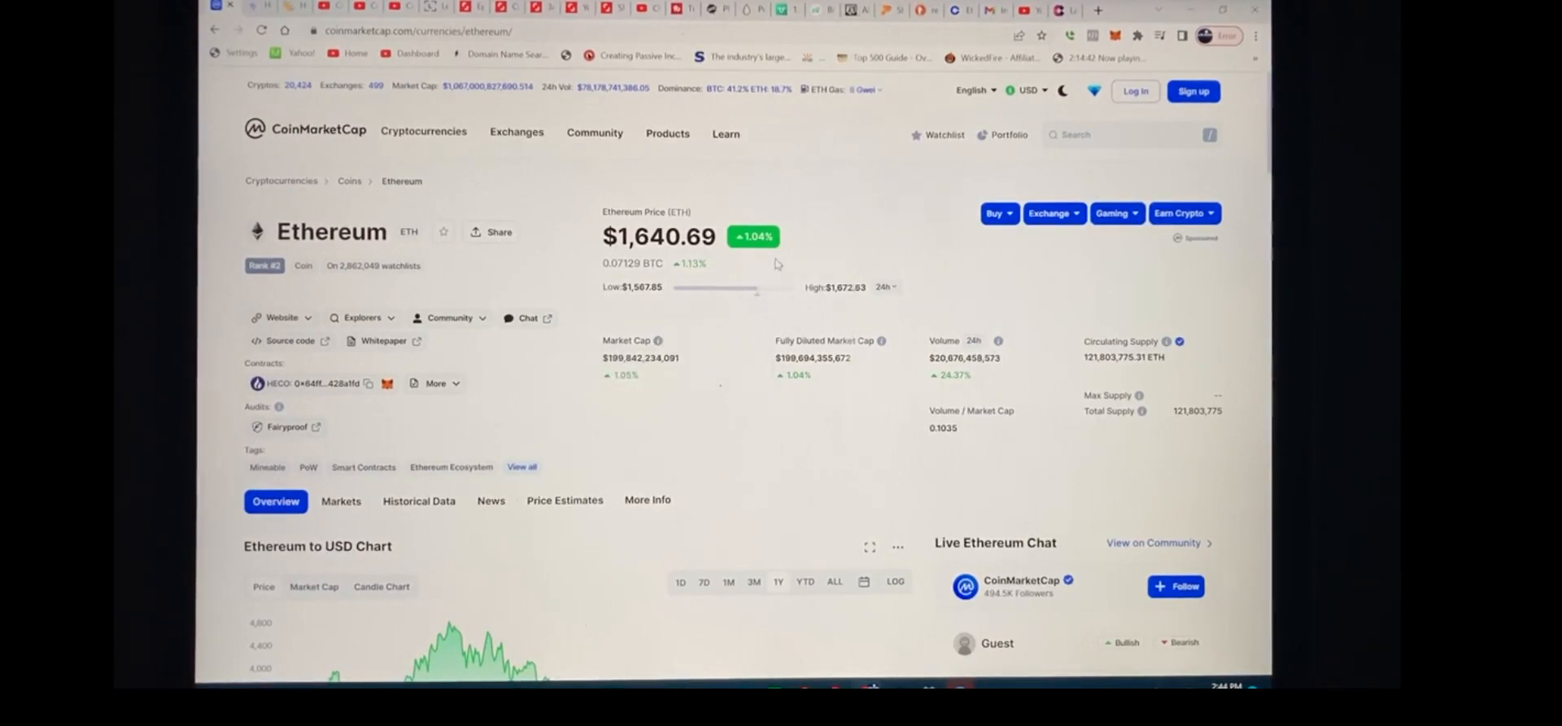
mouse_move(724, 270)
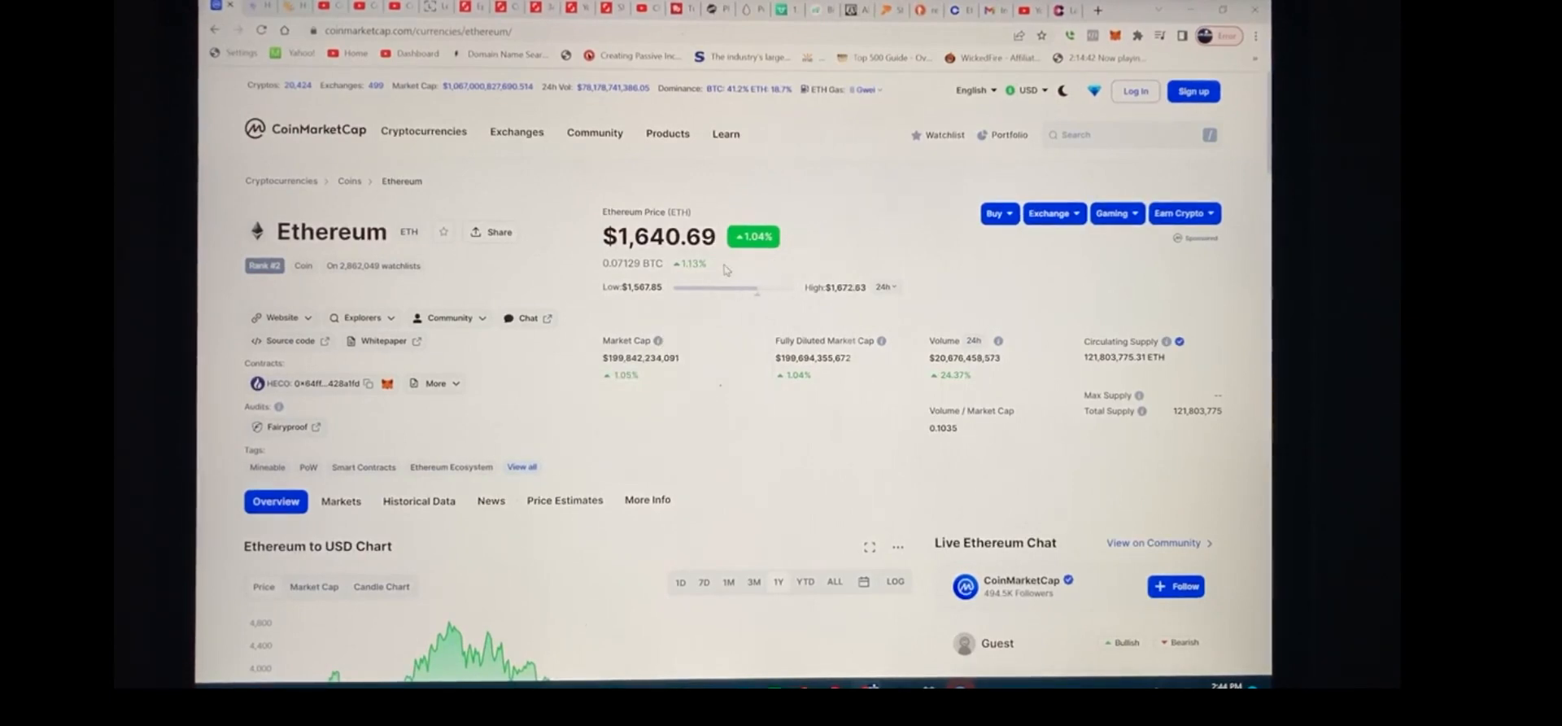
mouse_move(688, 390)
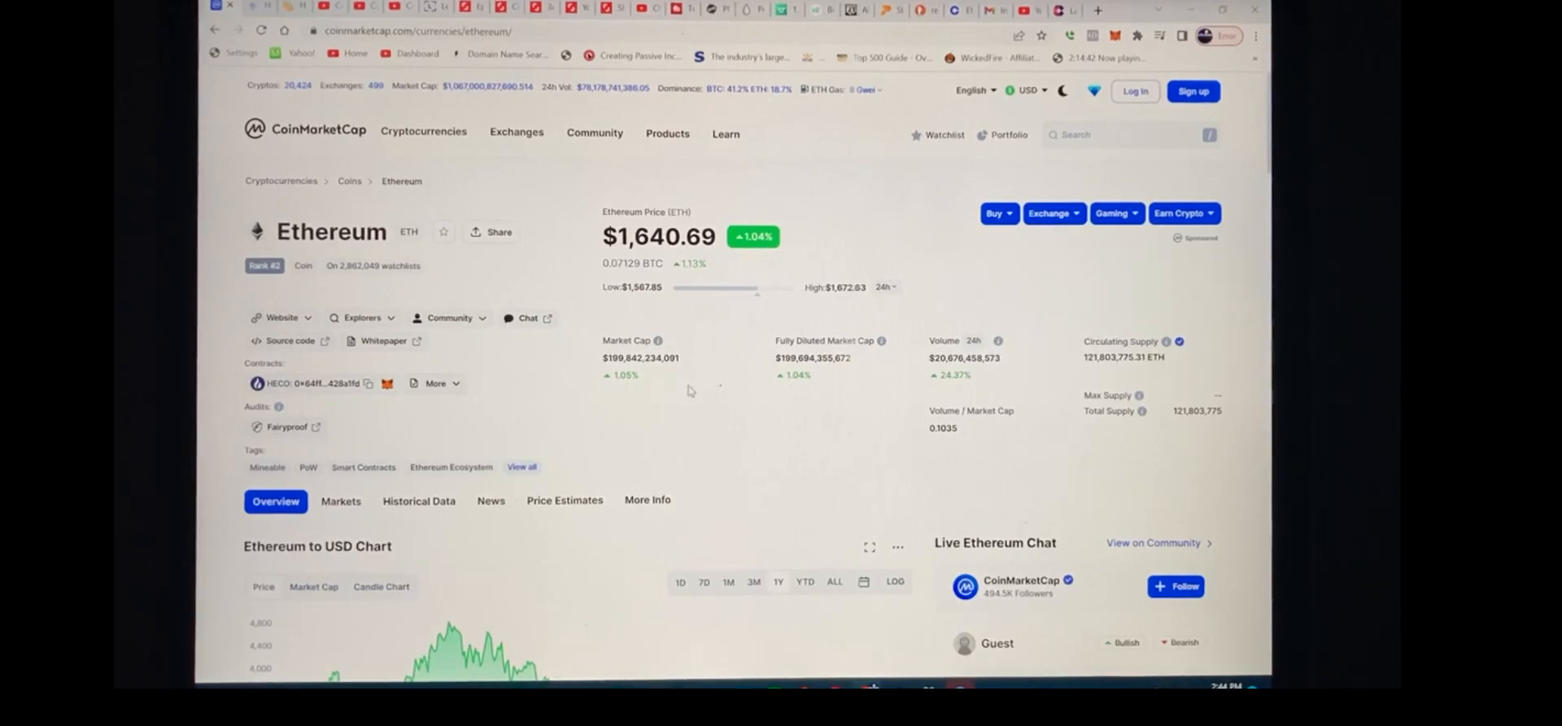
Scroll Ethereum's page down to the Ethereum to USD chart and back to the market cap stats
scroll(down, 3)
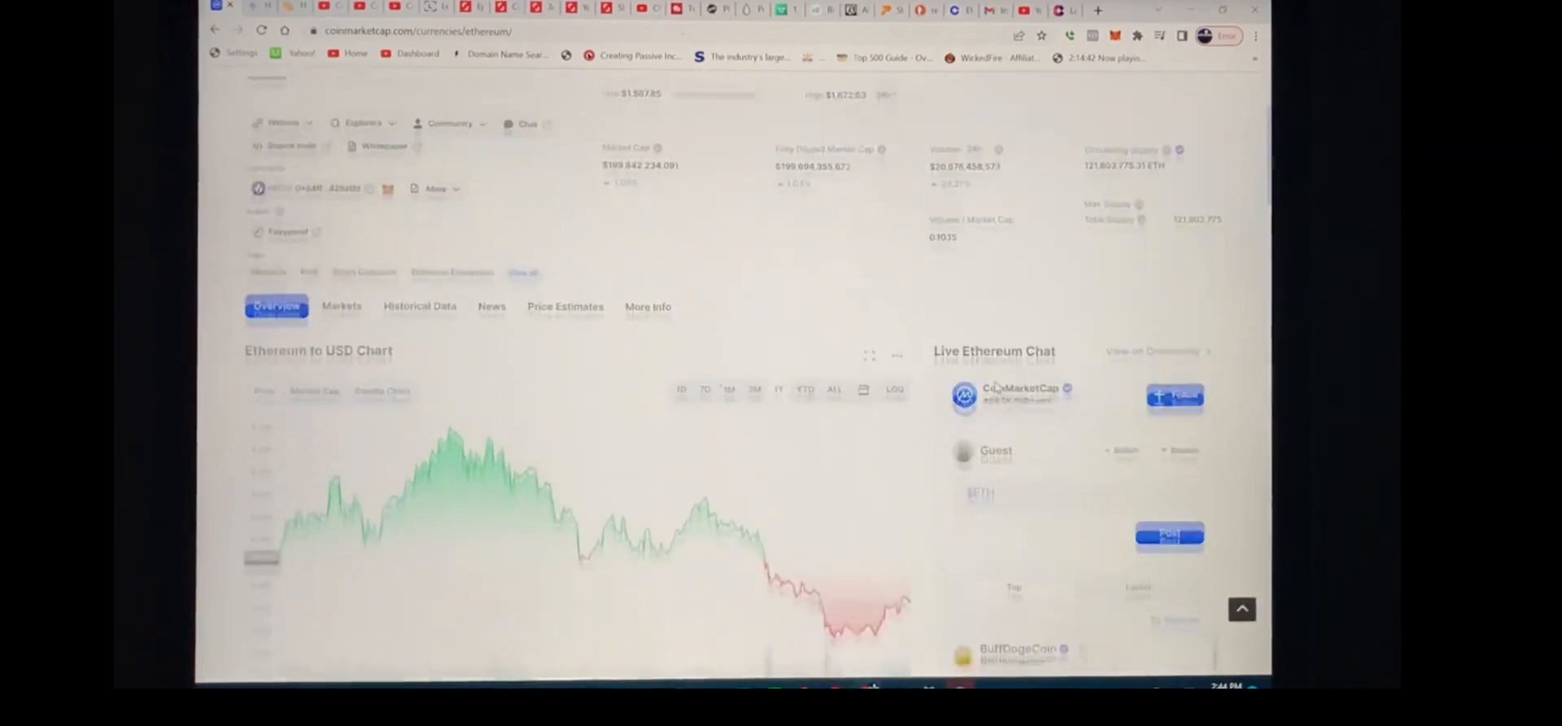
scroll(up, 3)
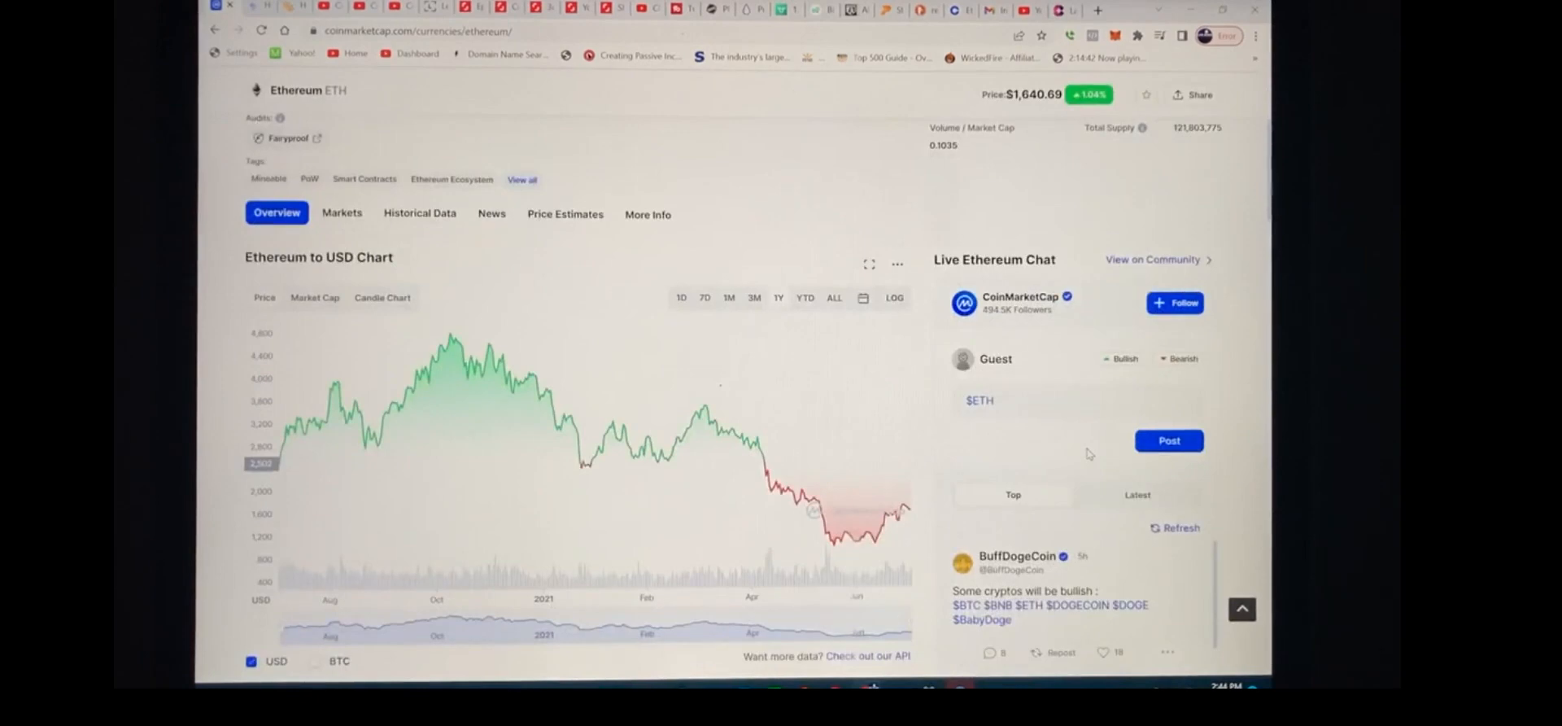
mouse_move(723, 407)
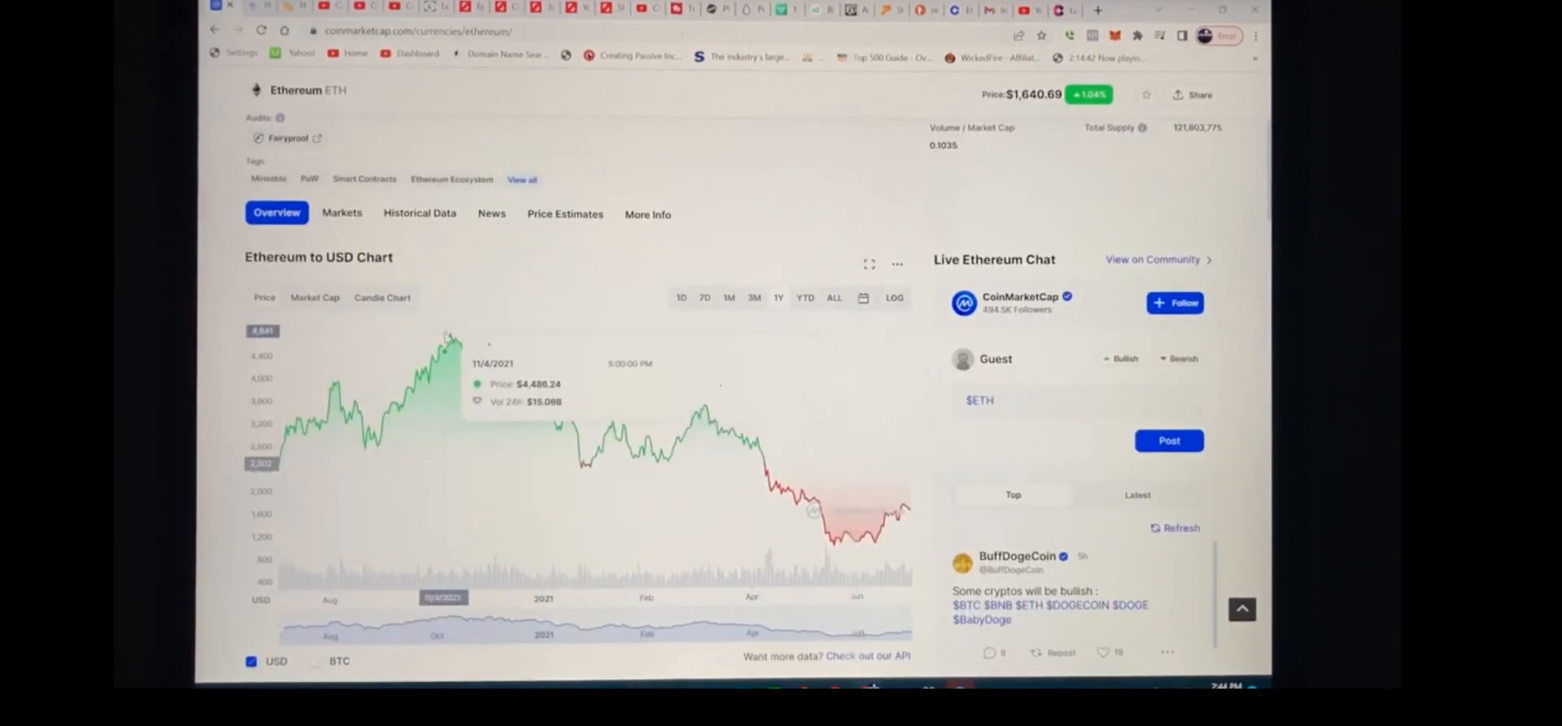
mouse_move(488, 349)
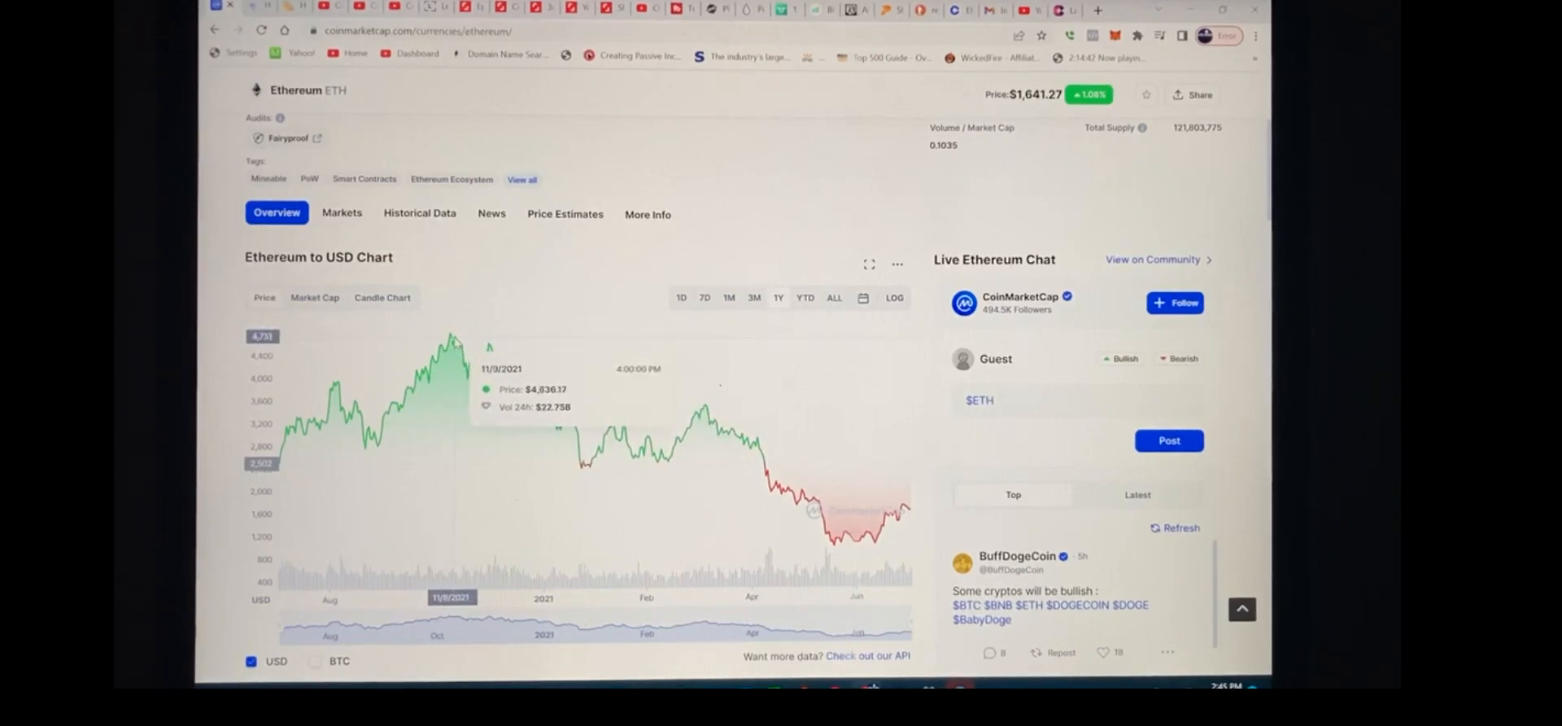
mouse_move(450, 336)
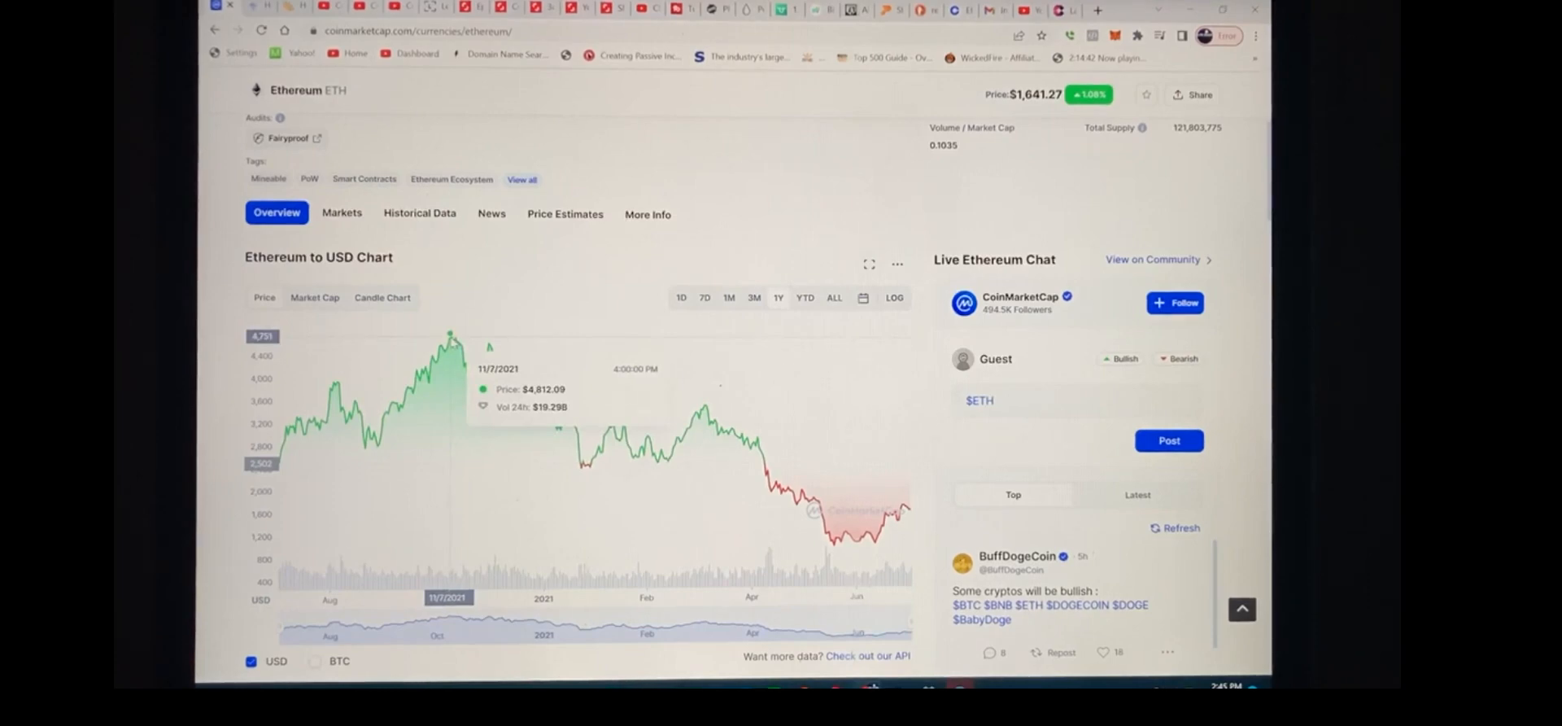
mouse_move(488, 345)
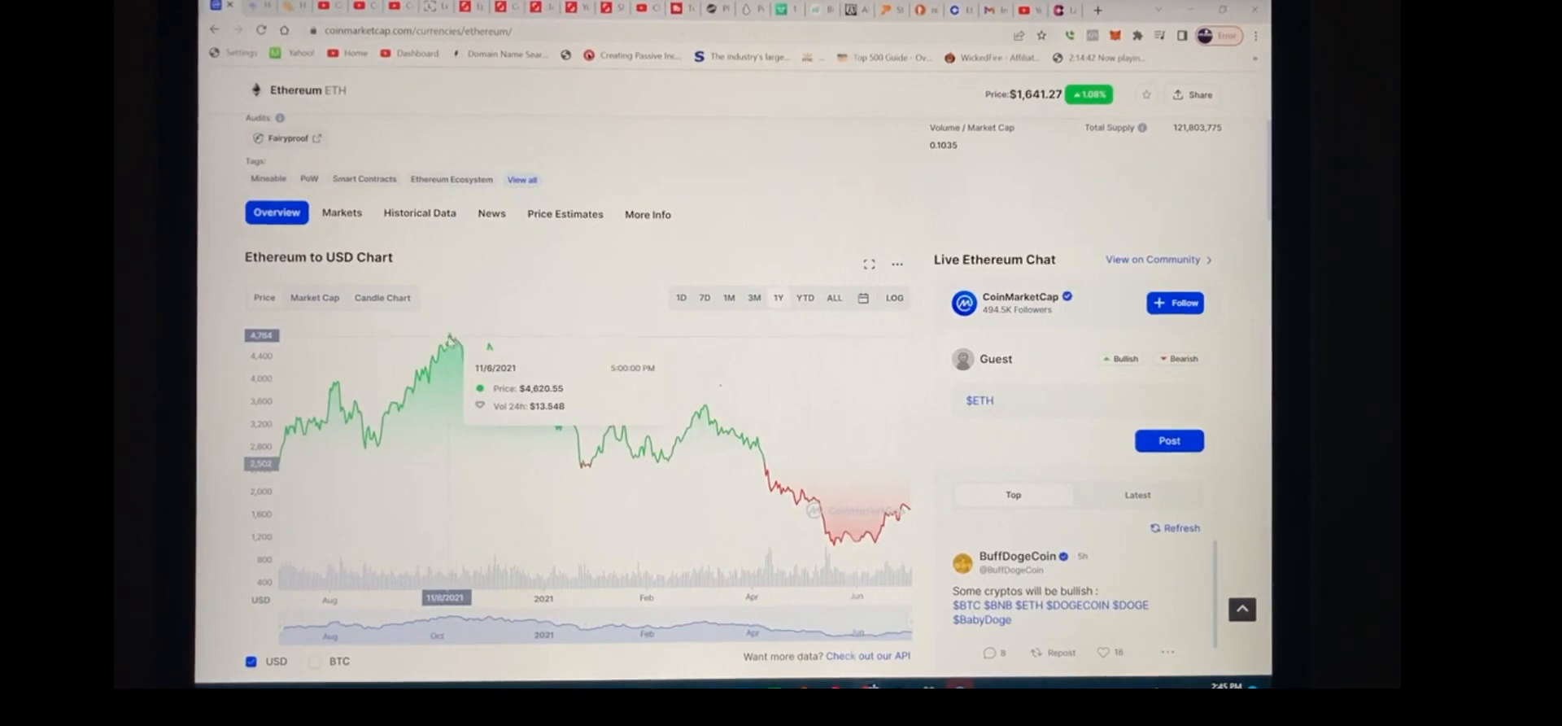
mouse_move(458, 349)
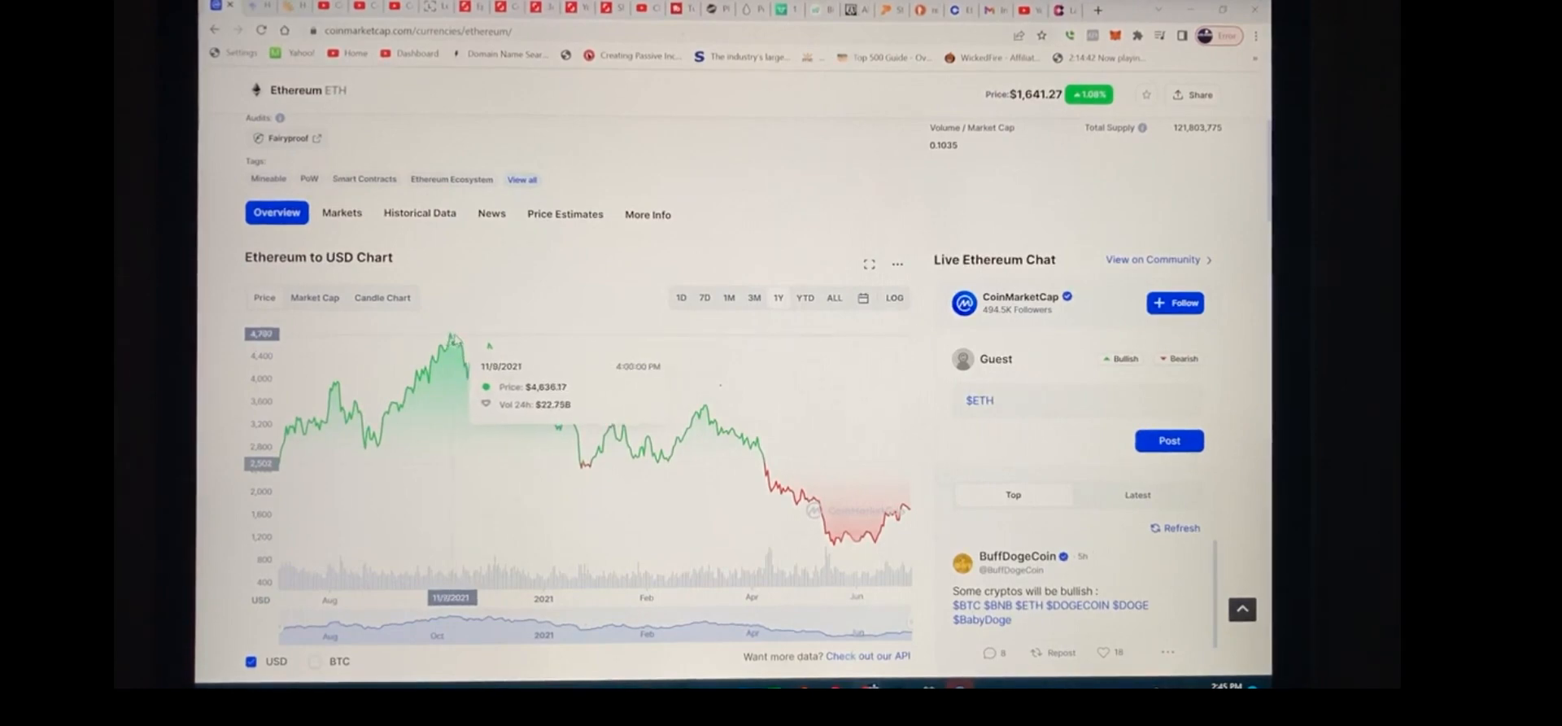
mouse_move(451, 336)
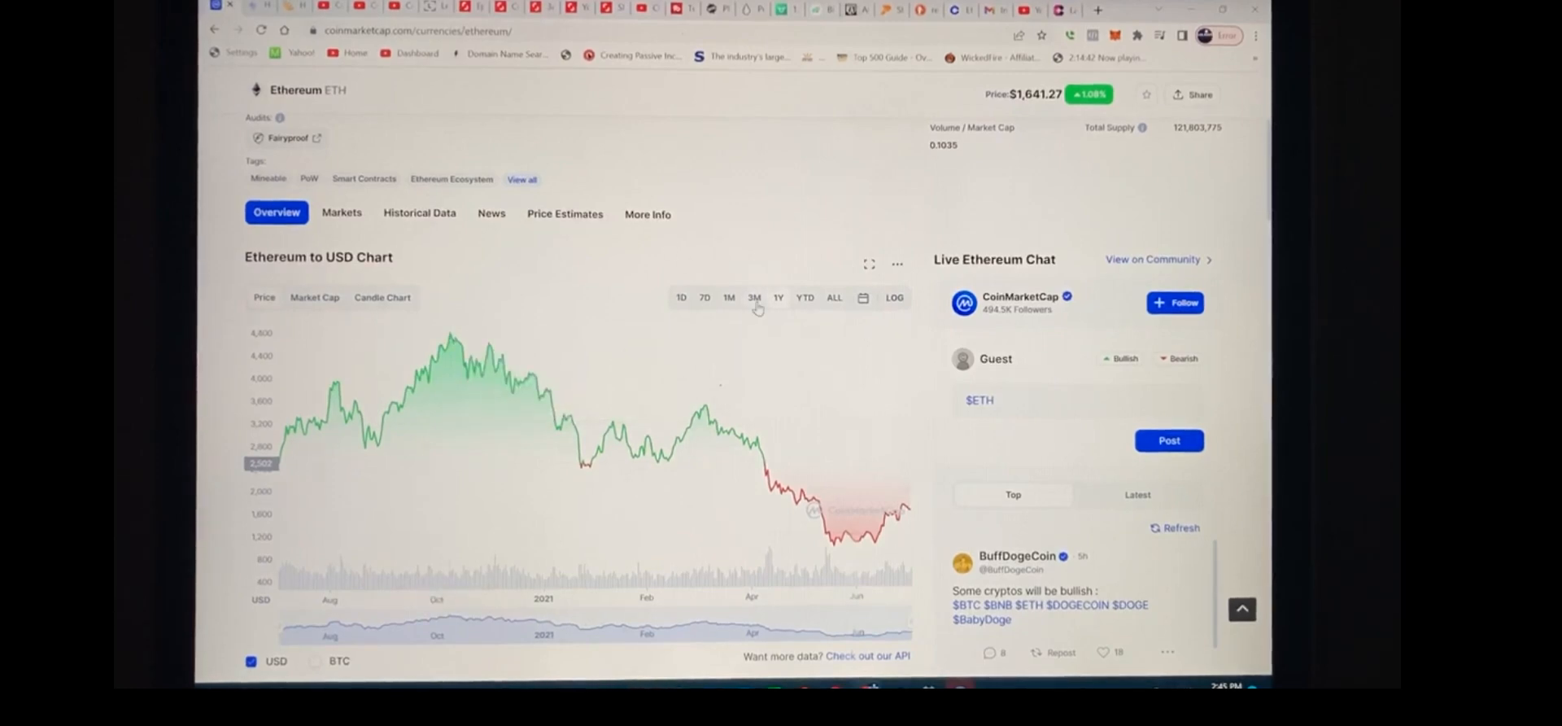
Switch the Ethereum to USD chart to the 3M range, late May to July 2022
click(754, 296)
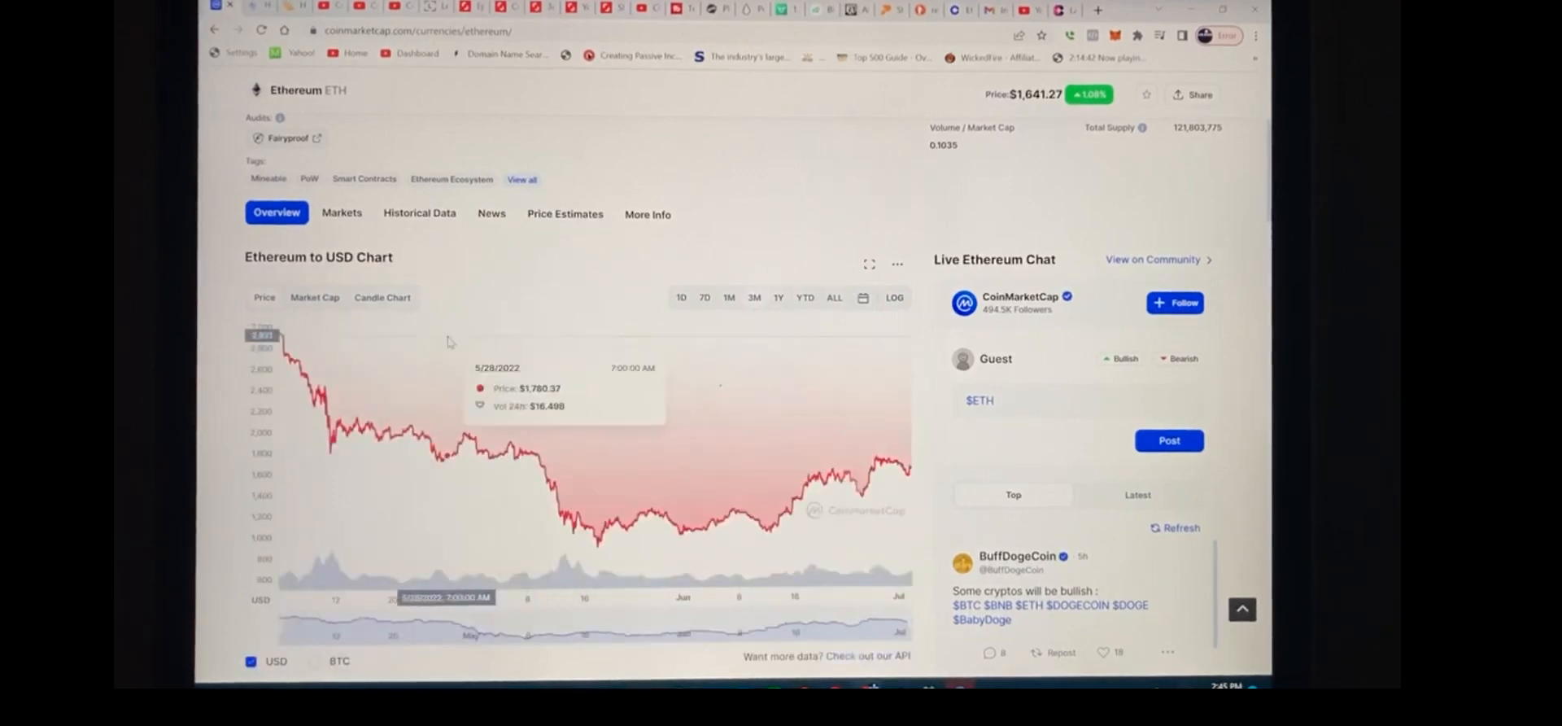
mouse_move(319, 398)
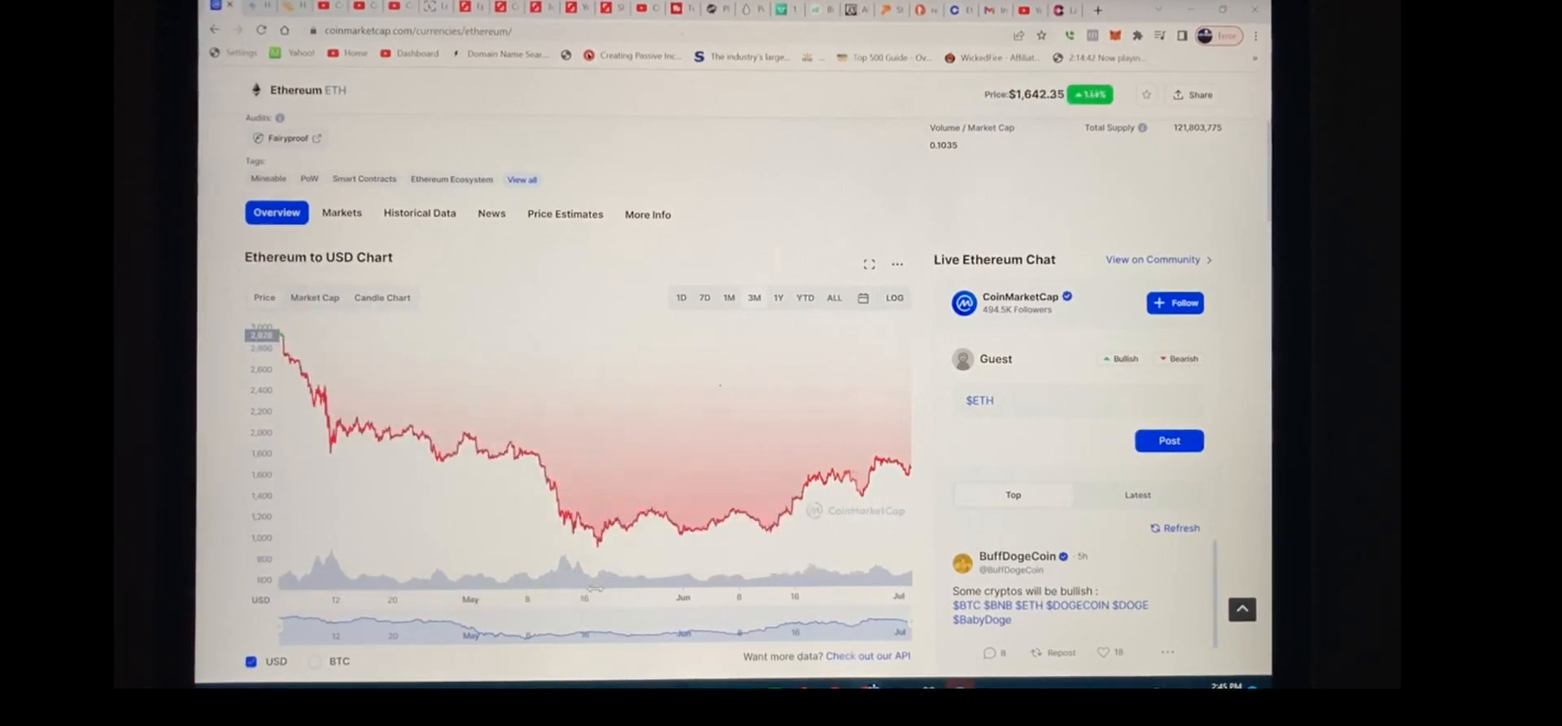
mouse_move(598, 544)
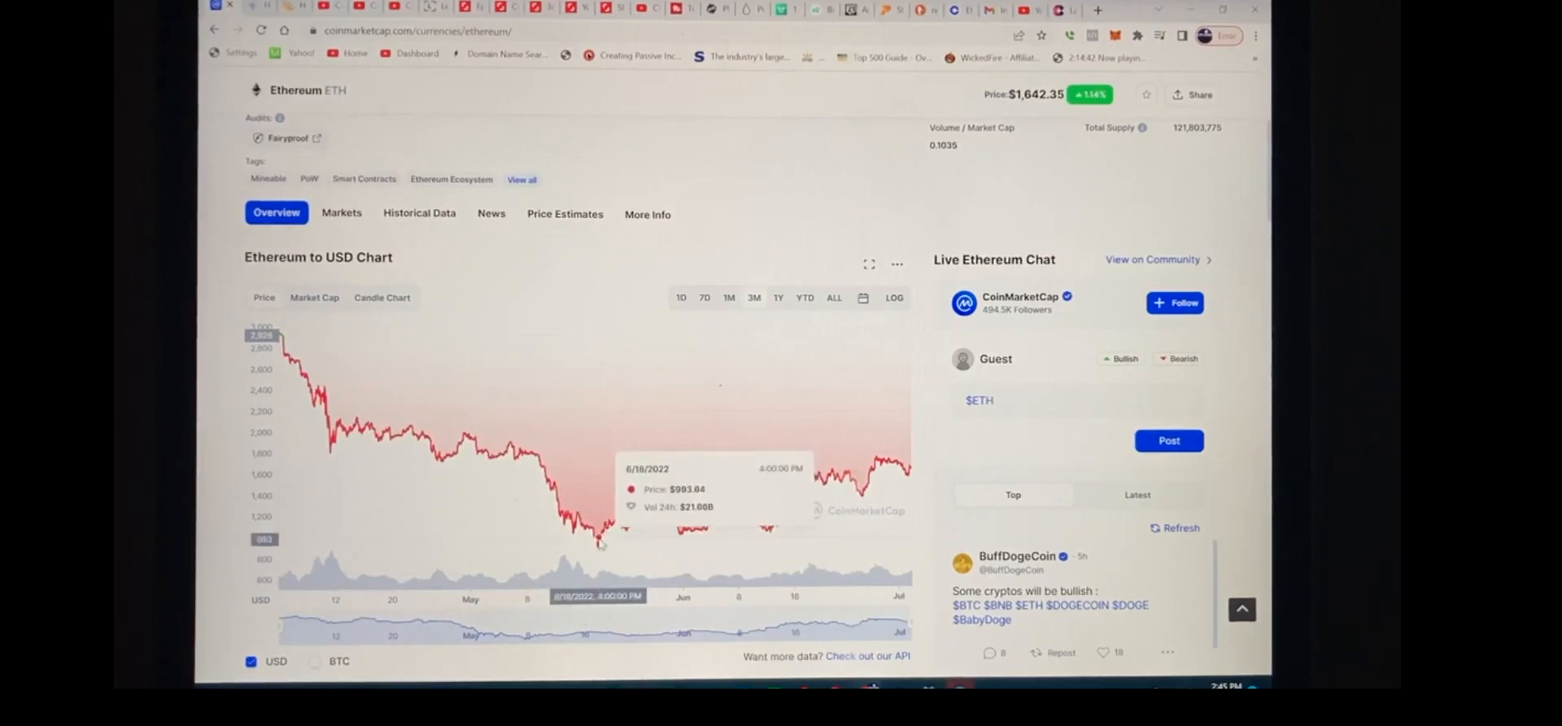
mouse_move(603, 549)
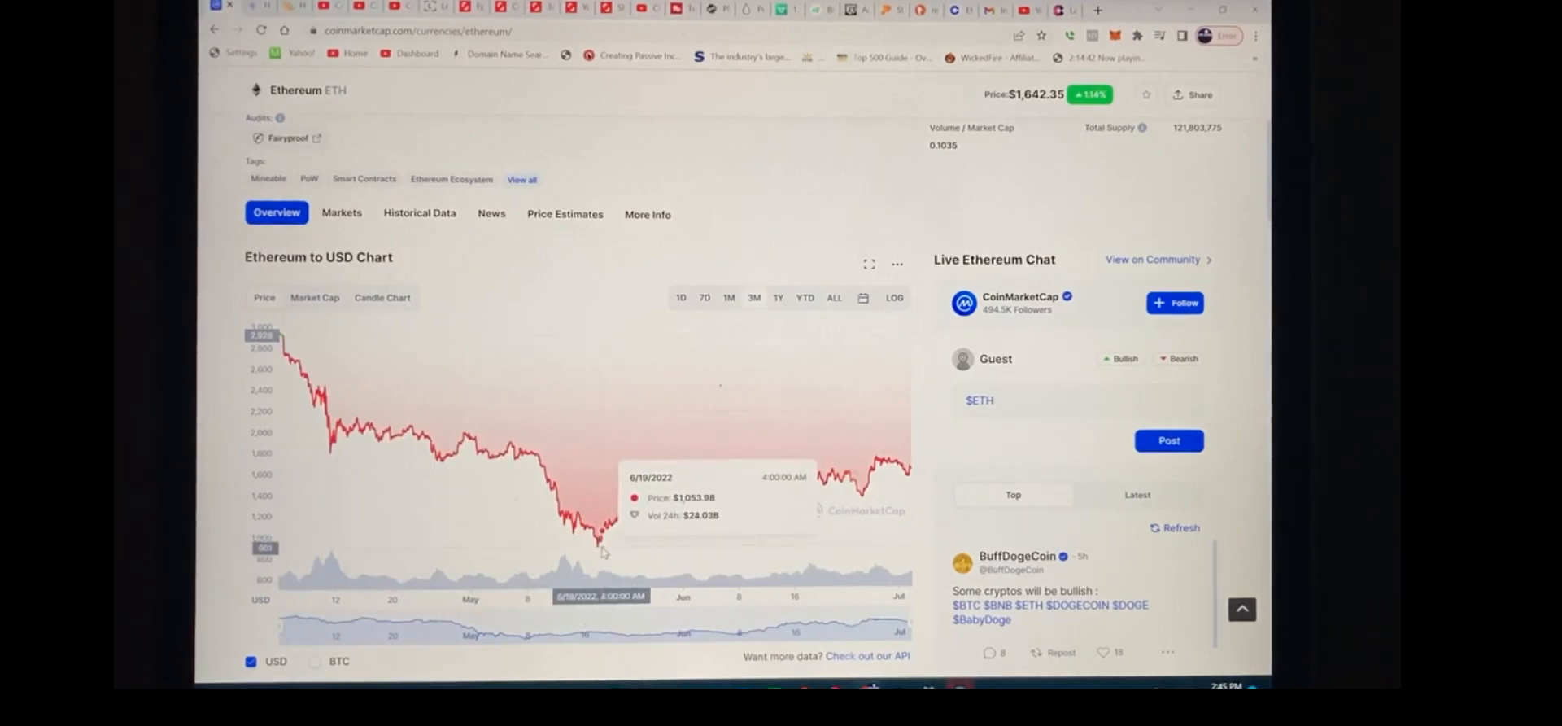
mouse_move(598, 551)
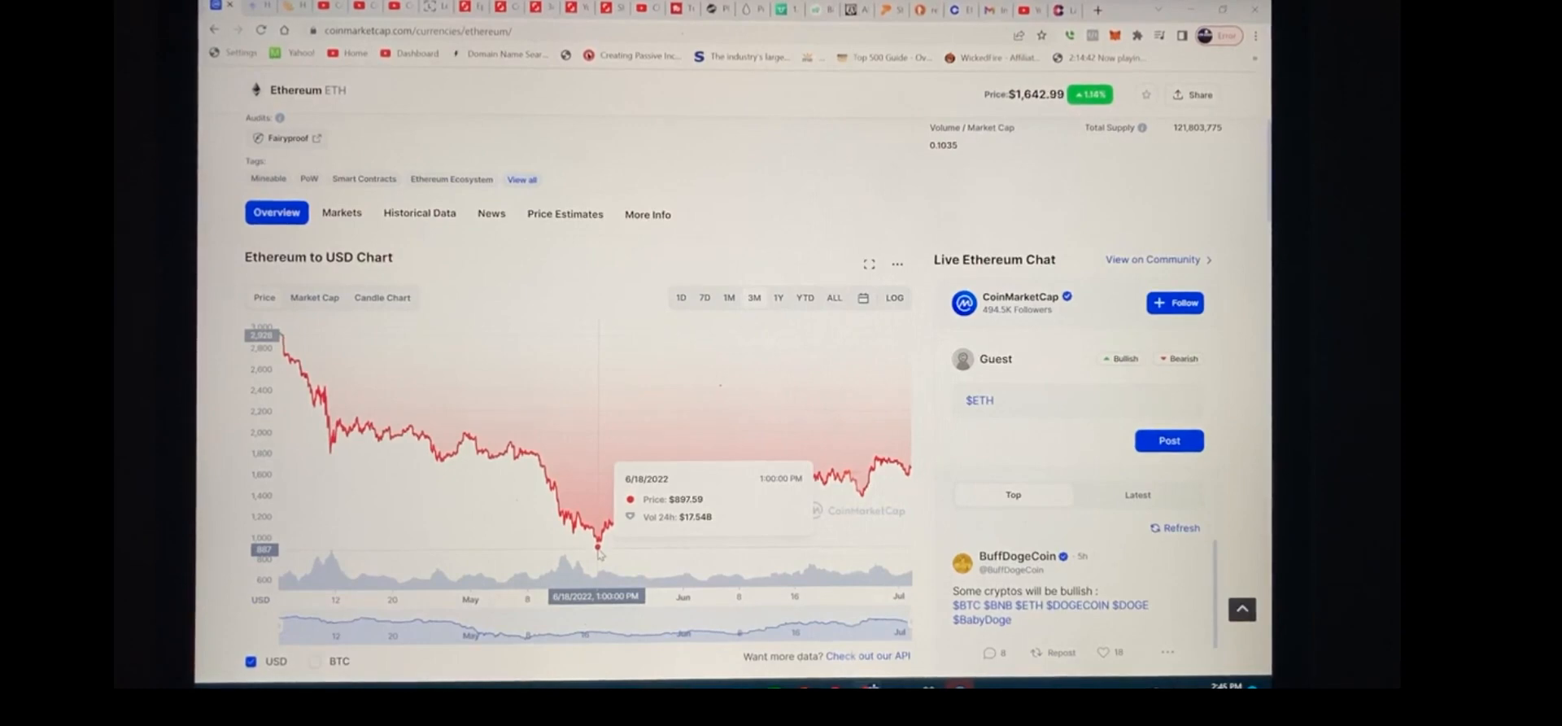
mouse_move(784, 218)
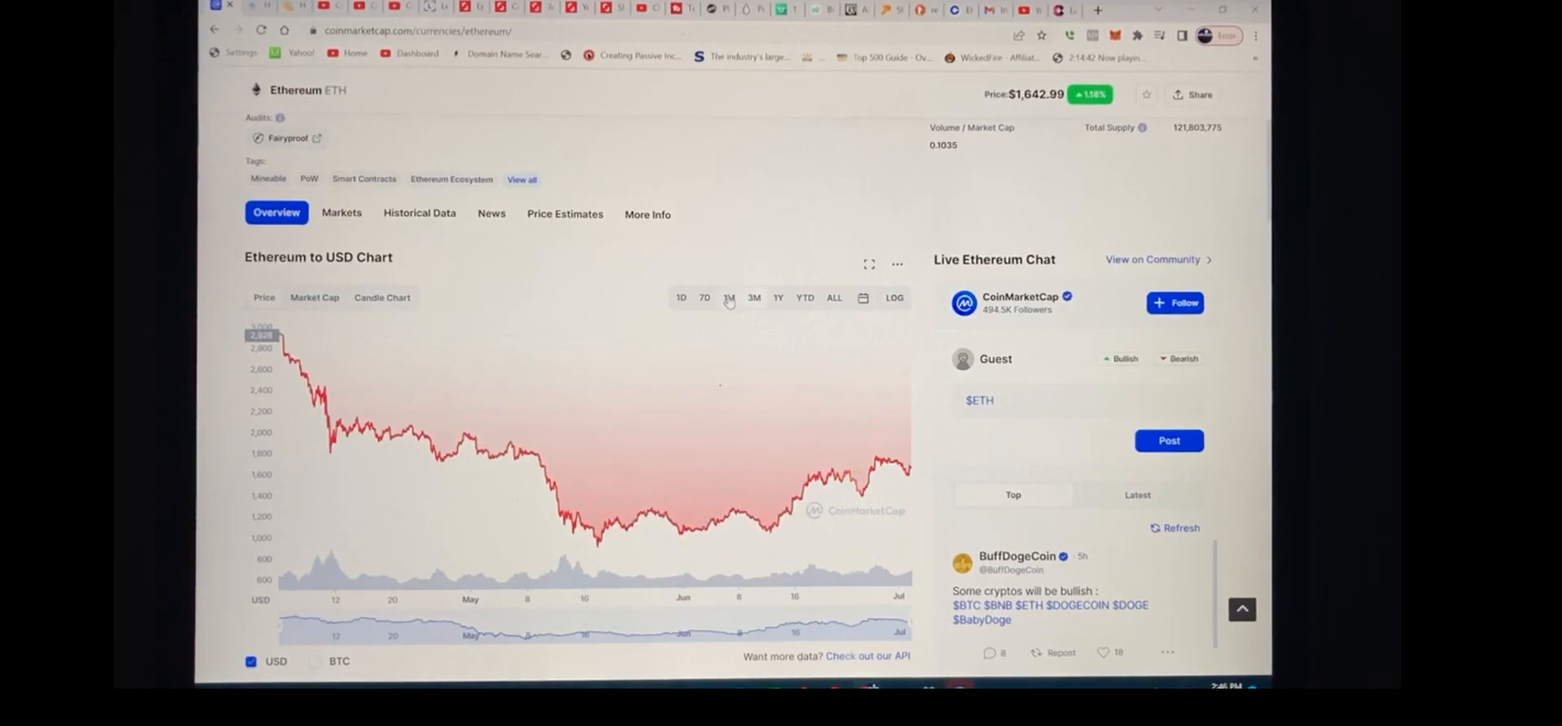
Switch the Ethereum to USD chart to the 1M range, June into early July
click(728, 297)
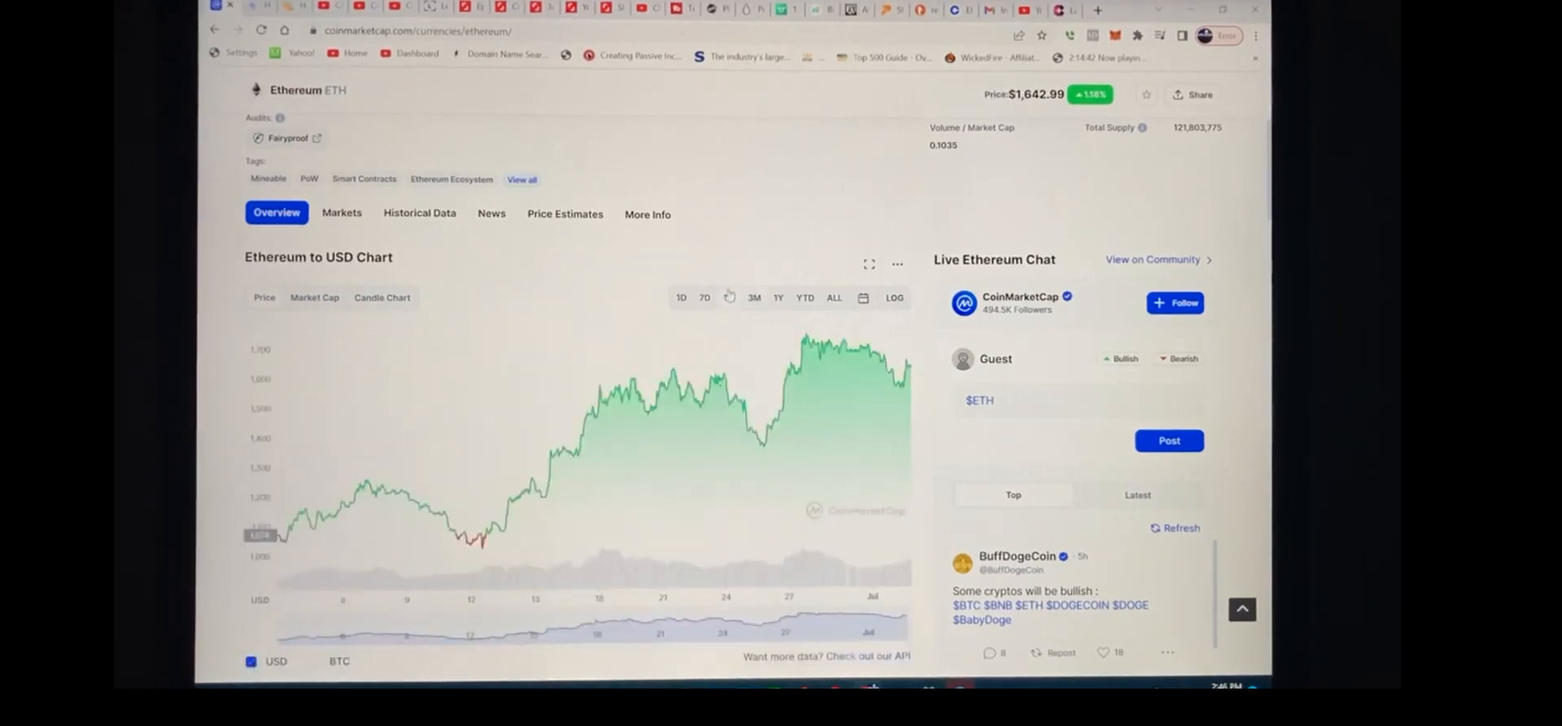
mouse_move(434, 426)
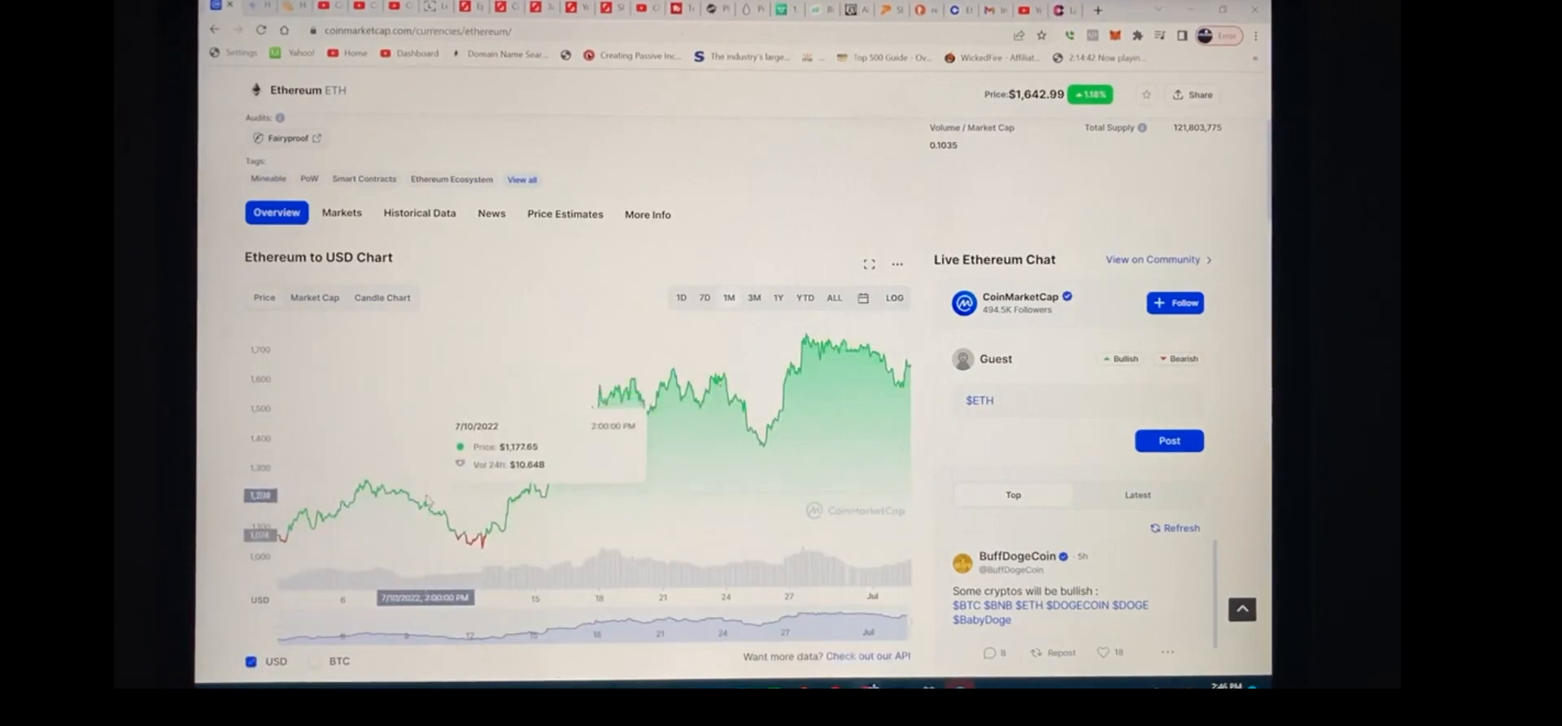
mouse_move(736, 354)
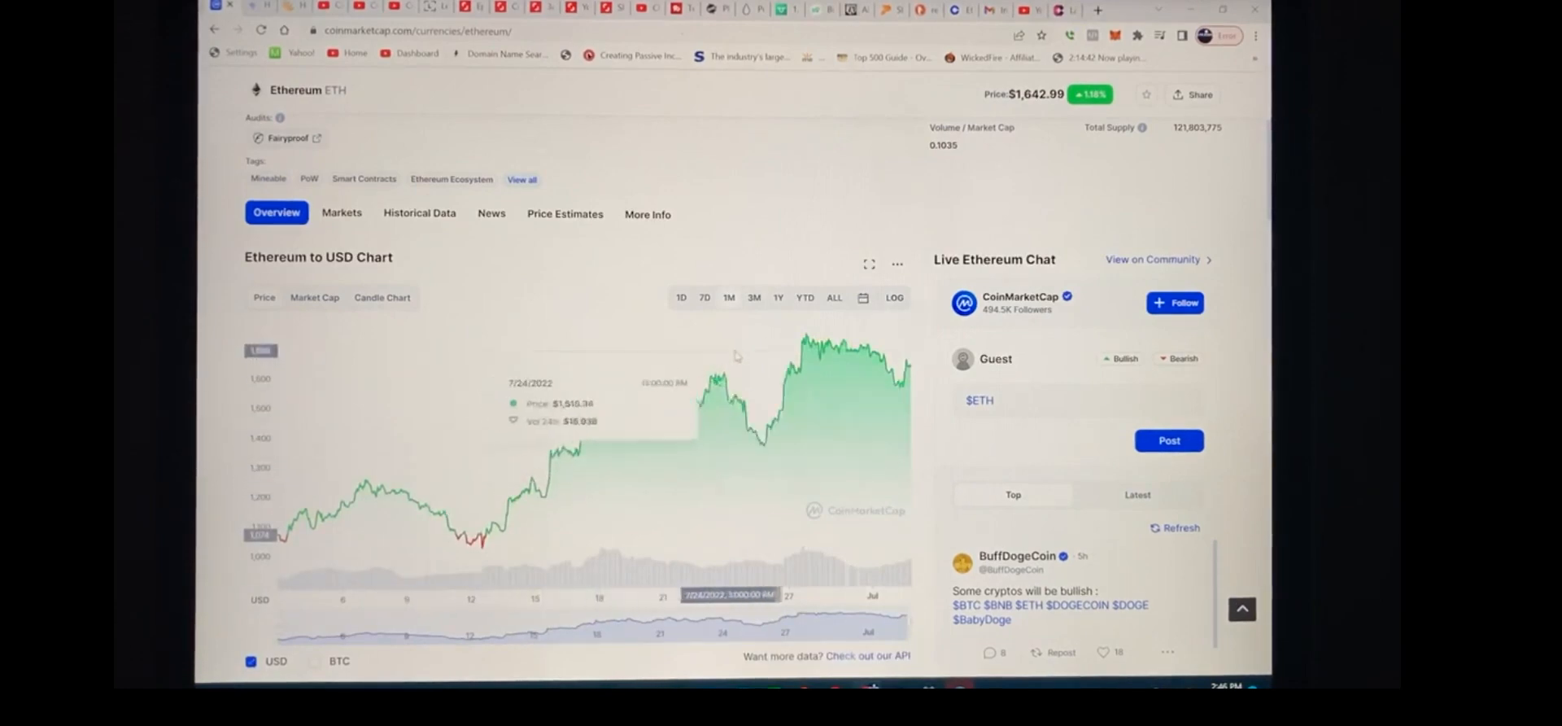
mouse_move(807, 349)
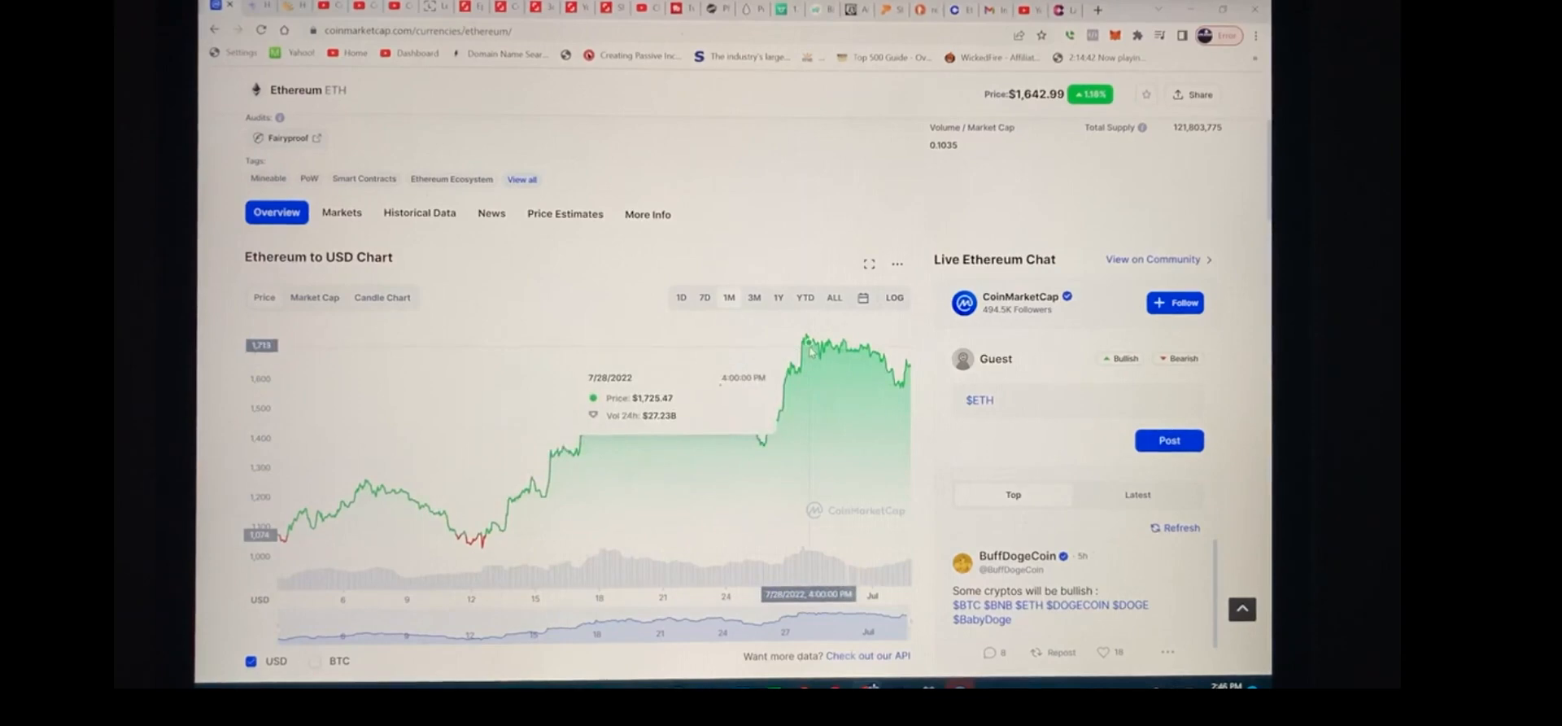
mouse_move(807, 349)
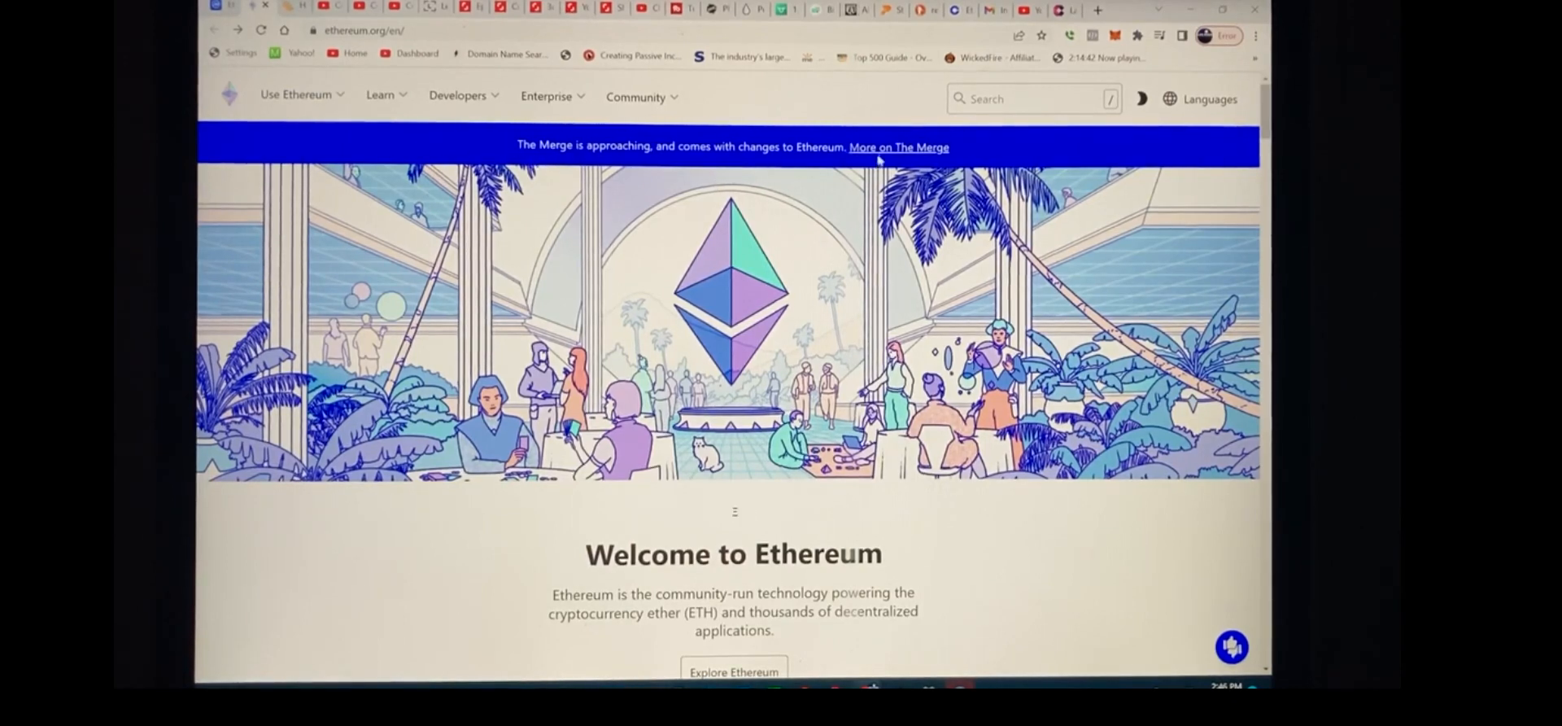
Follow the 'More on The Merge' banner link from the ethereum.org homepage
click(896, 146)
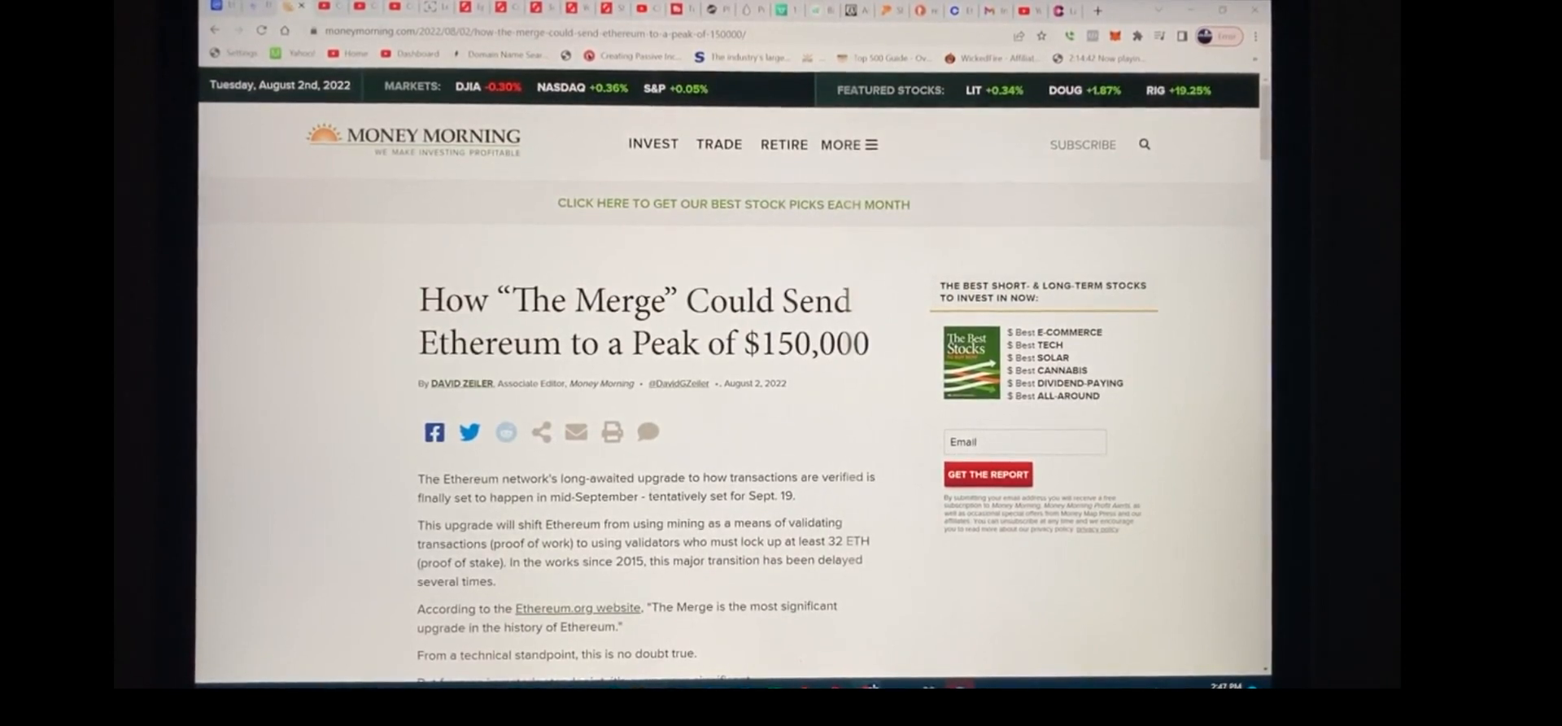
mouse_move(684, 455)
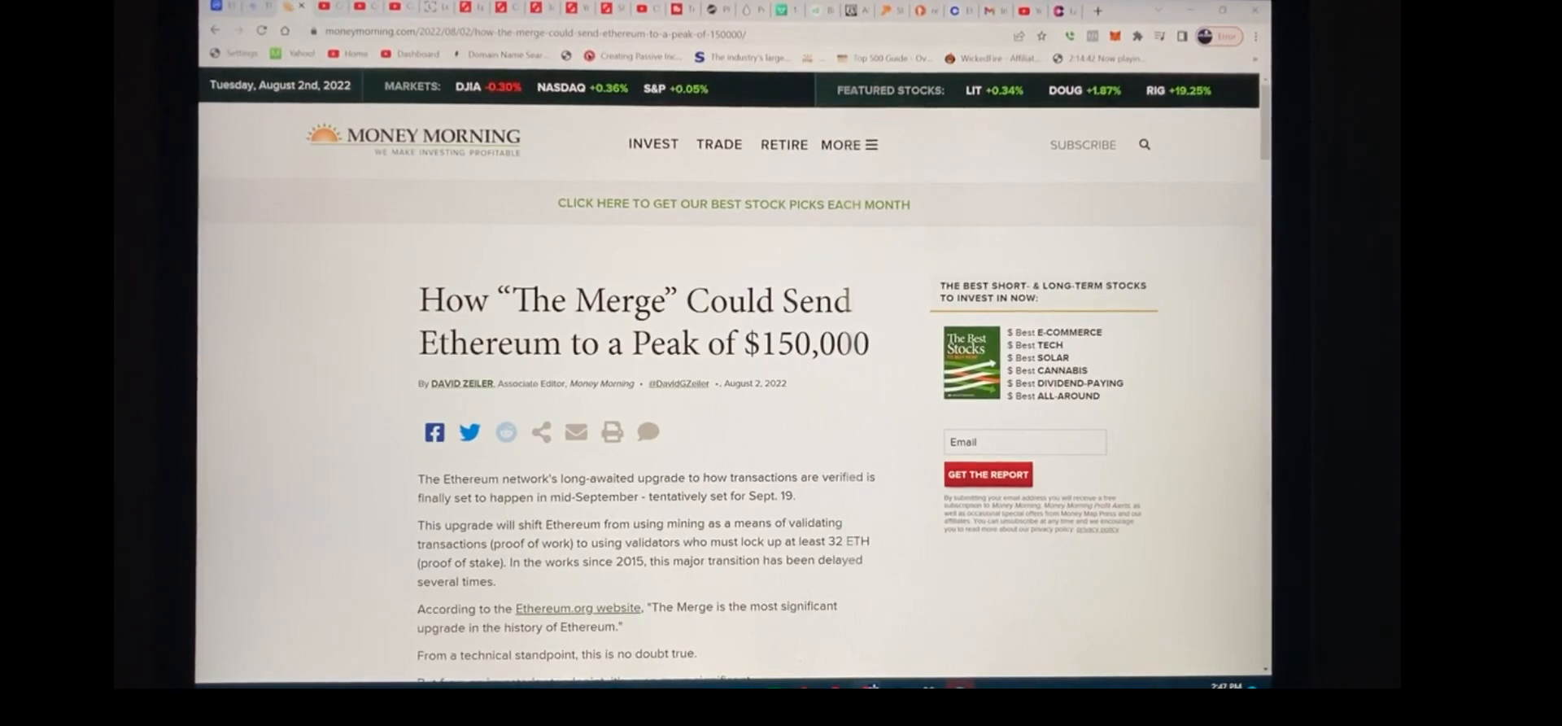
Scroll the Merge article down to Nikhil Shamapant's $150,000 Ethereum forecast and $1,700 current price
scroll(down, 3)
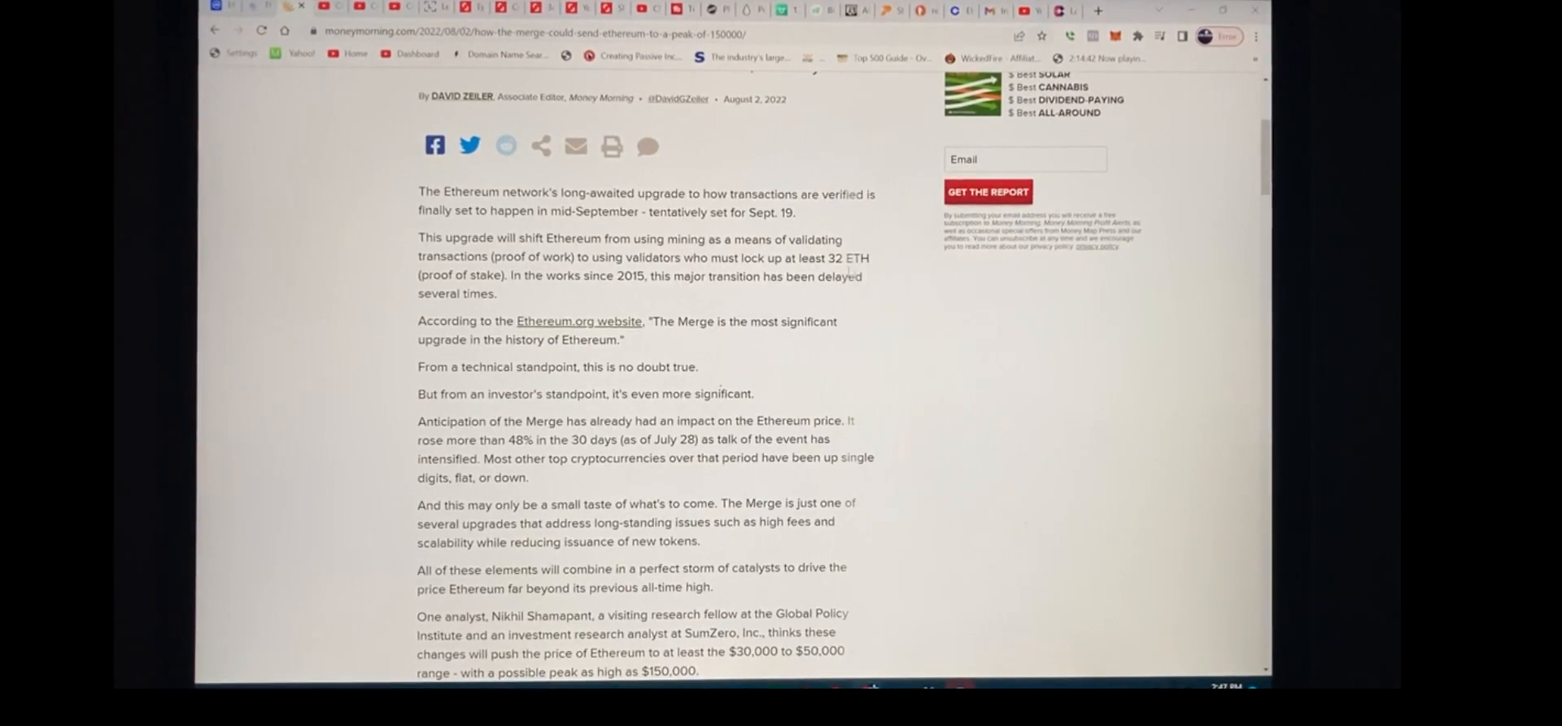
mouse_move(578, 303)
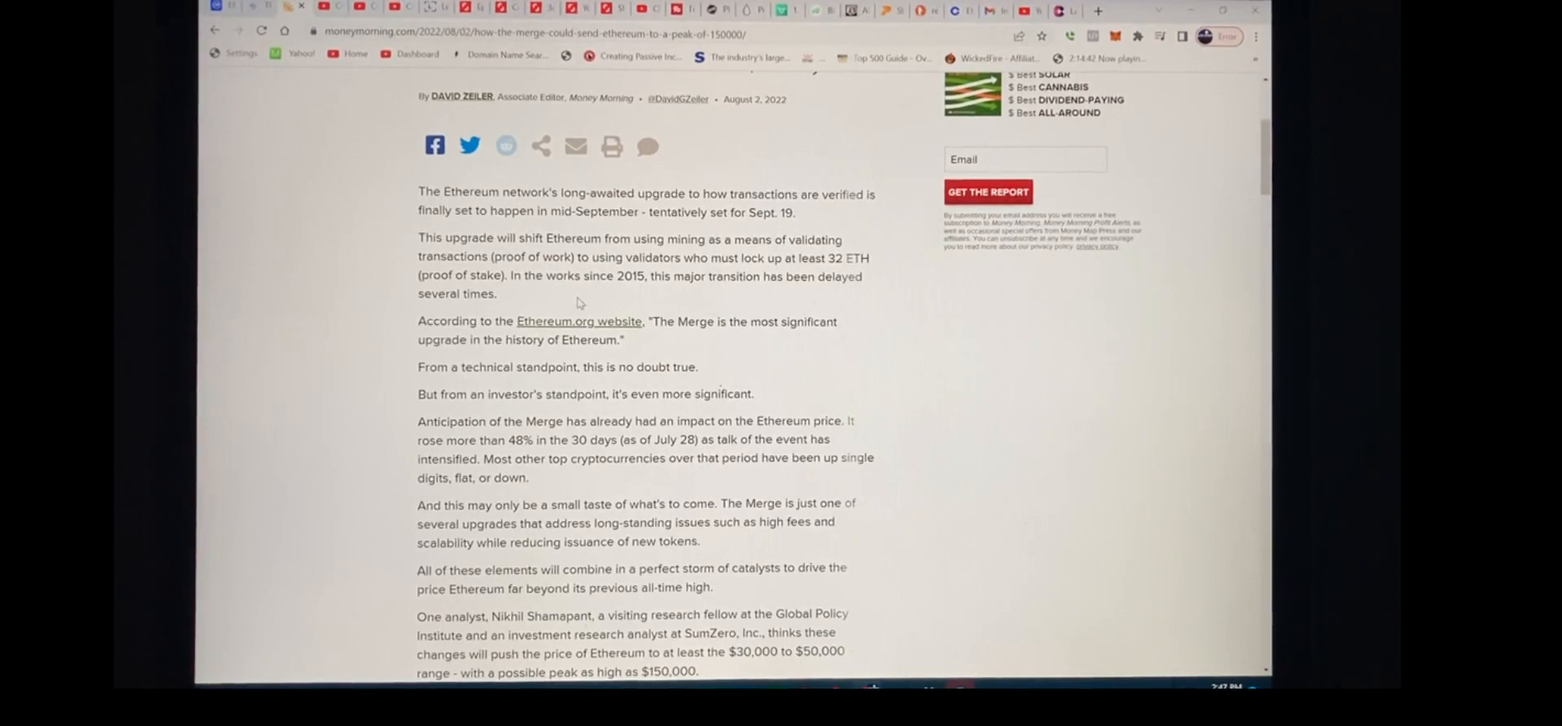
scroll(down, 3)
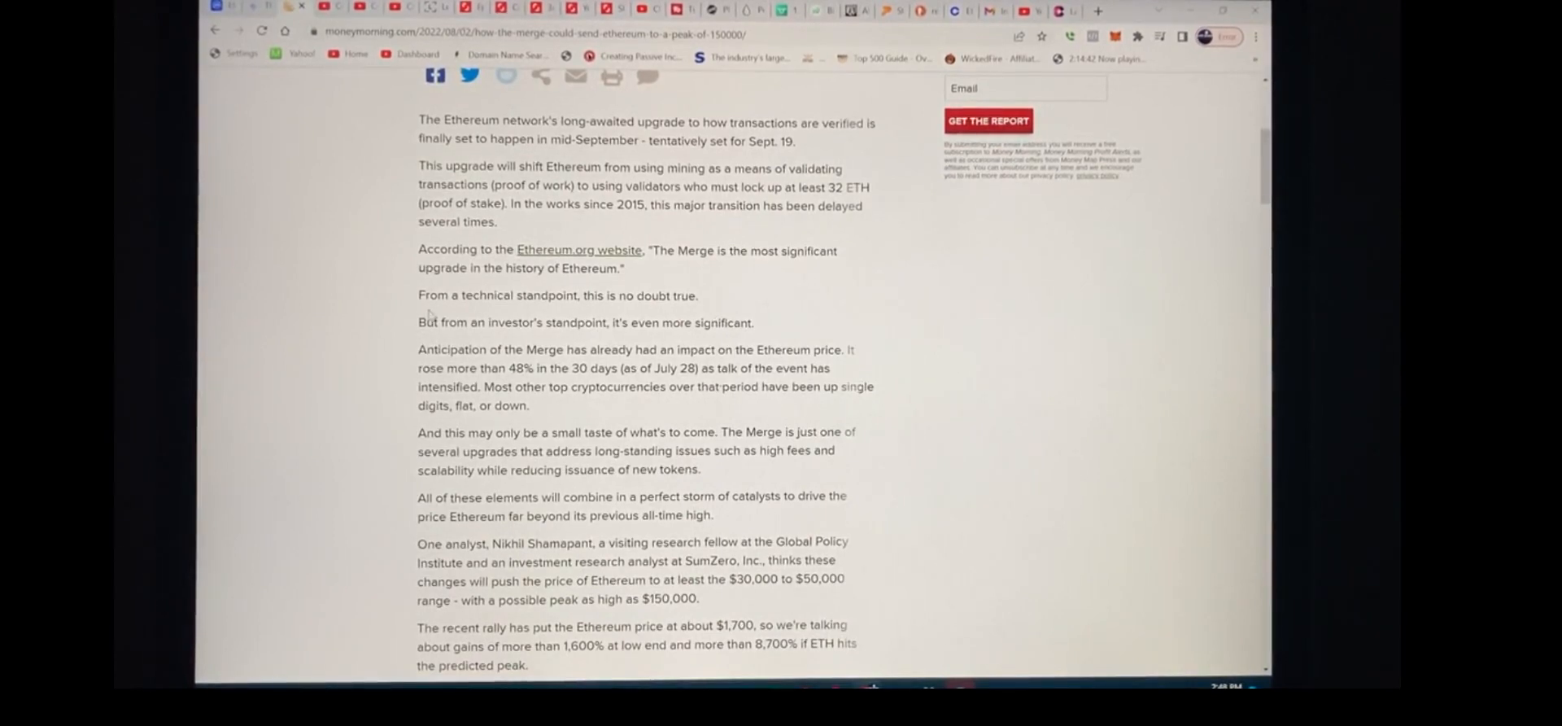
Scroll through the Defining the Merge and Impact on Gas Fees sections
scroll(down, 3)
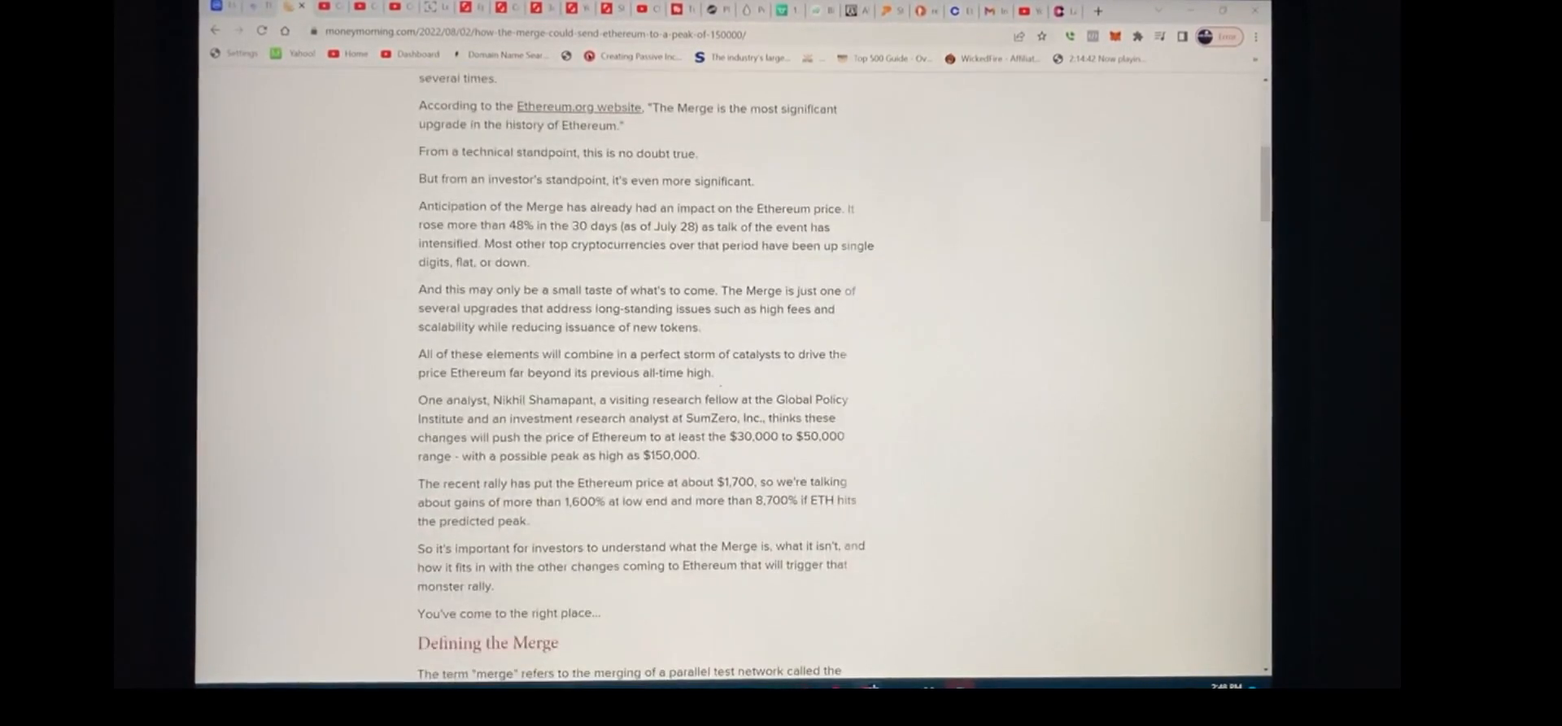
mouse_move(364, 299)
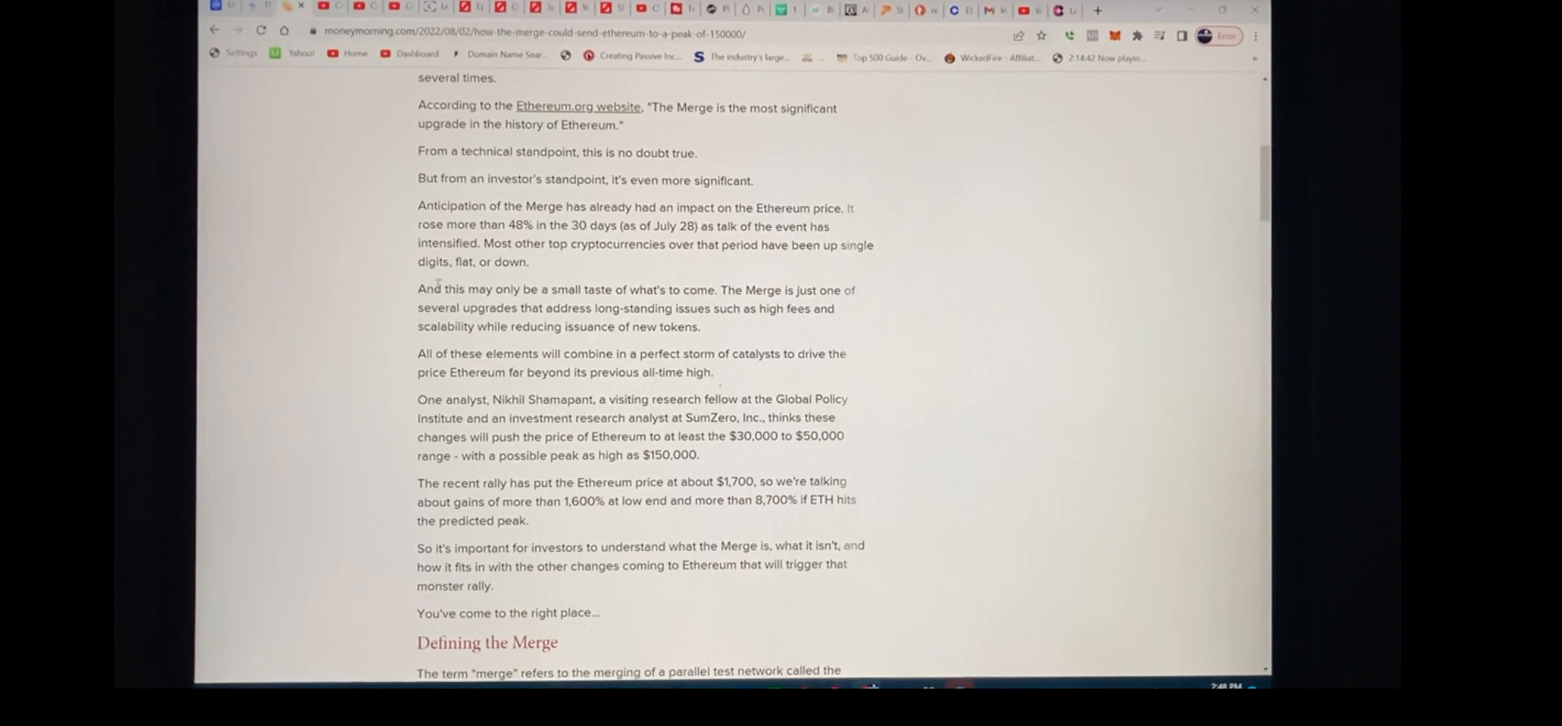
mouse_move(363, 324)
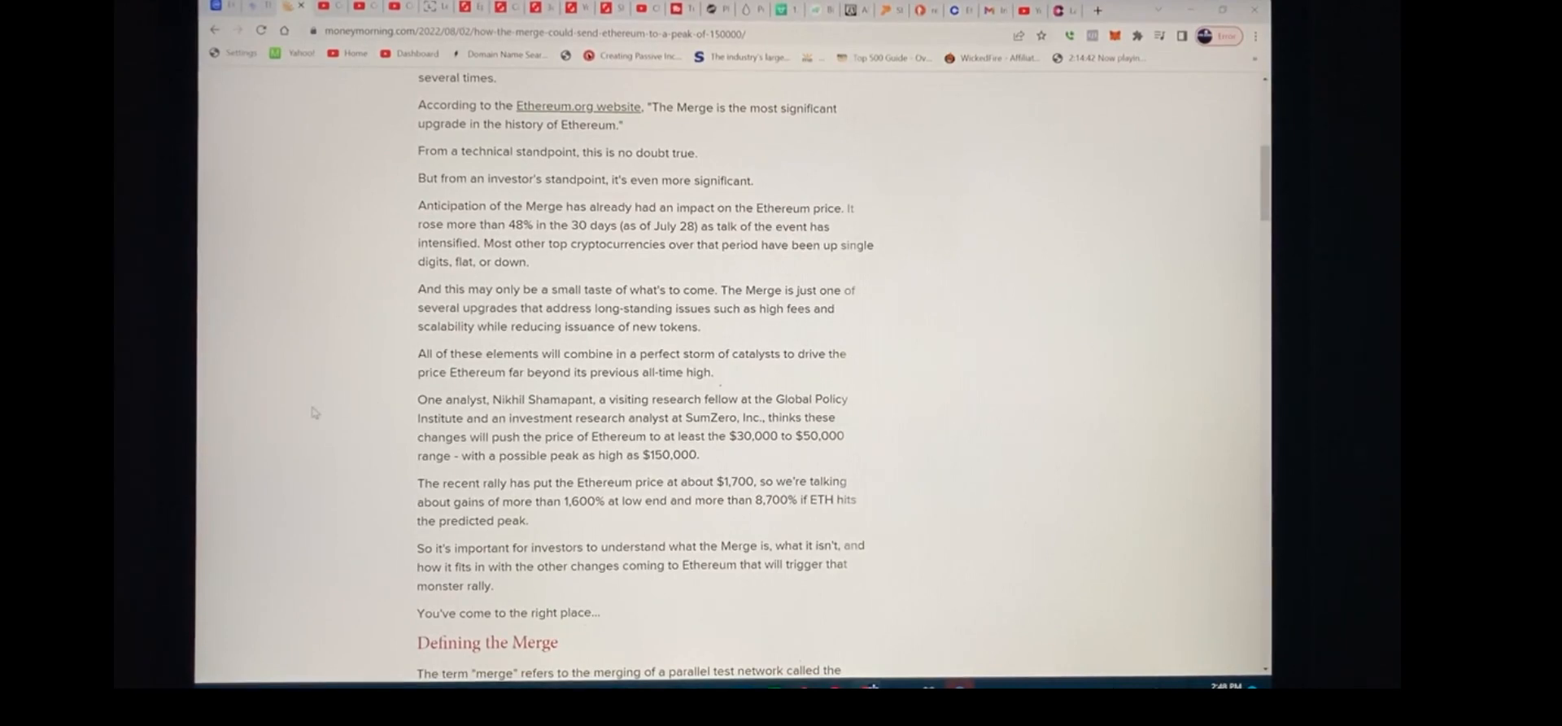
mouse_move(324, 412)
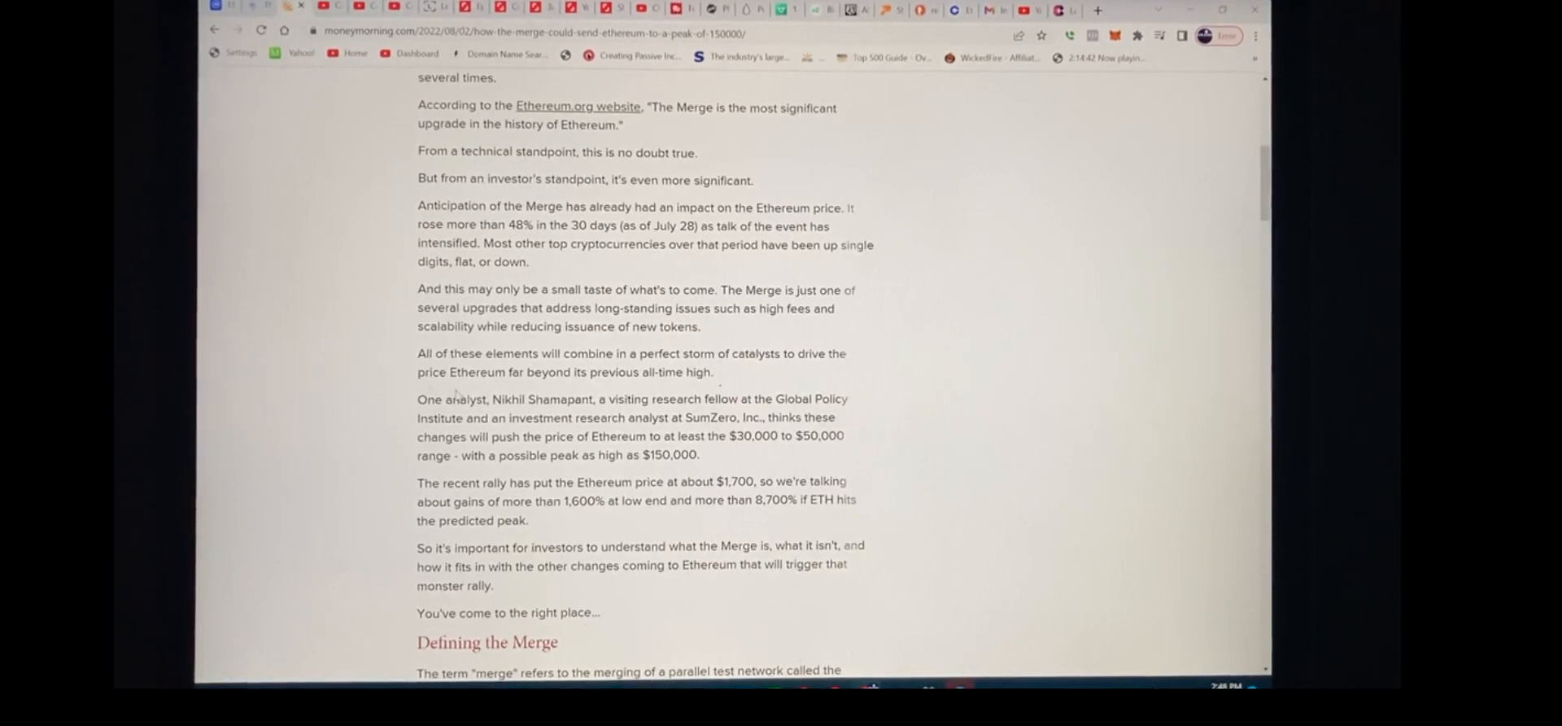
scroll(down, 3)
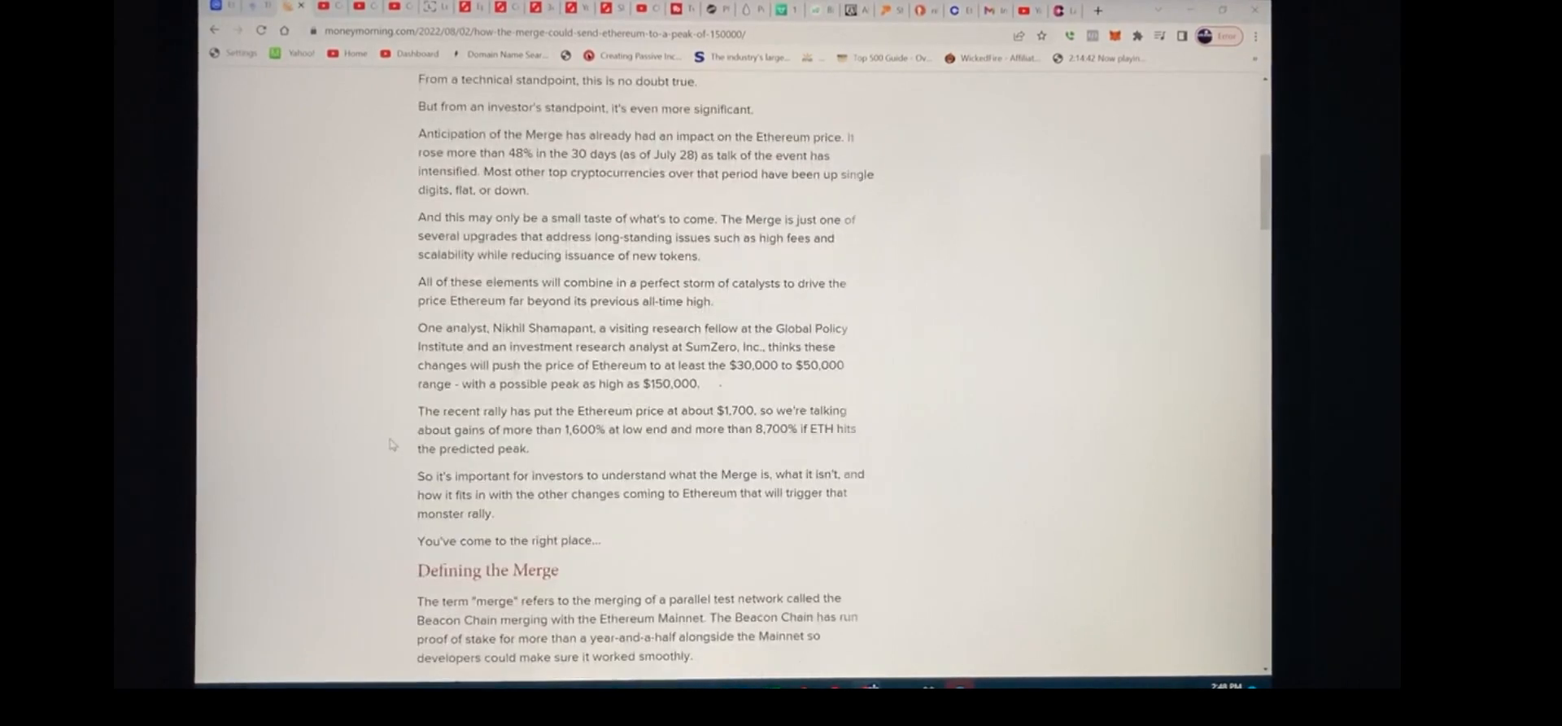
mouse_move(355, 399)
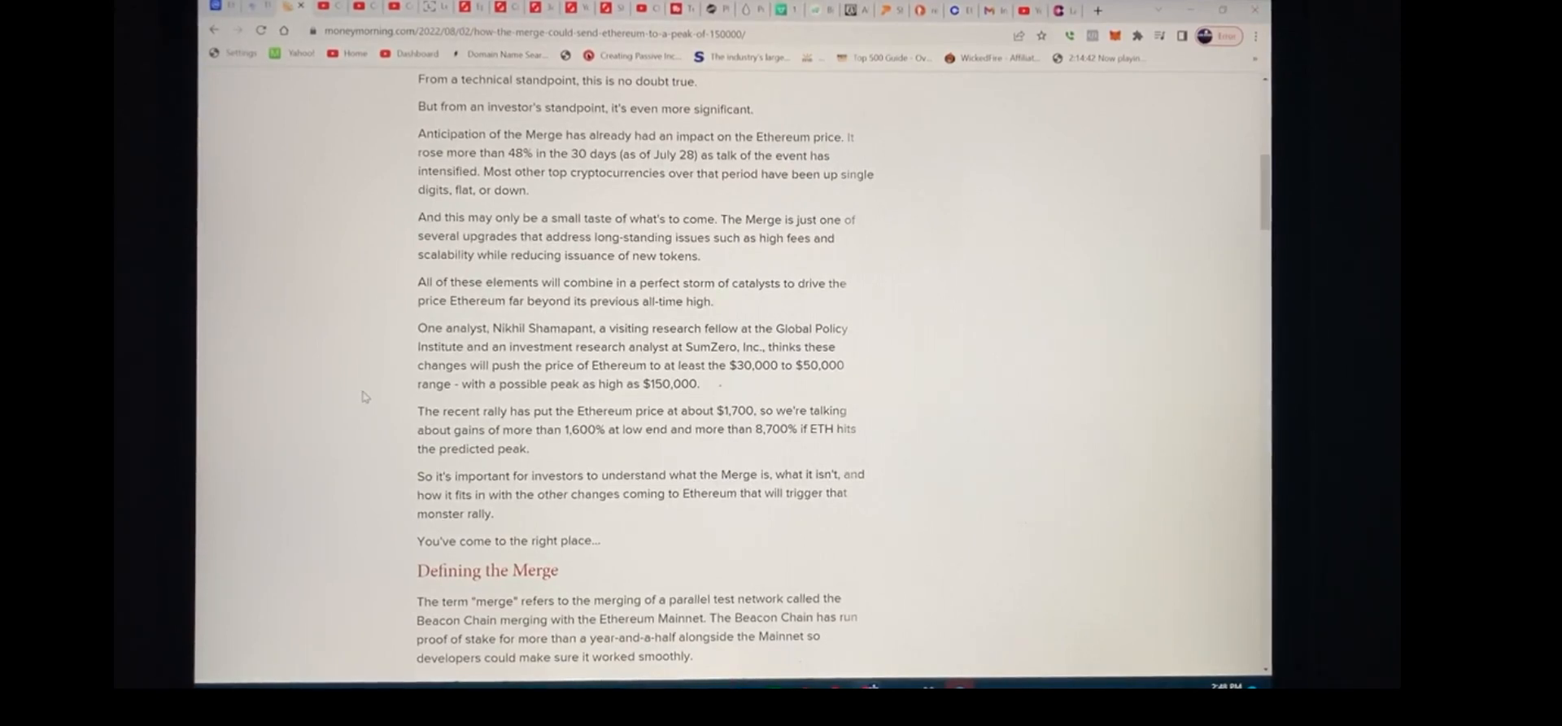
mouse_move(745, 385)
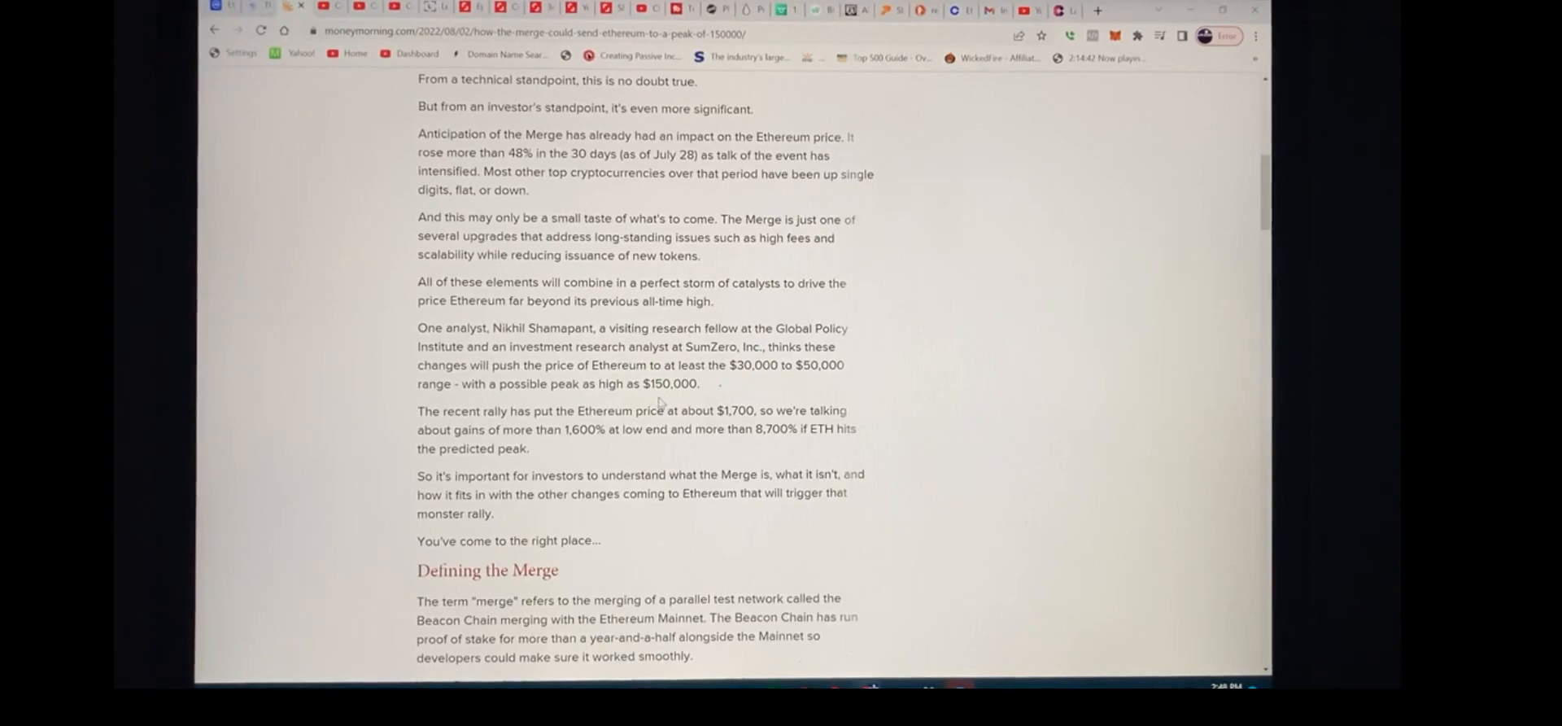
scroll(down, 3)
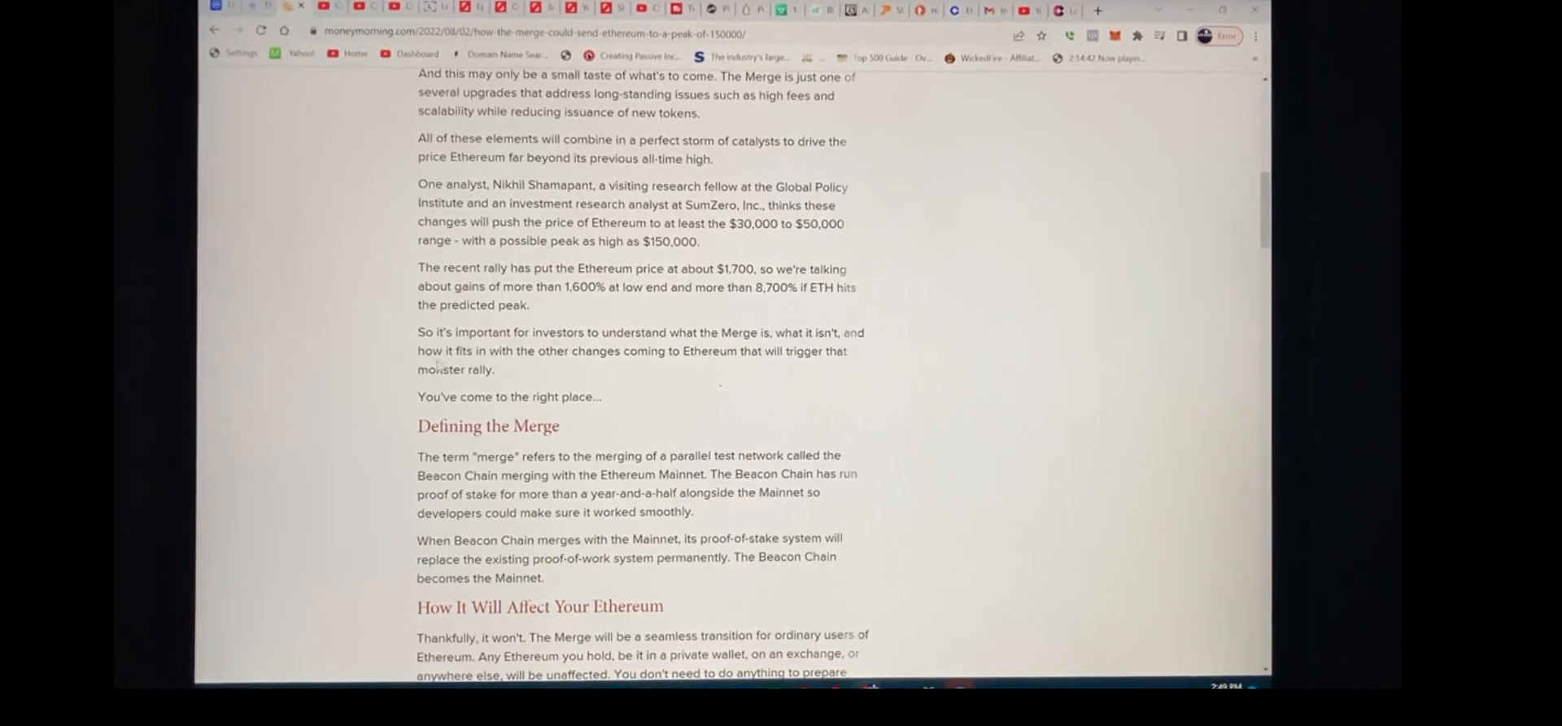
mouse_move(608, 376)
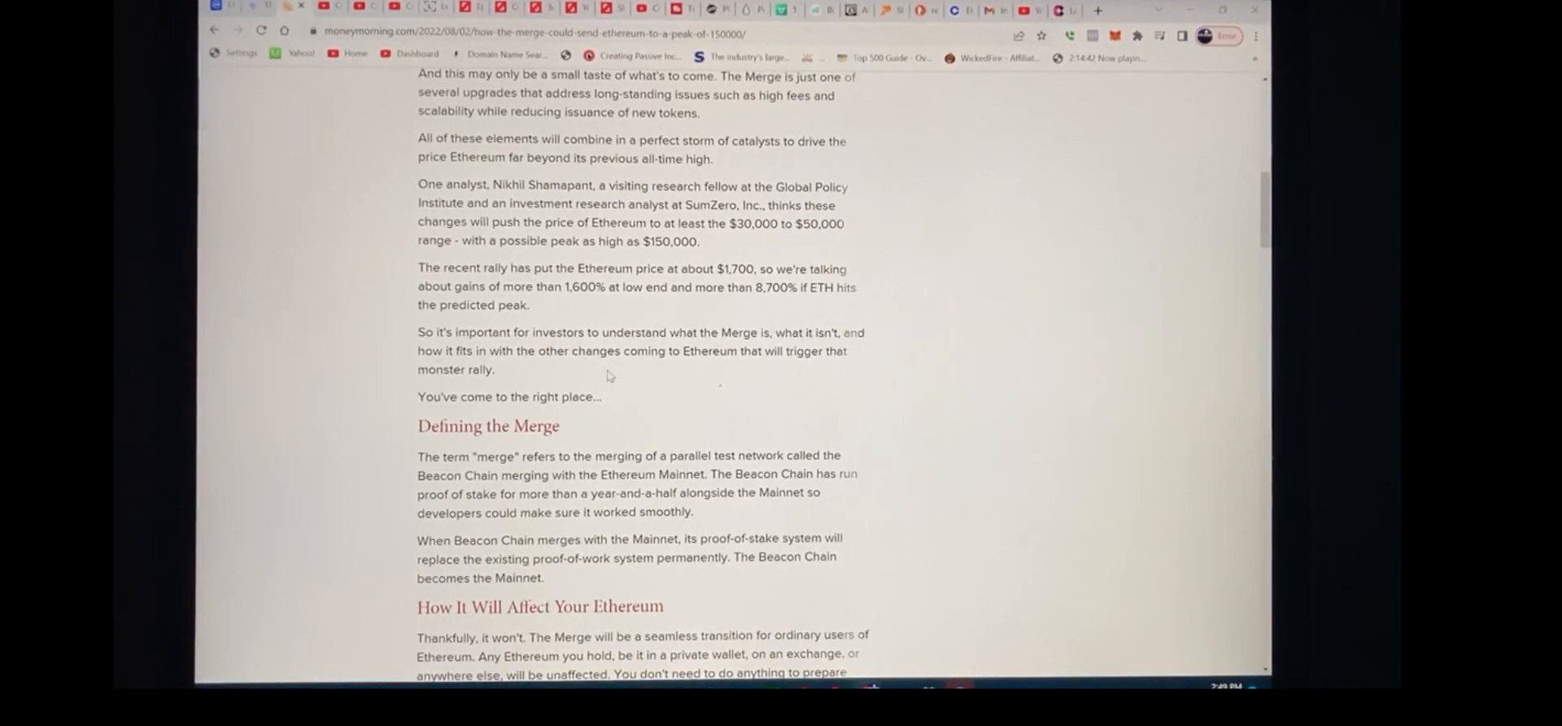
mouse_move(626, 393)
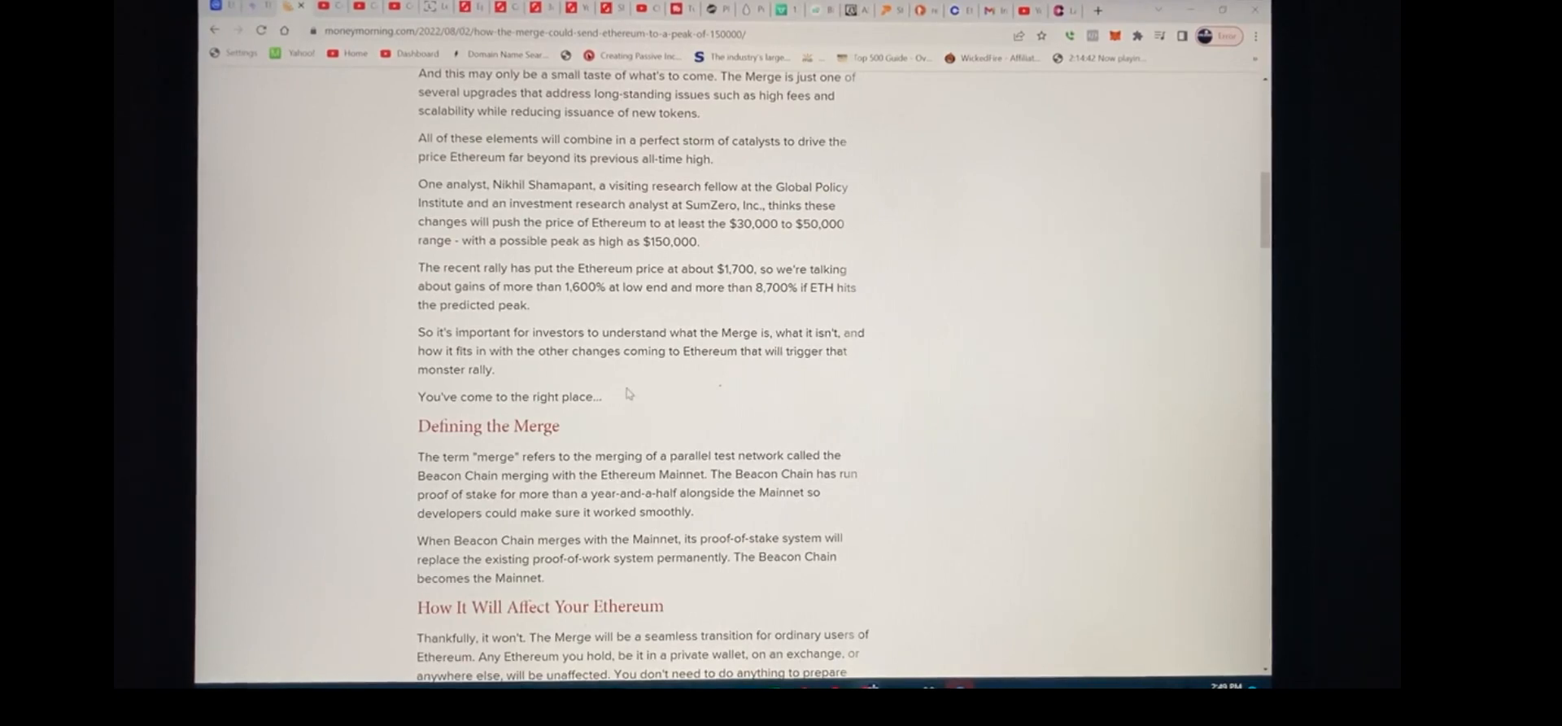
scroll(down, 3)
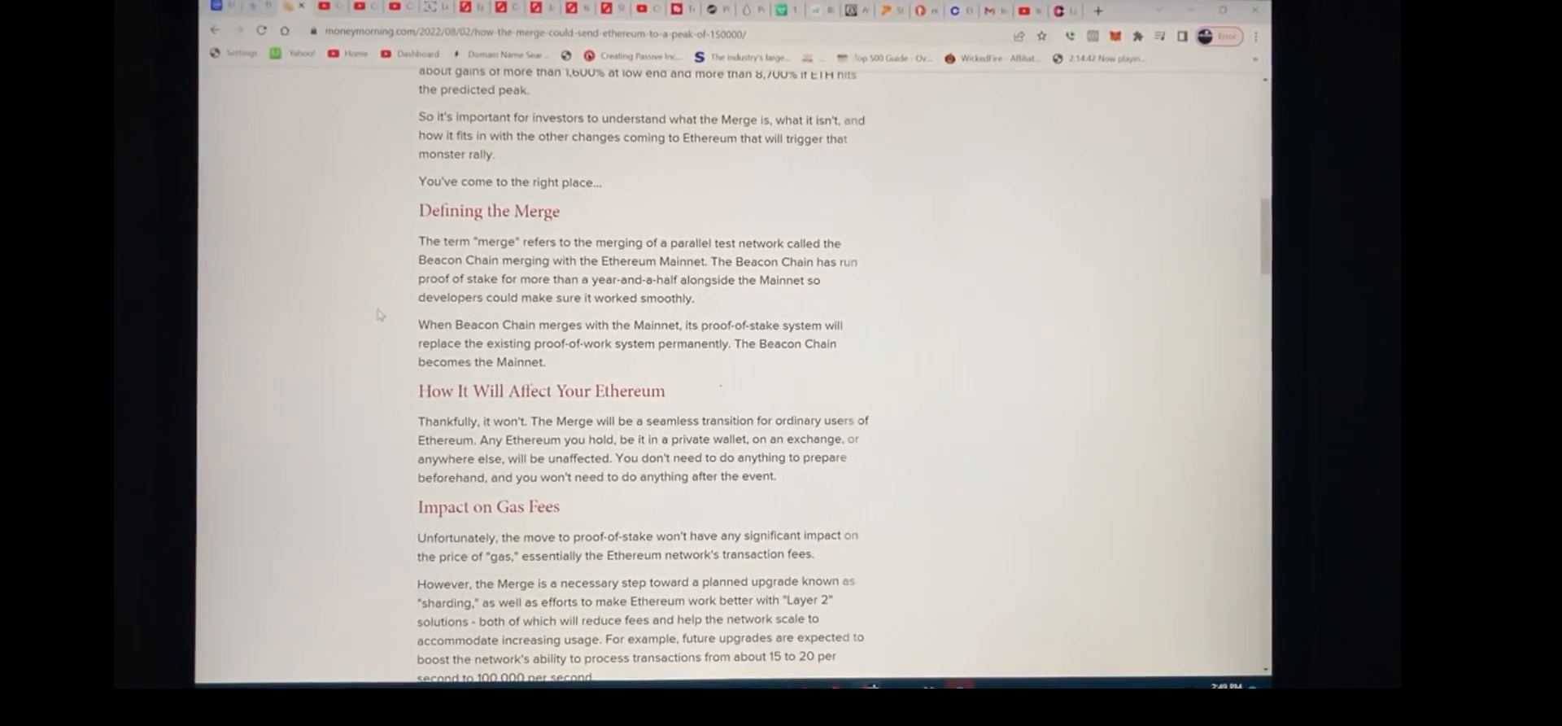
Scroll on until Impact on Transaction Speeds is fully visible and Biggest Benefits appears
scroll(down, 3)
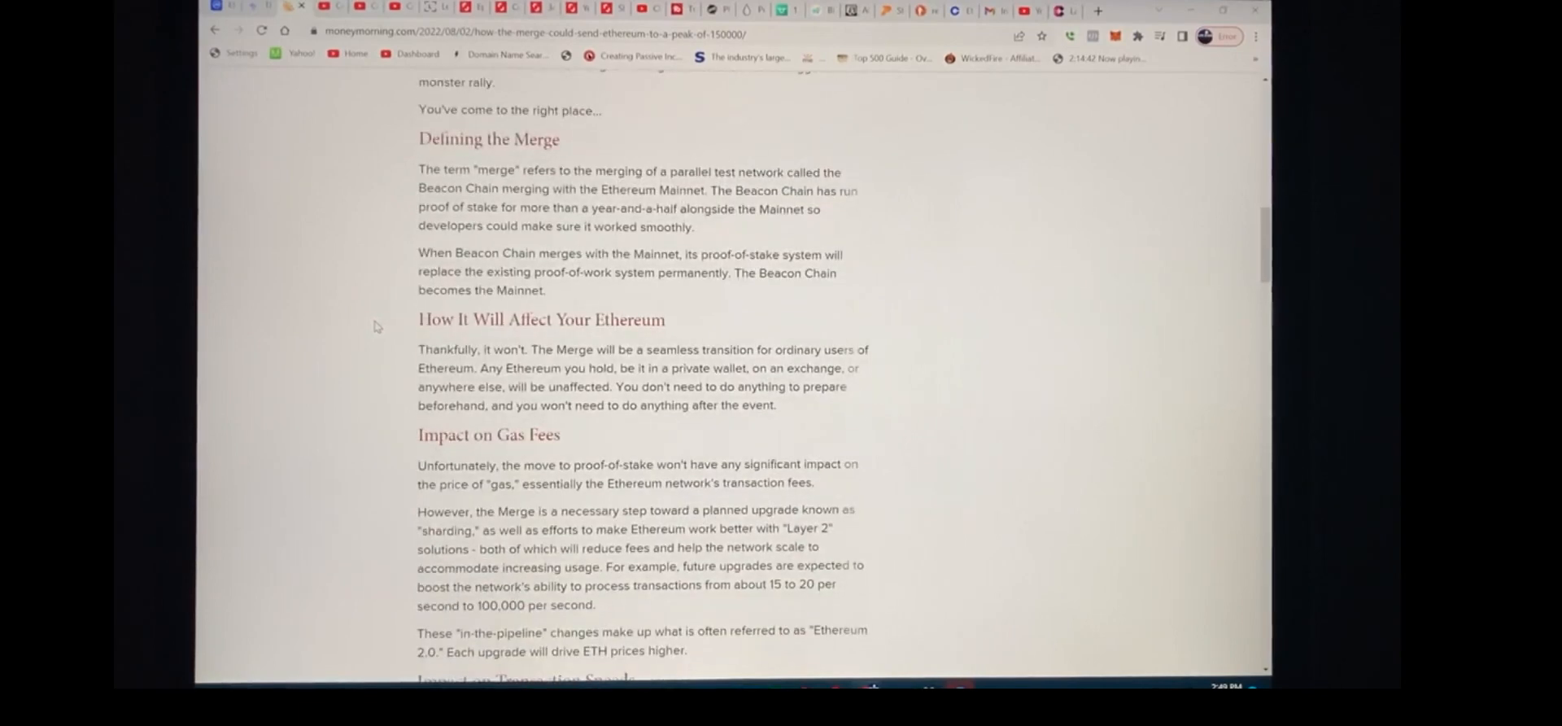
mouse_move(403, 319)
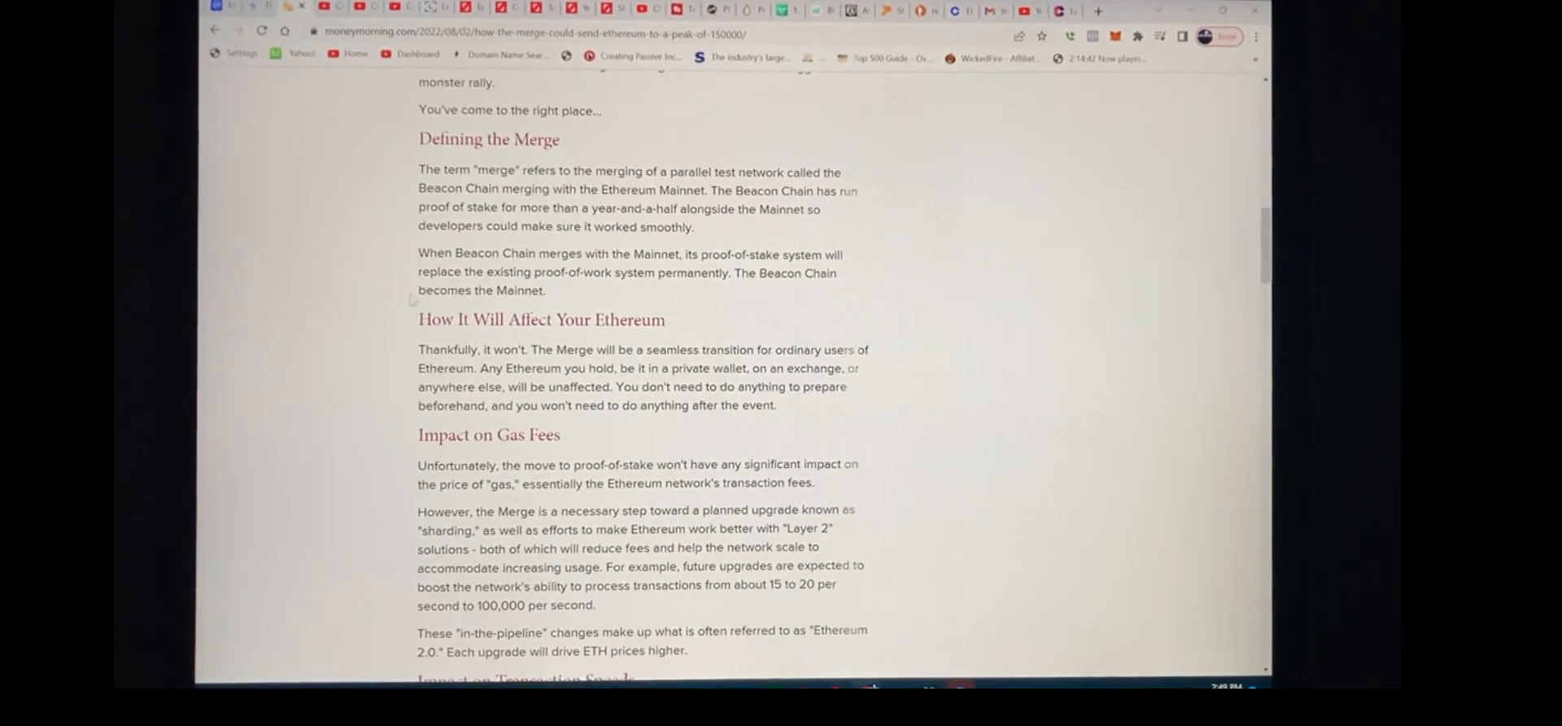
scroll(down, 3)
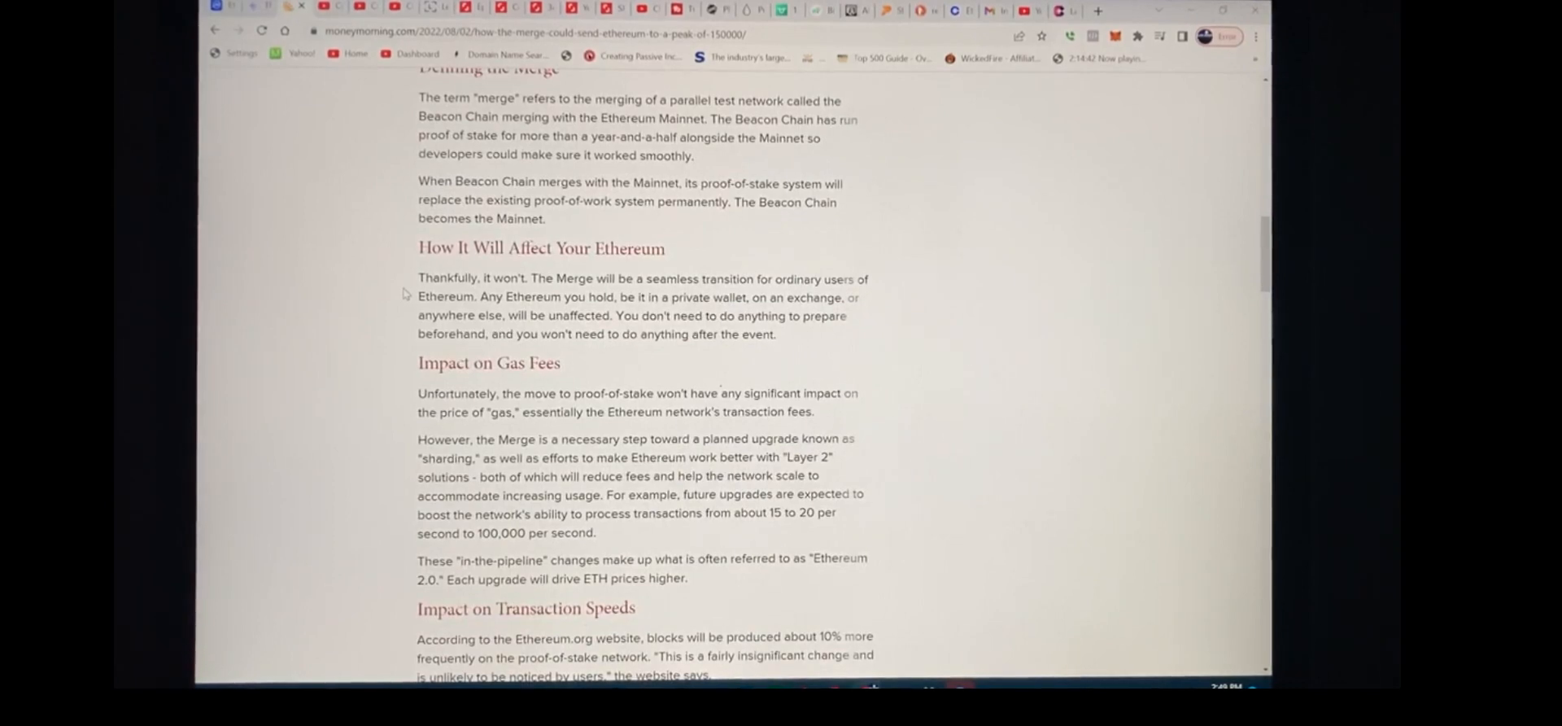
scroll(down, 3)
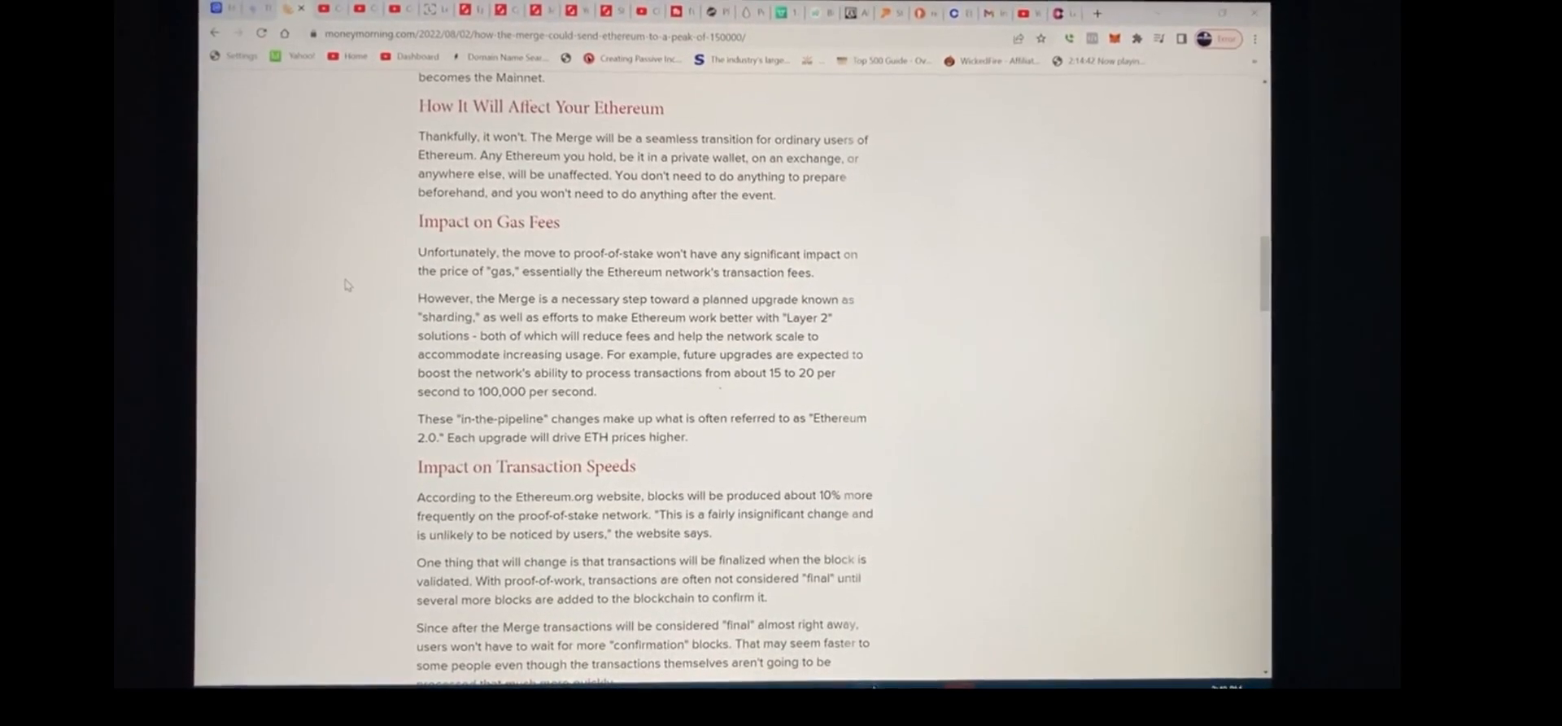
scroll(down, 3)
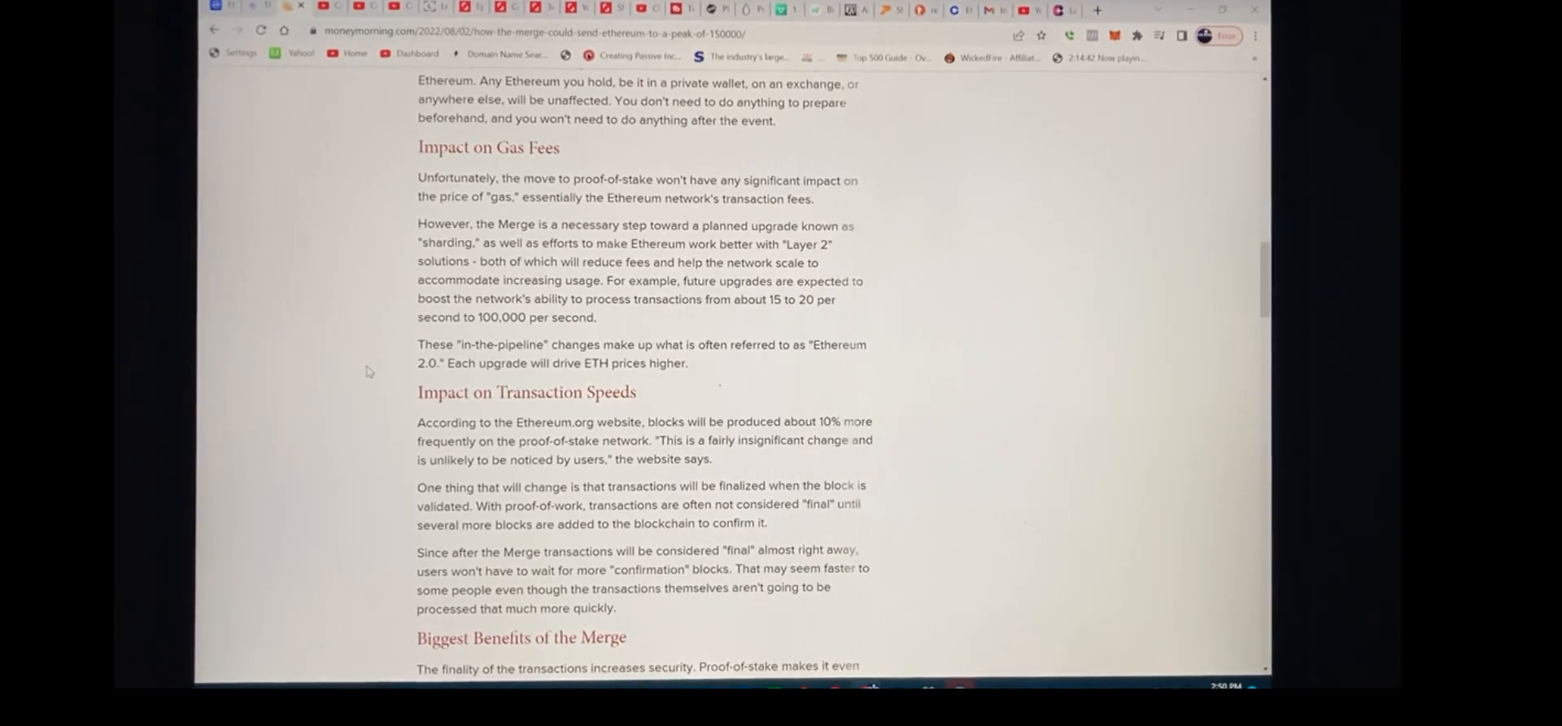
Scroll through Biggest Benefits of the Merge into Don't Forget the Triple Halving and its ETH issuance figures
scroll(down, 3)
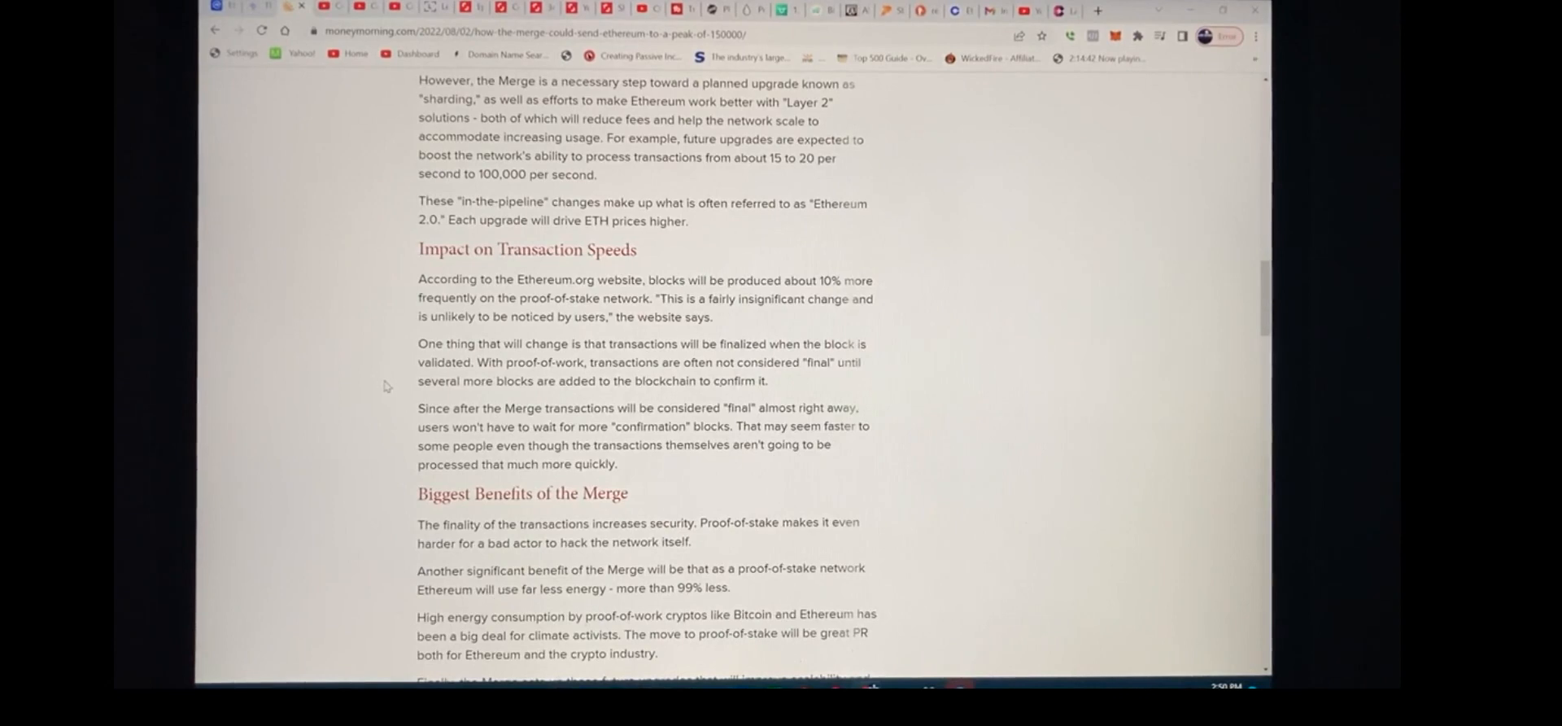
scroll(down, 3)
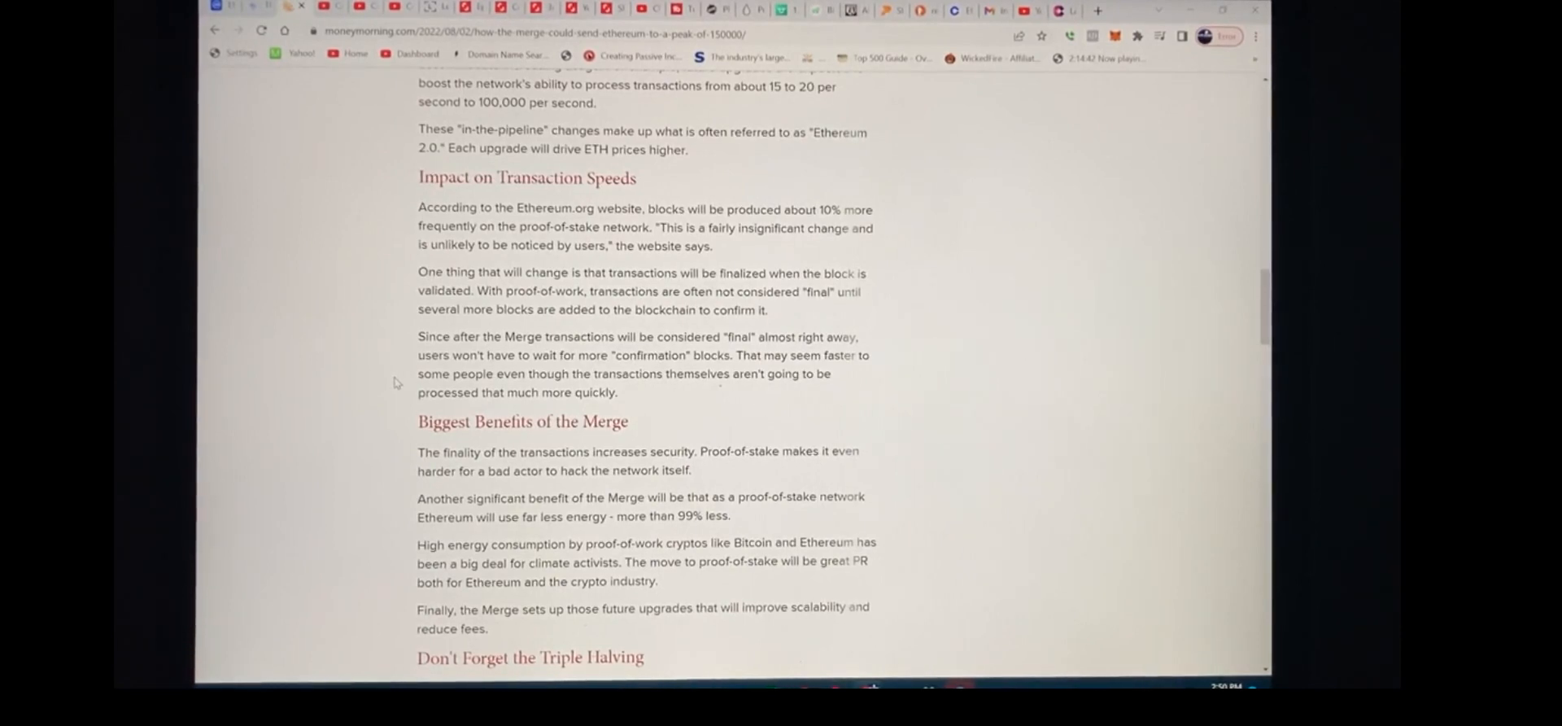
scroll(down, 3)
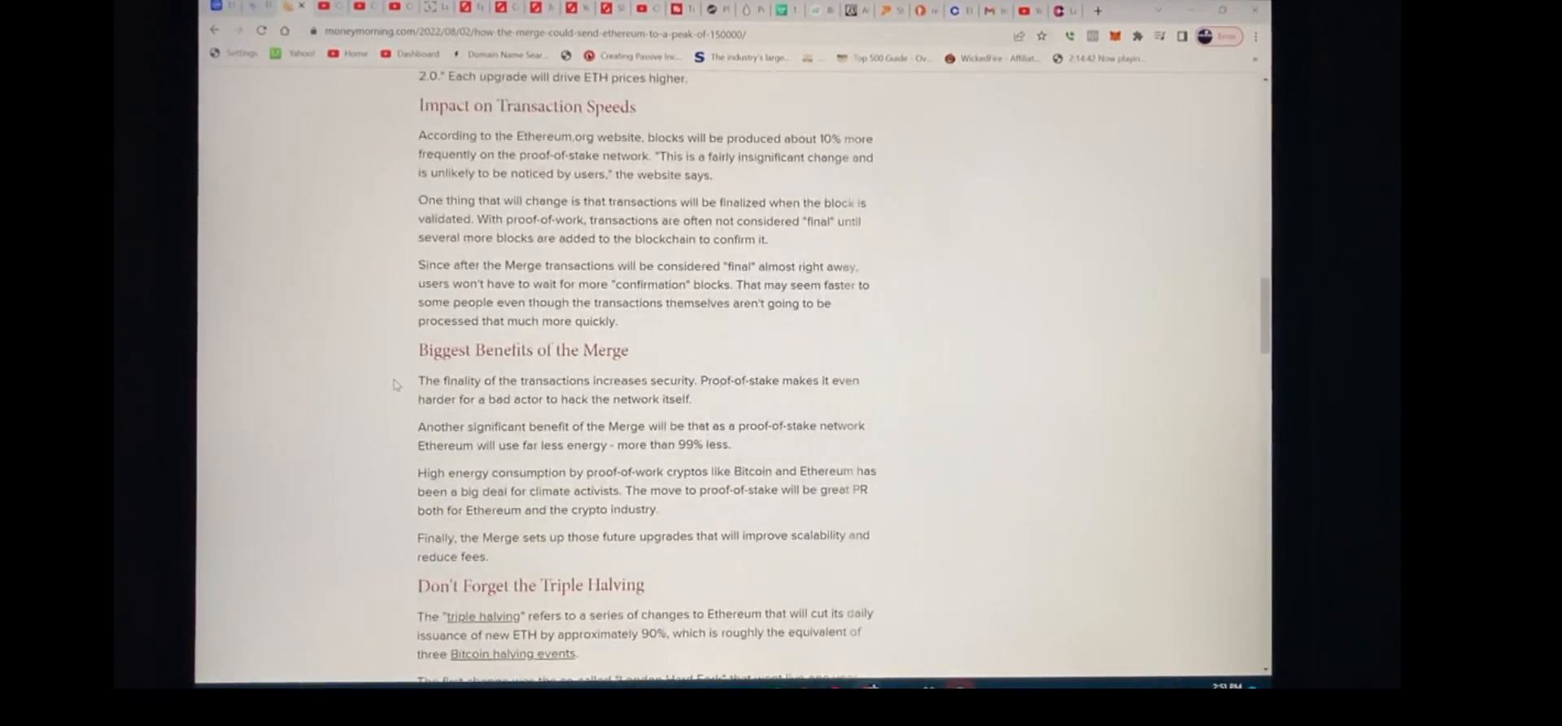
scroll(down, 3)
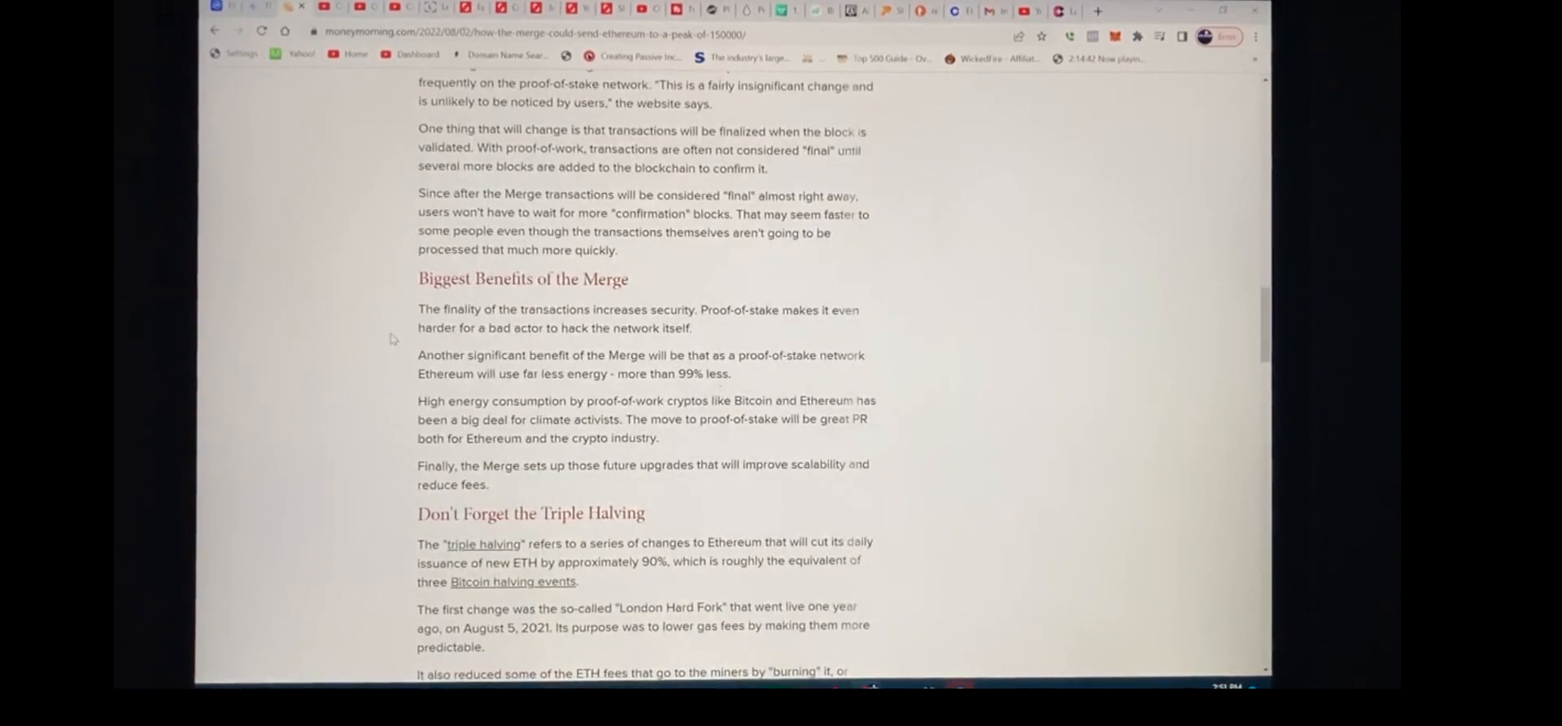
scroll(down, 3)
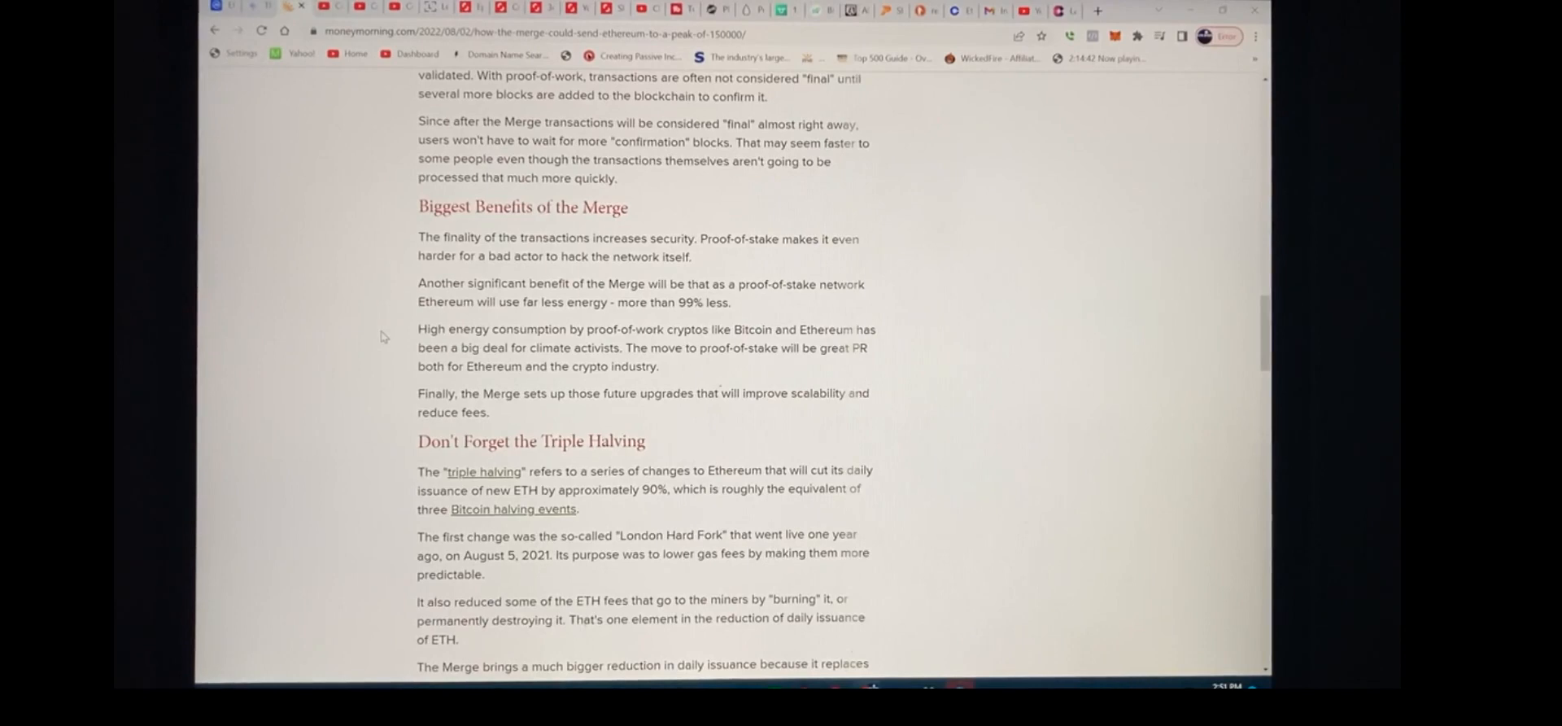
scroll(down, 3)
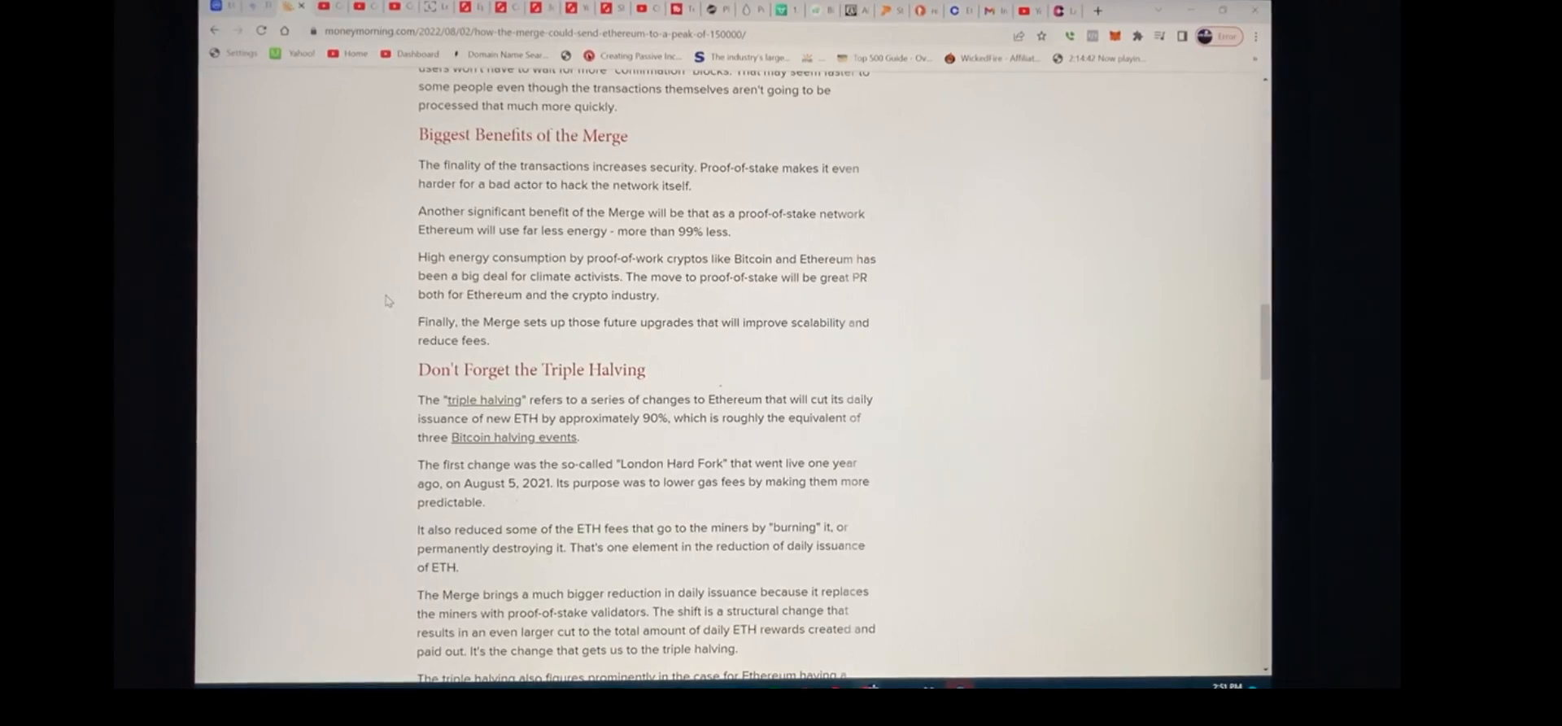
scroll(down, 3)
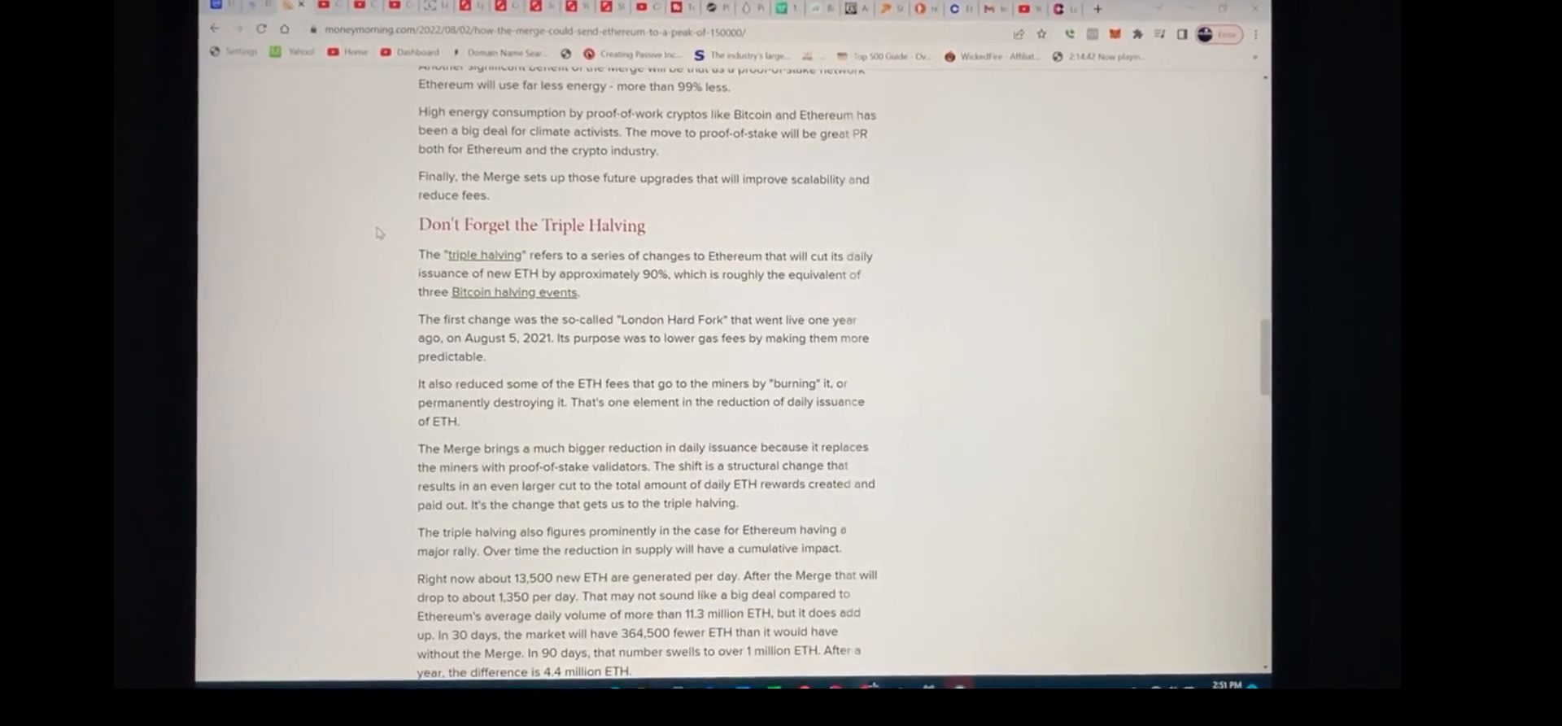
Scroll past the triple halving explanation to The Road to Ethereum at $150,000 on miner selling pressure
scroll(down, 3)
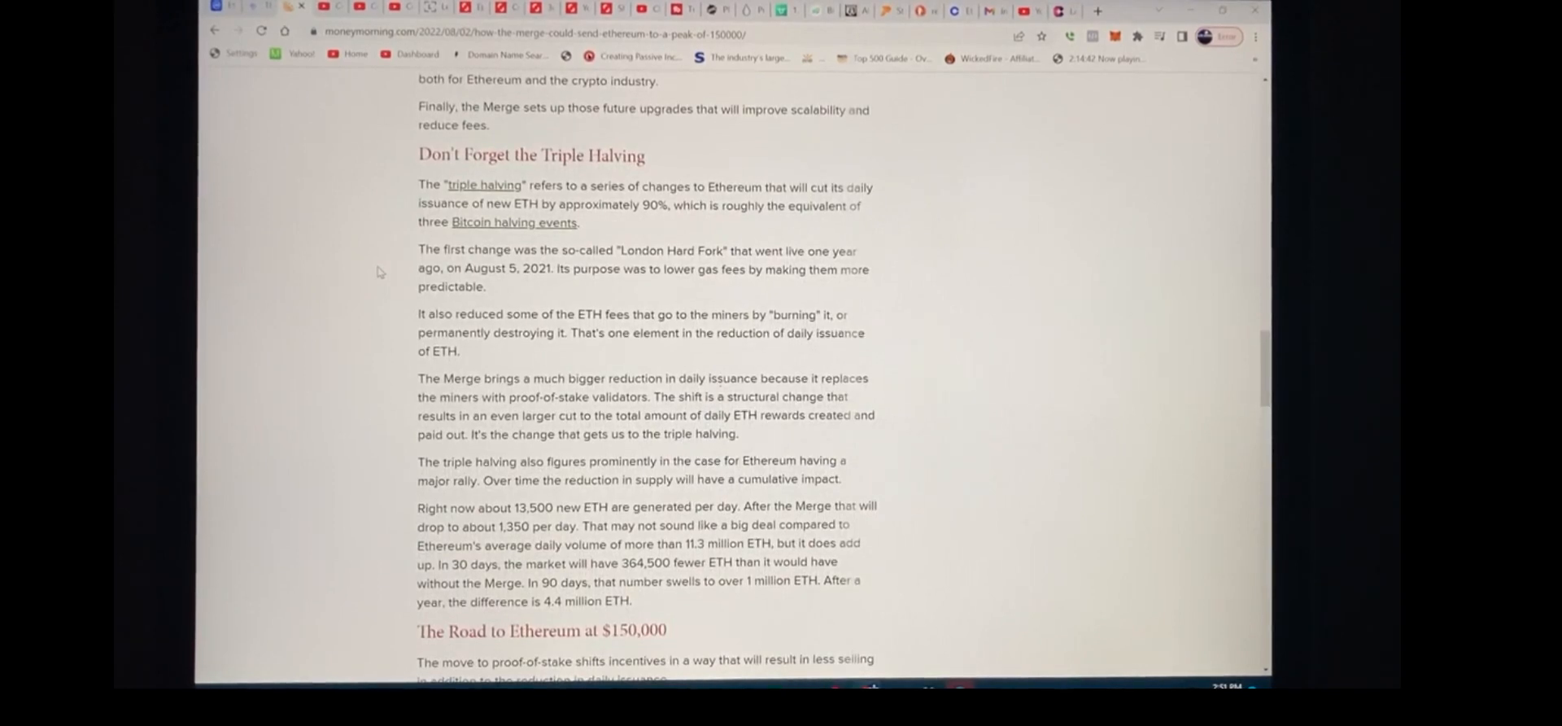
mouse_move(396, 337)
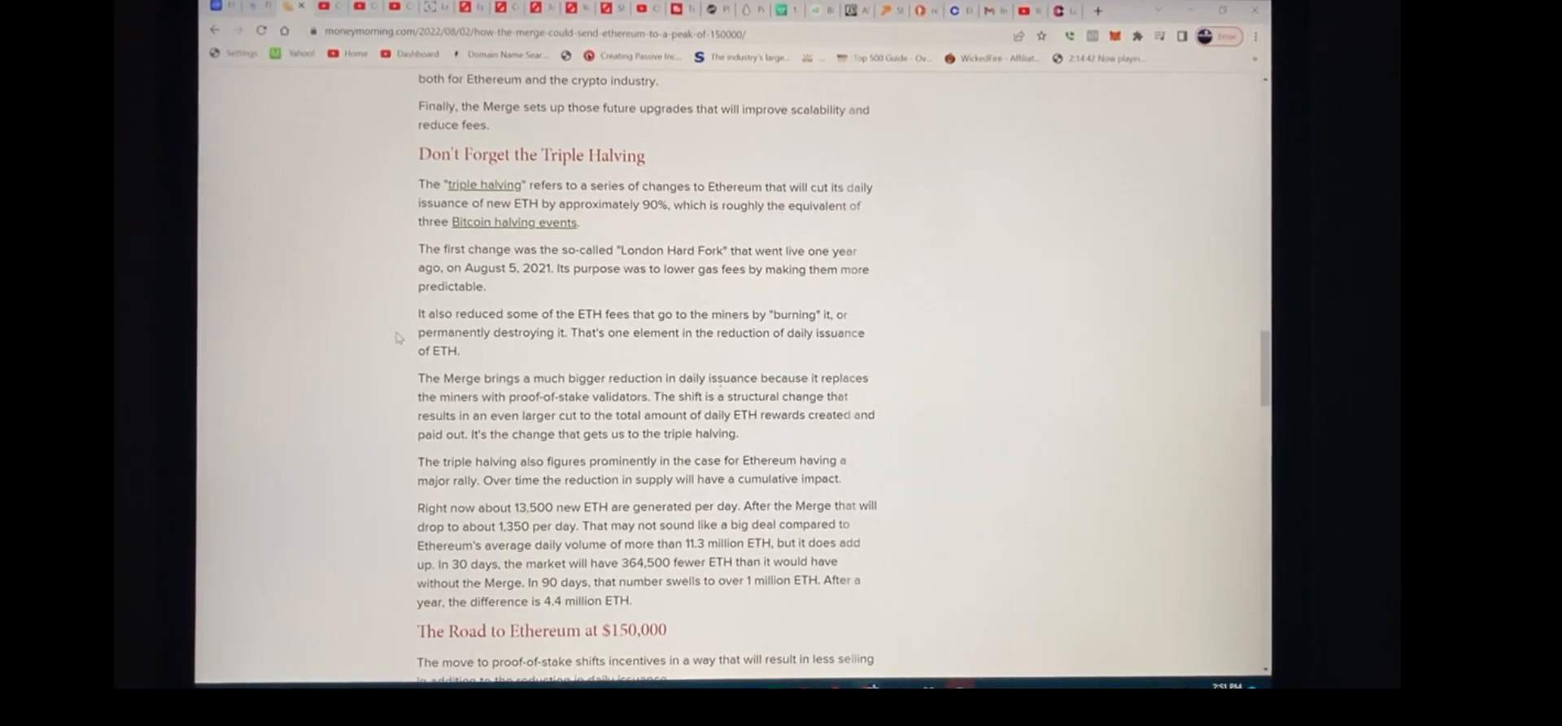
scroll(down, 3)
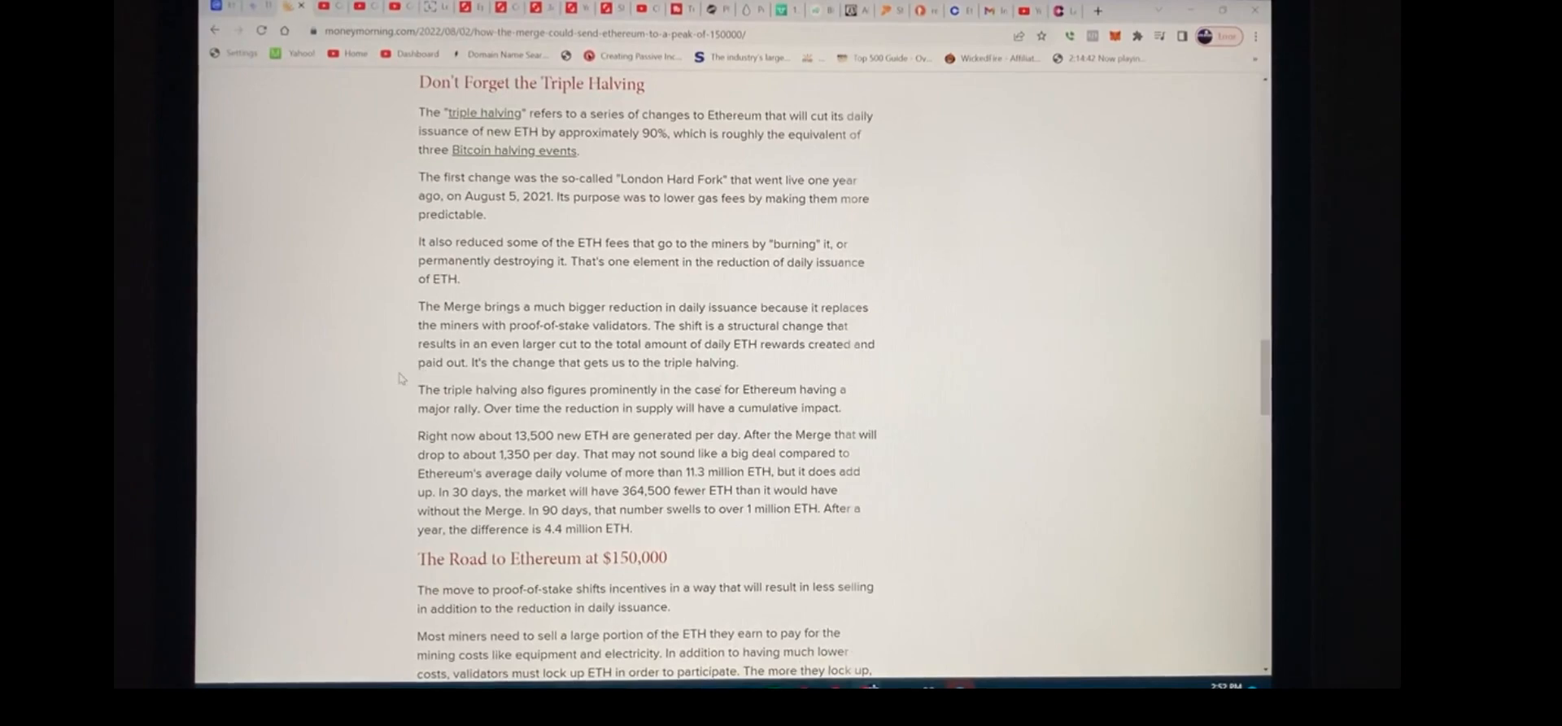
scroll(down, 3)
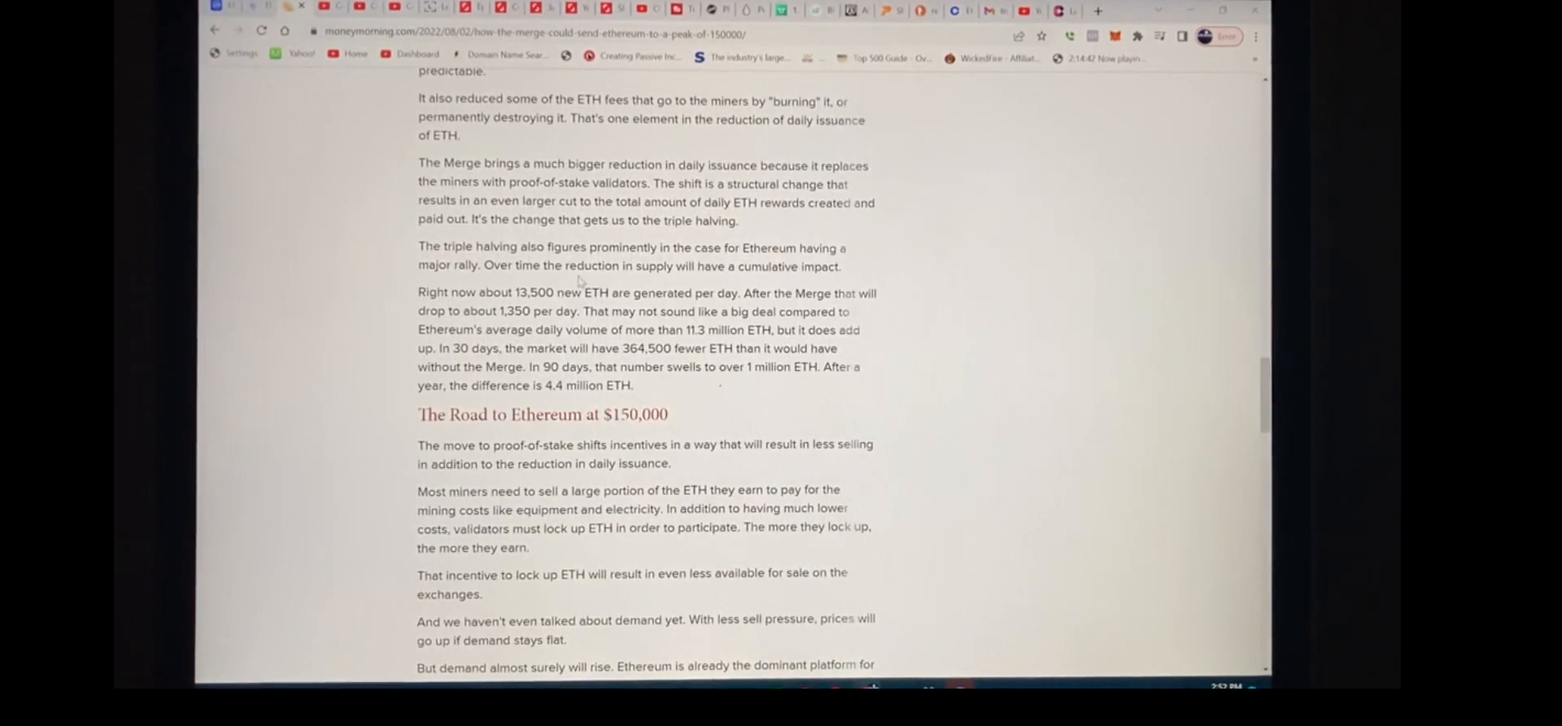
scroll(down, 3)
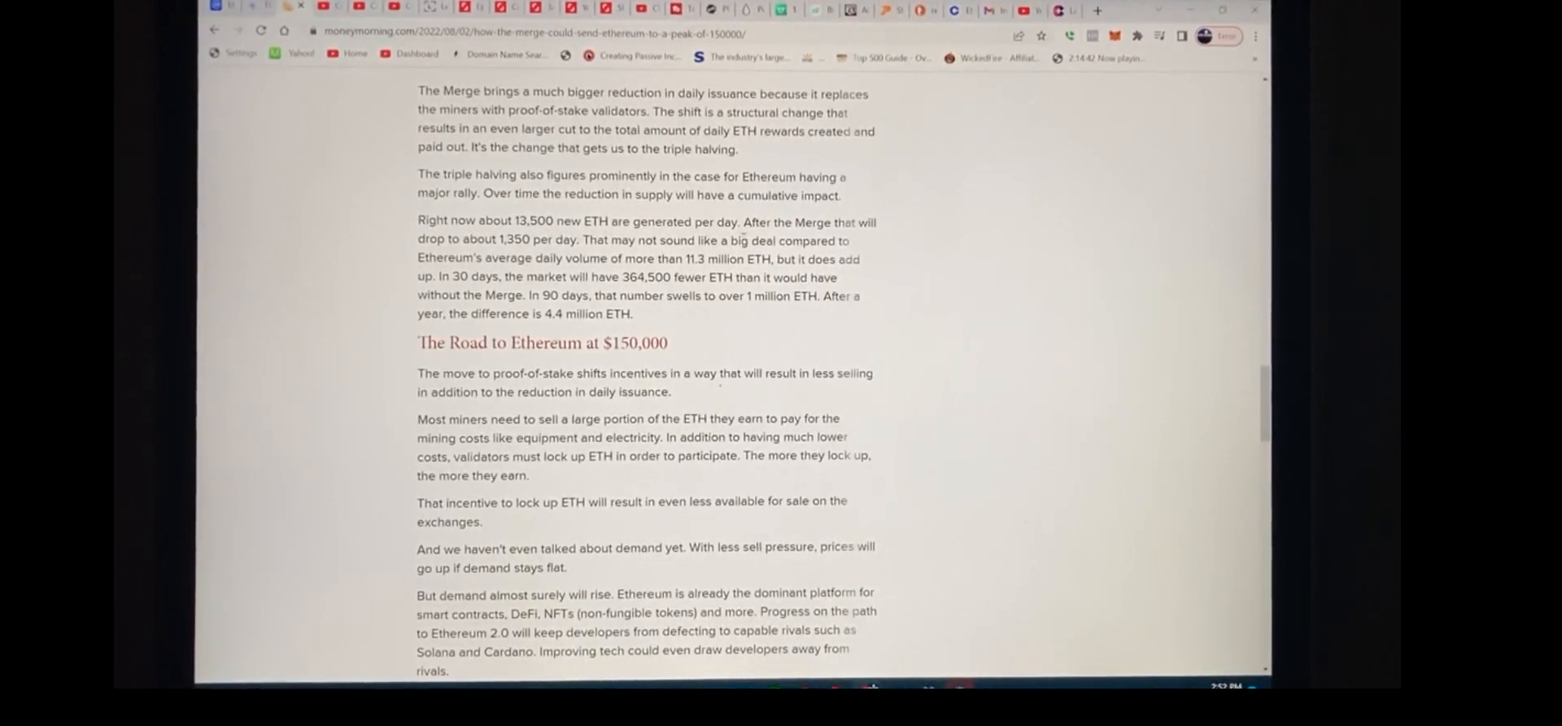
mouse_move(361, 320)
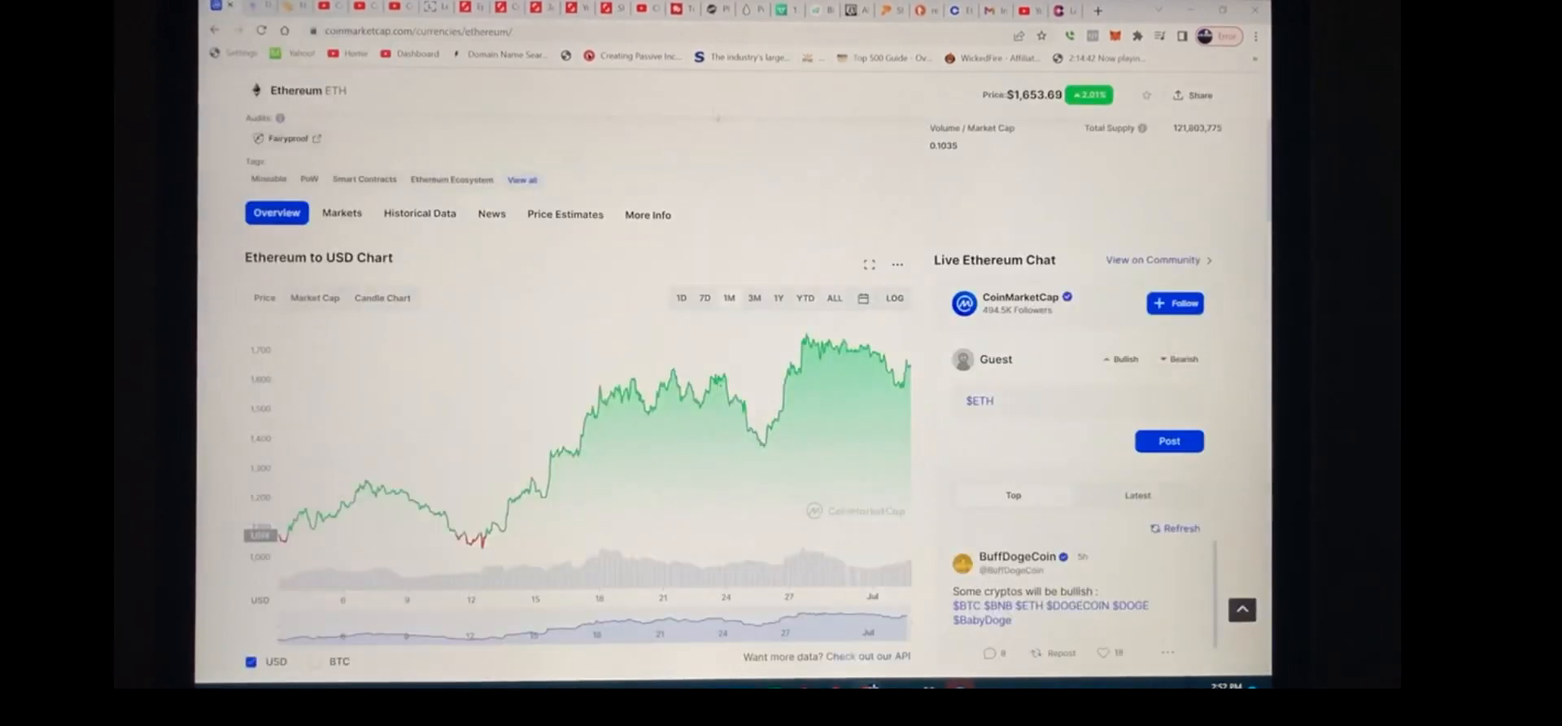
Scroll the CoinMarketCap Ethereum page up to the price and market cap stats above the chart
scroll(up, 3)
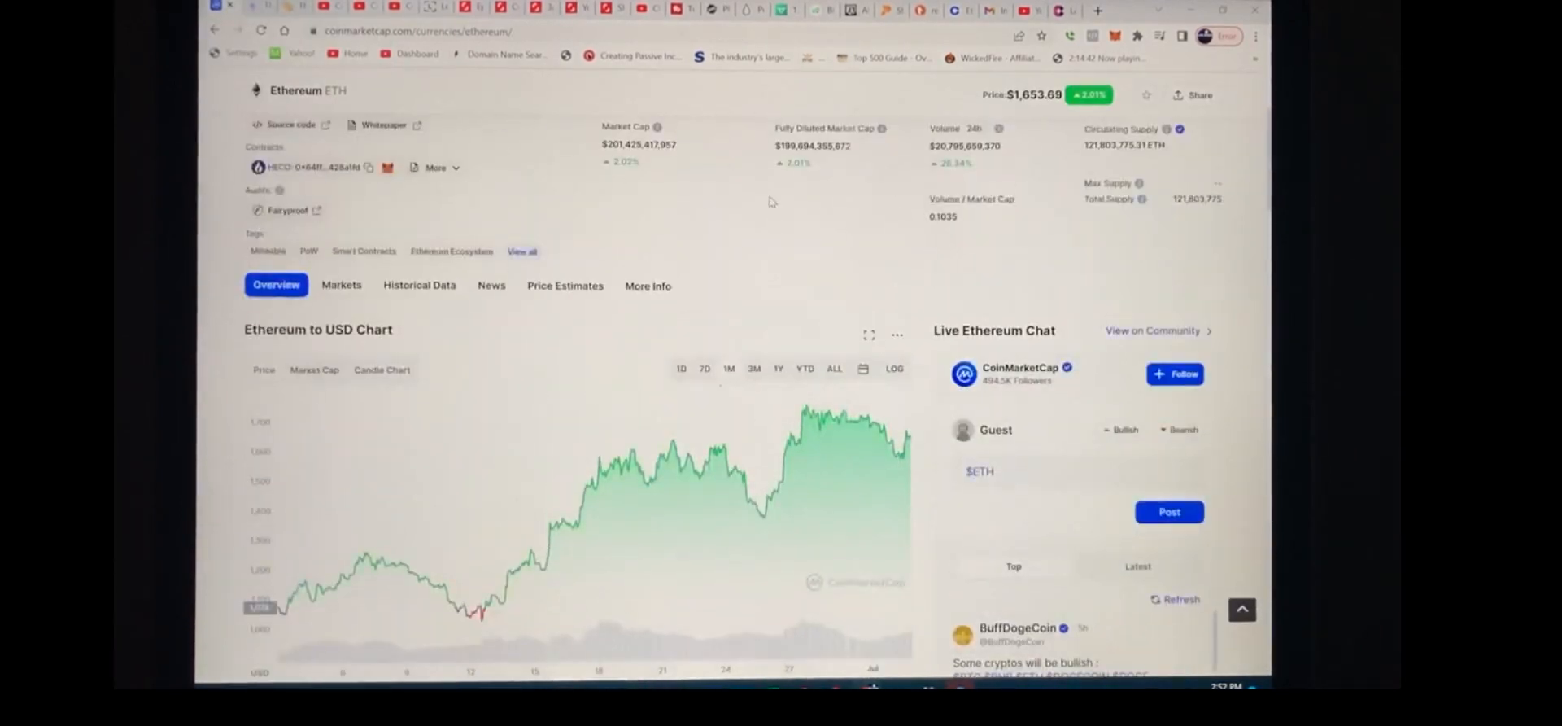
scroll(up, 3)
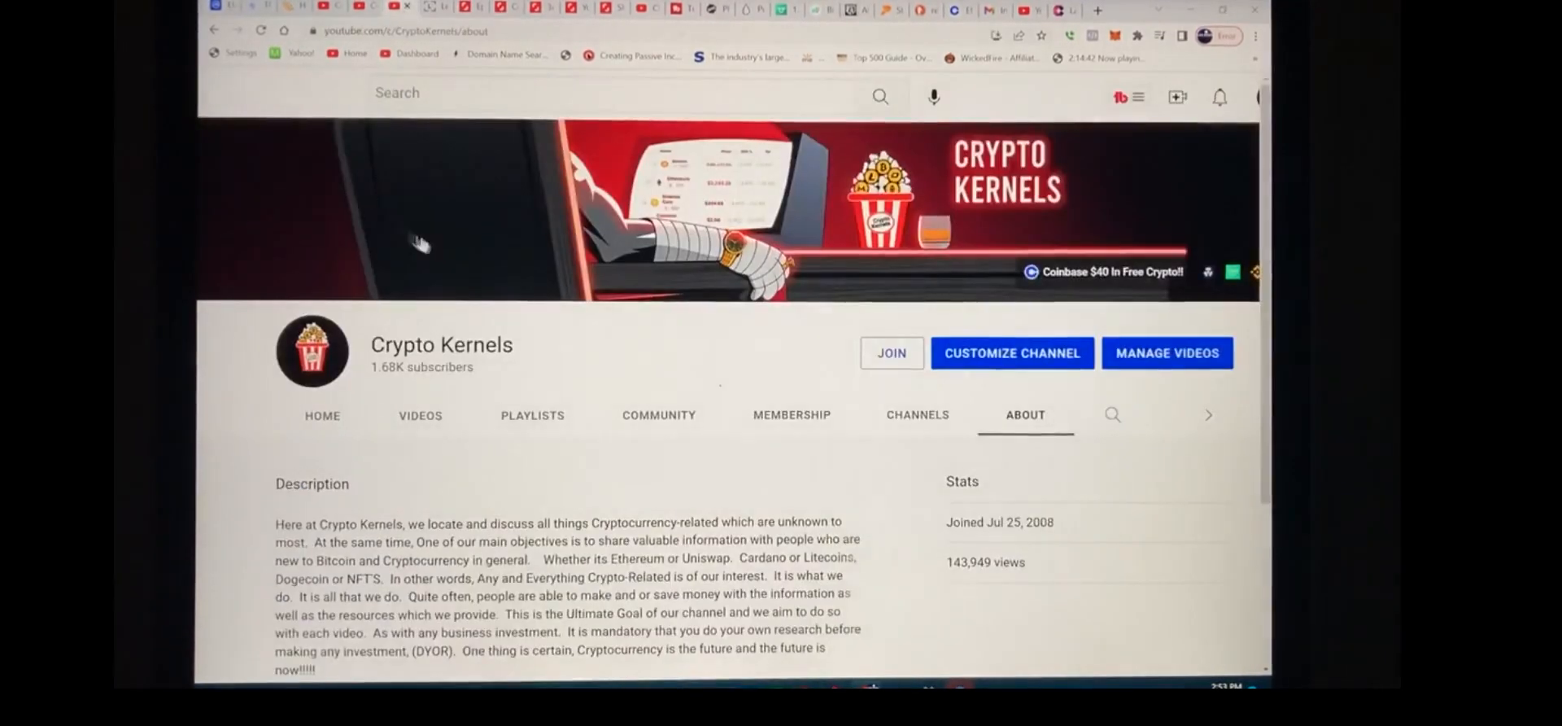
Scroll the Crypto Kernels About page down to its Details and sponsored Links sections
scroll(down, 3)
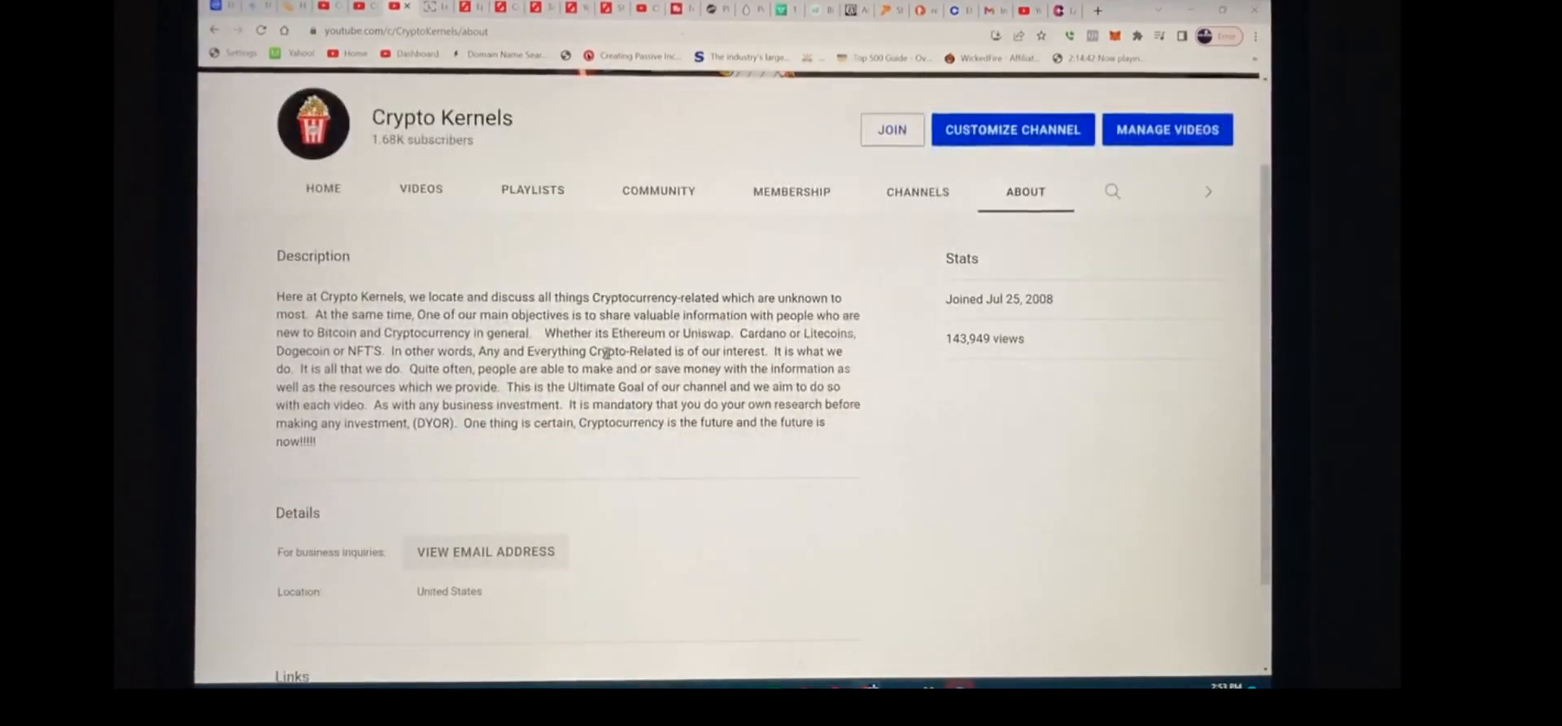
scroll(down, 3)
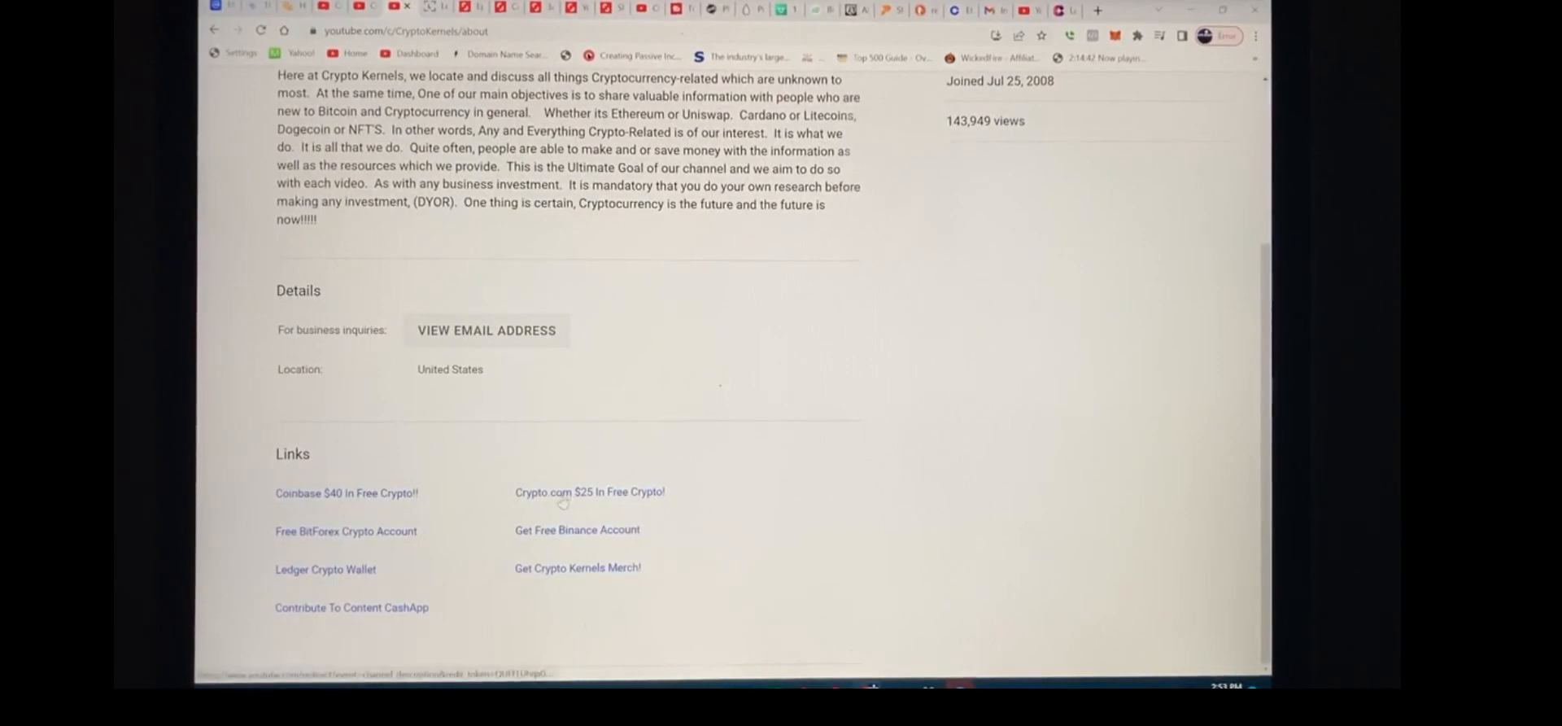
mouse_move(477, 512)
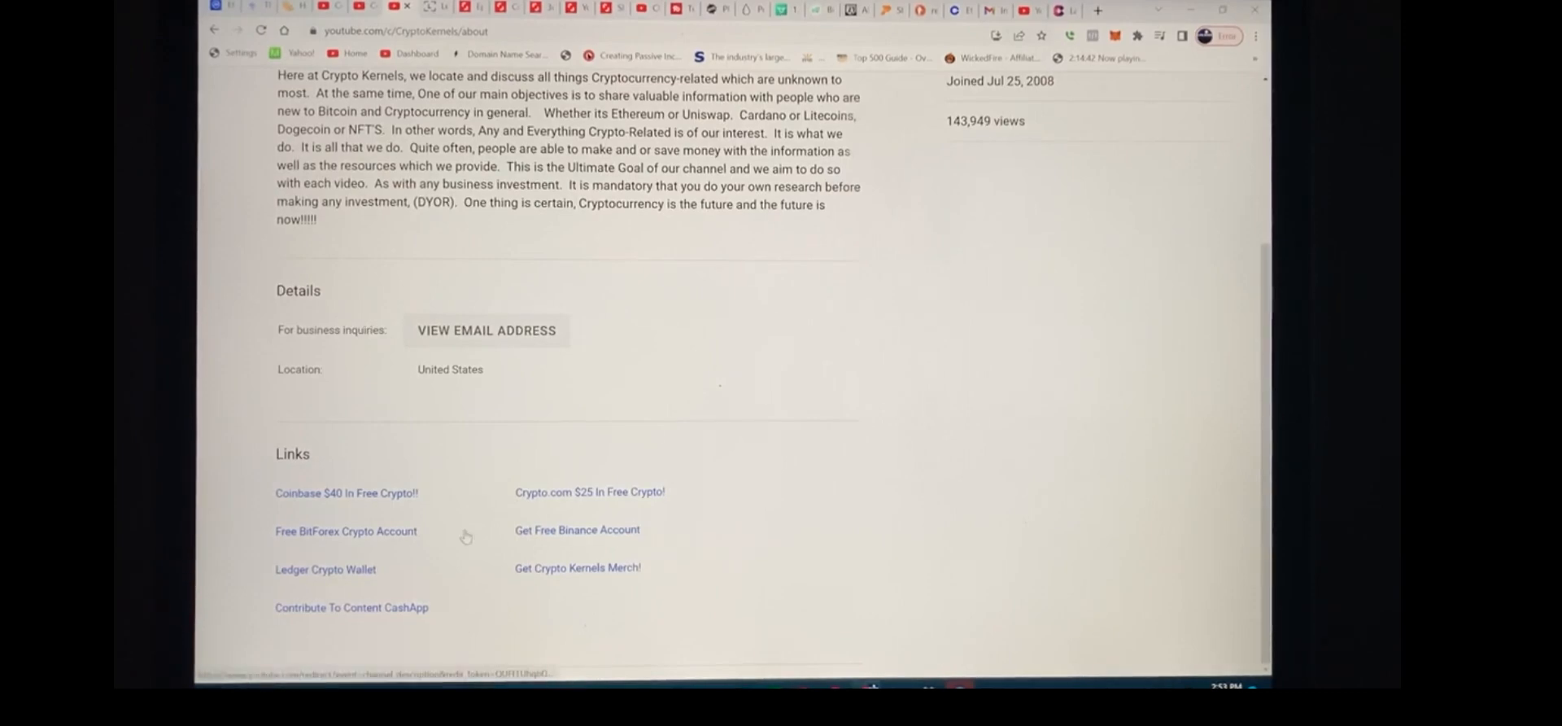
mouse_move(452, 570)
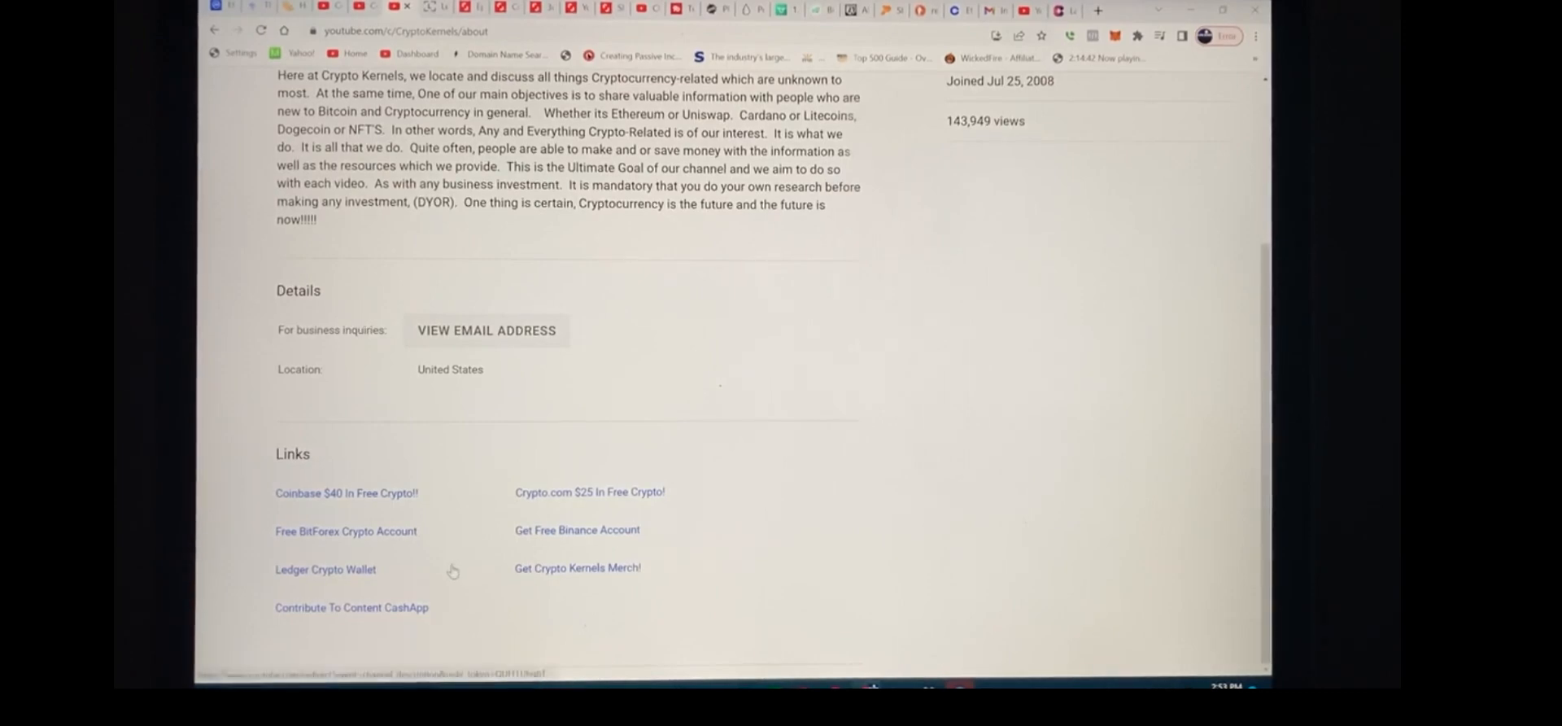
mouse_move(339, 581)
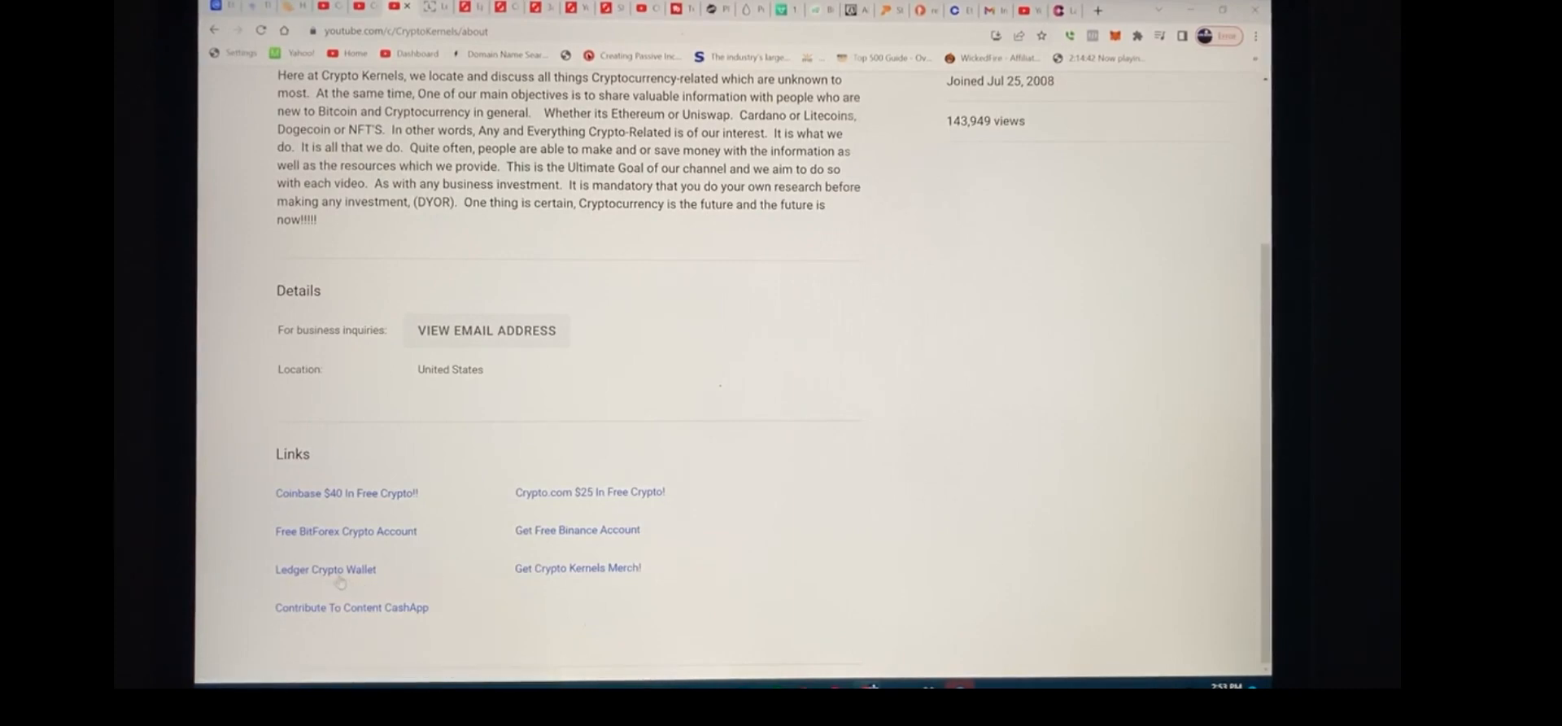
mouse_move(325, 570)
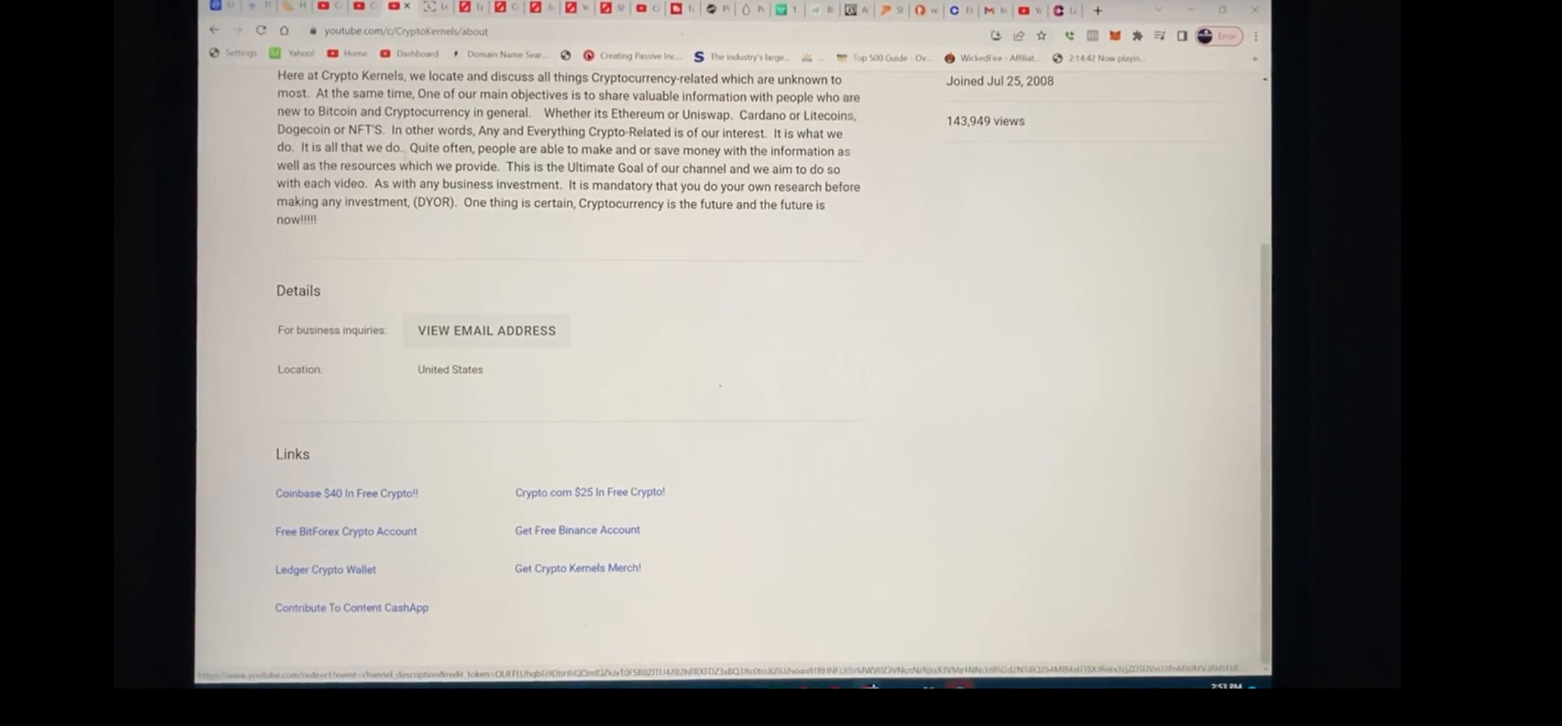
Follow the channel's 'Ledger Crypto Wallet' link and browse the Ledger Shop hardware wallets
click(324, 568)
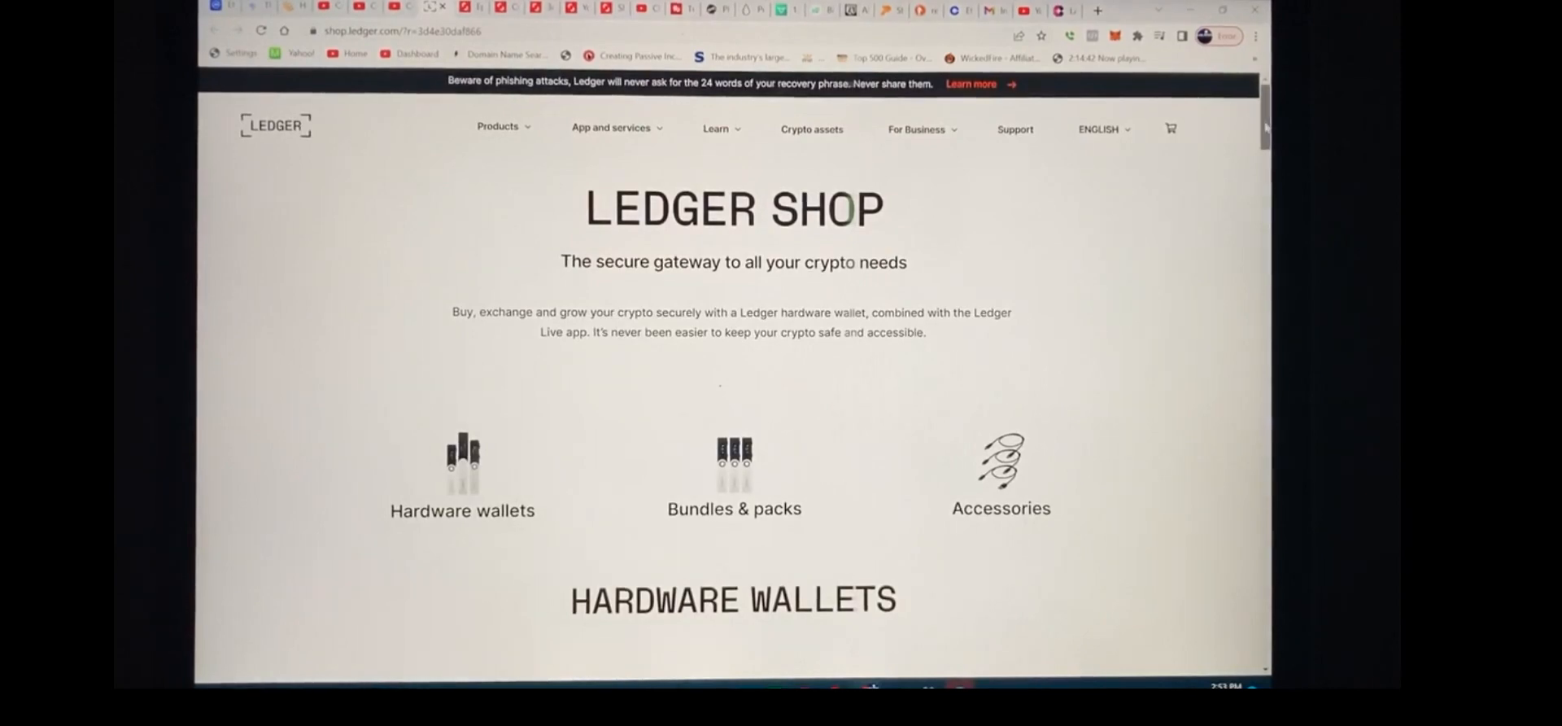
scroll(down, 3)
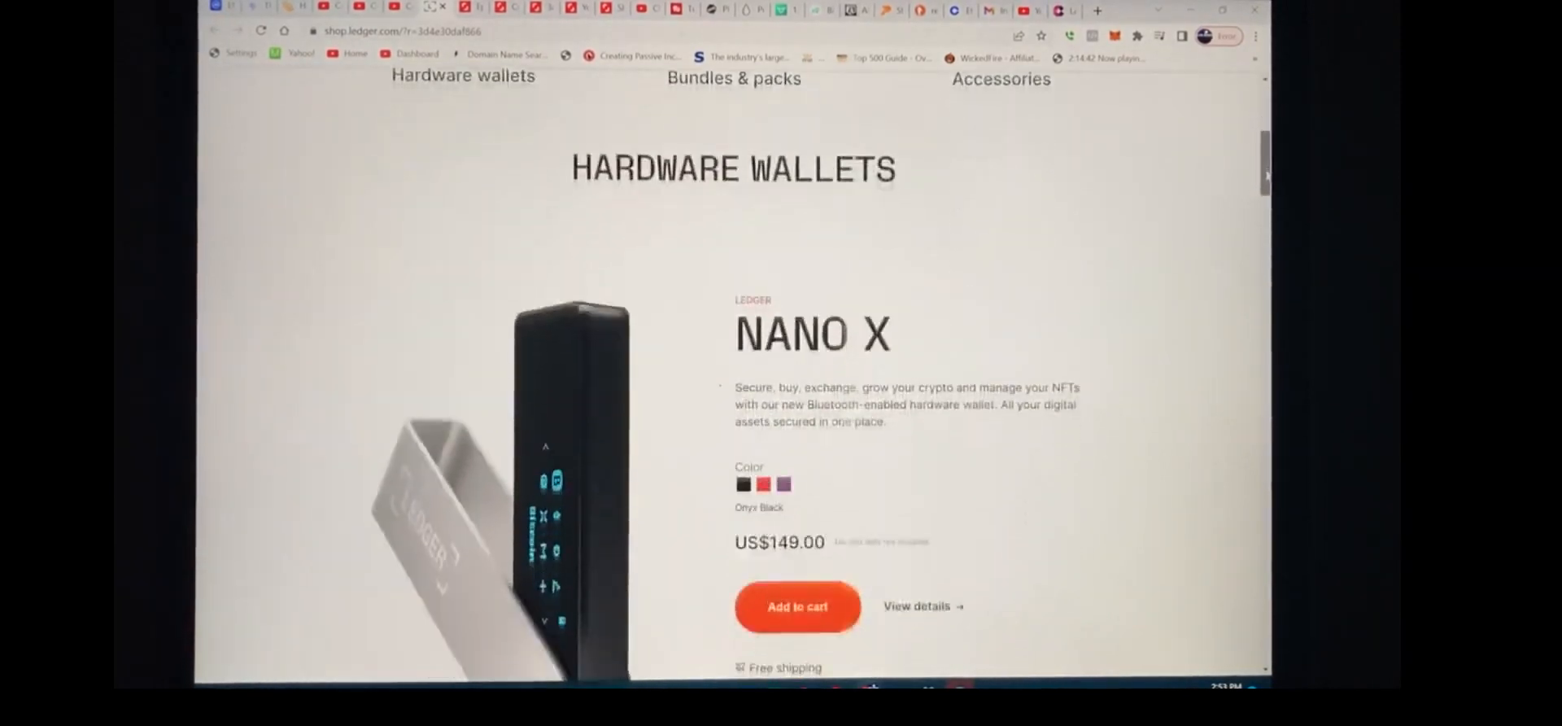
scroll(down, 3)
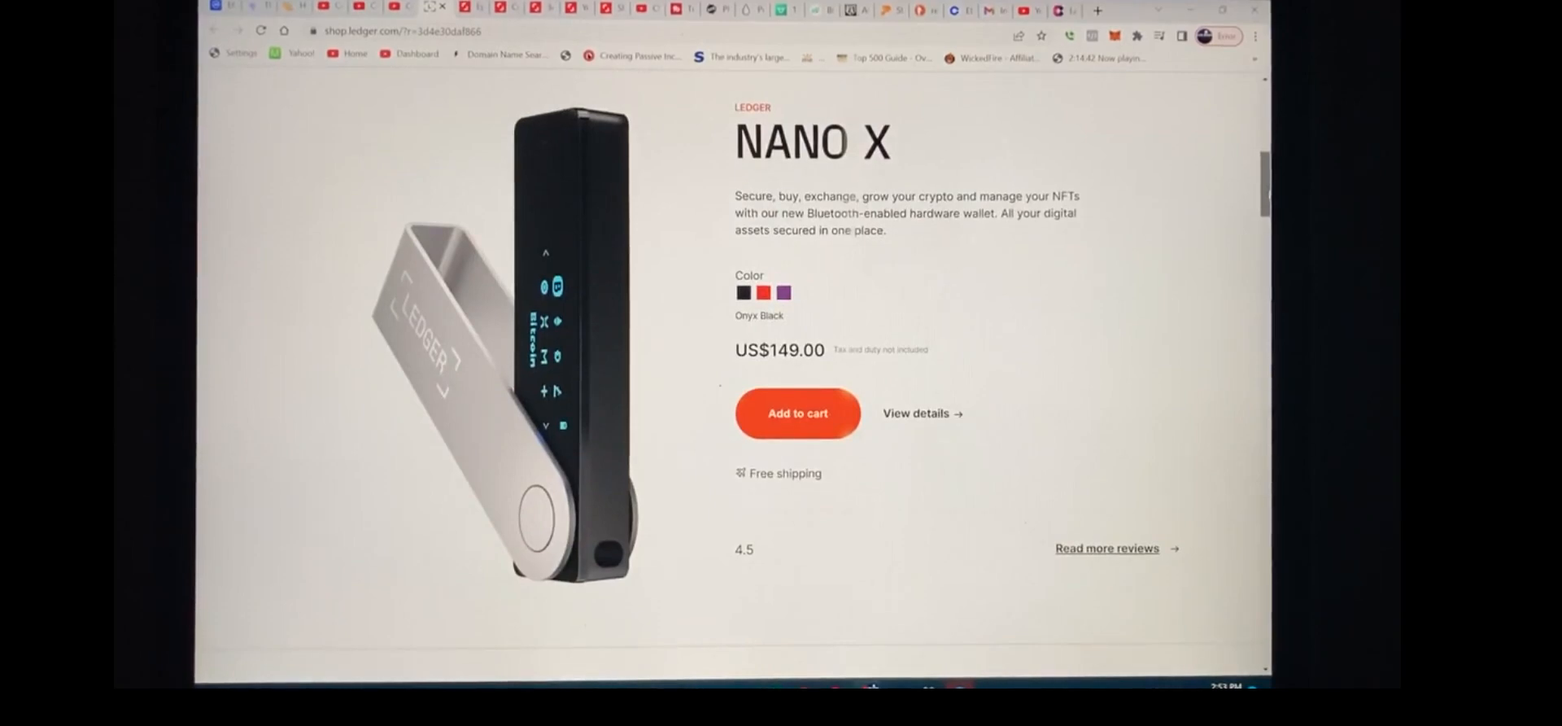
scroll(down, 3)
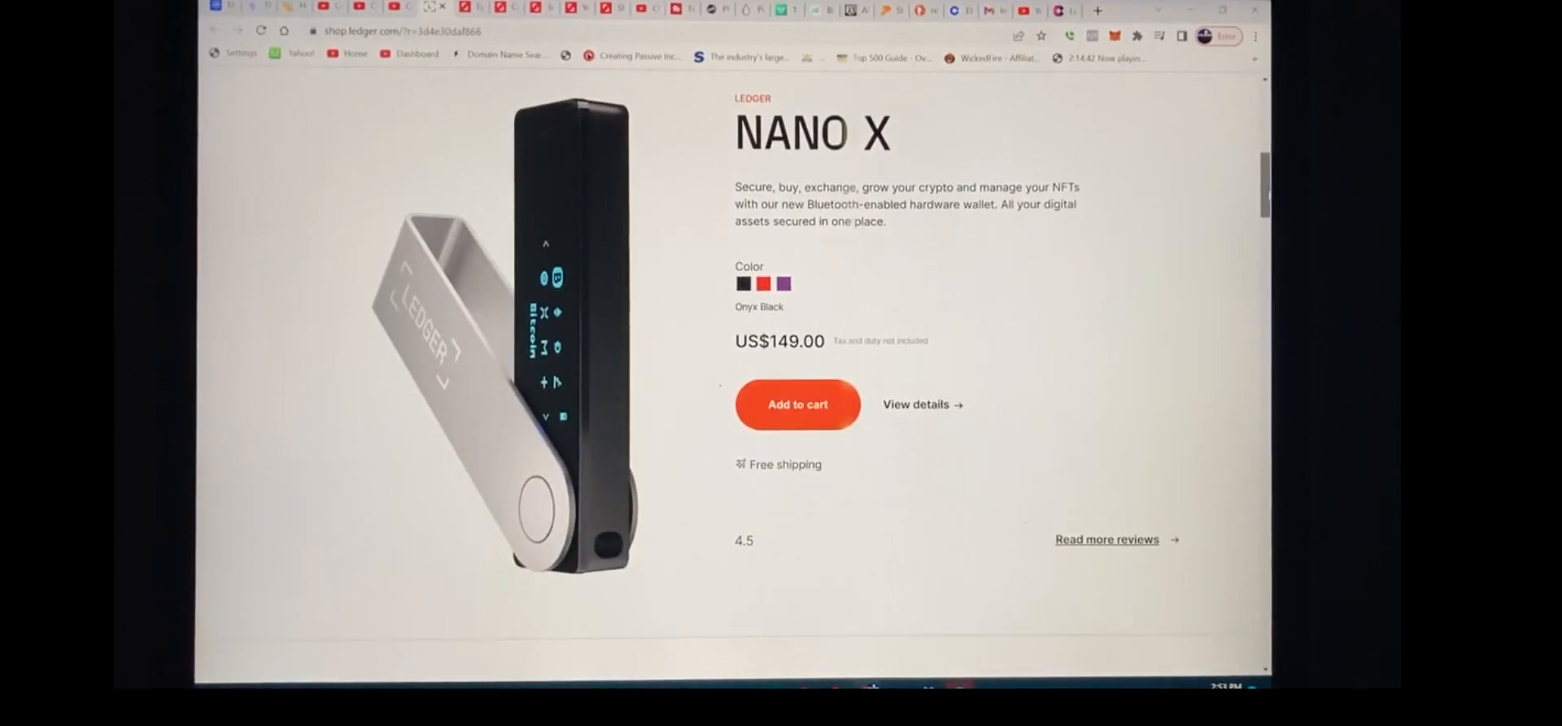
scroll(down, 3)
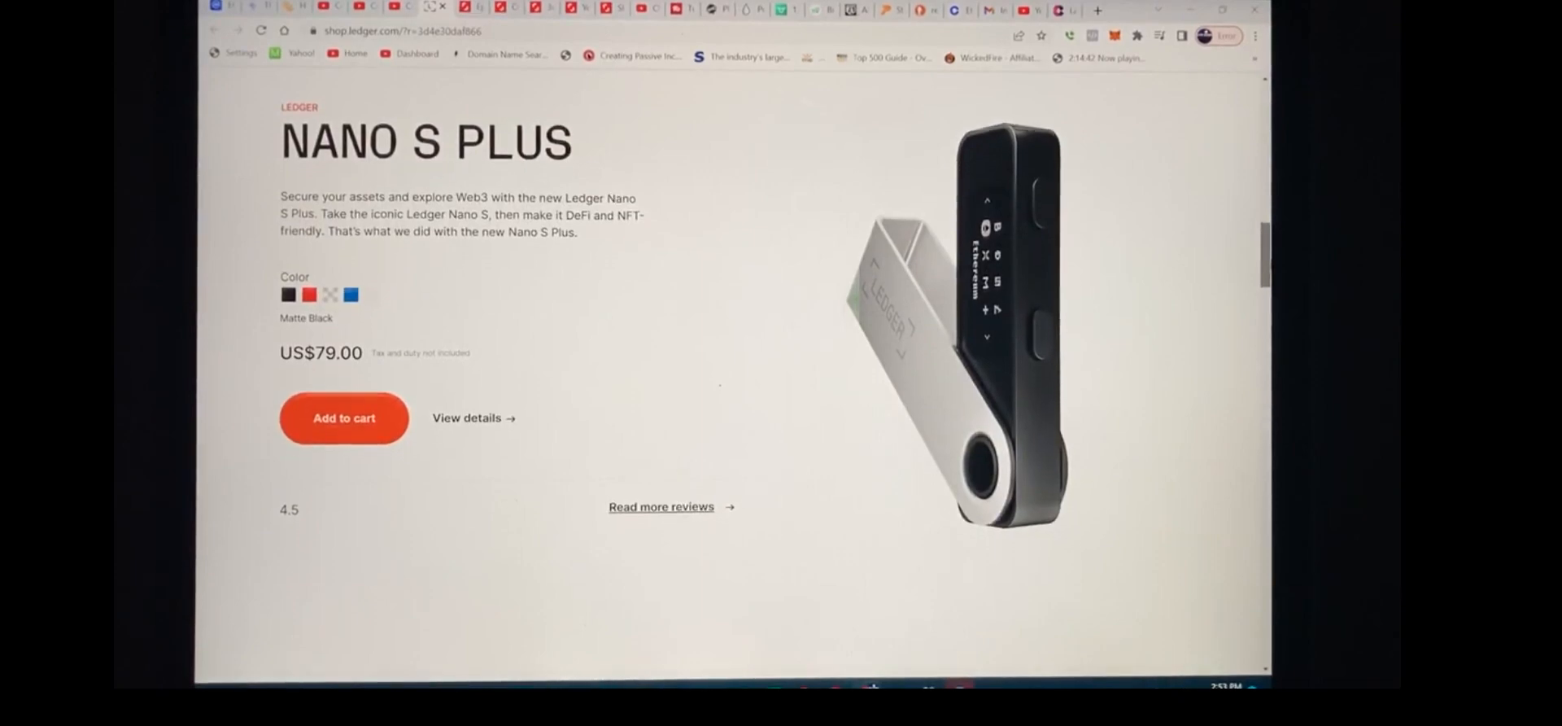
Continue down the Ledger Shop through its bundles and accessories sections
scroll(down, 3)
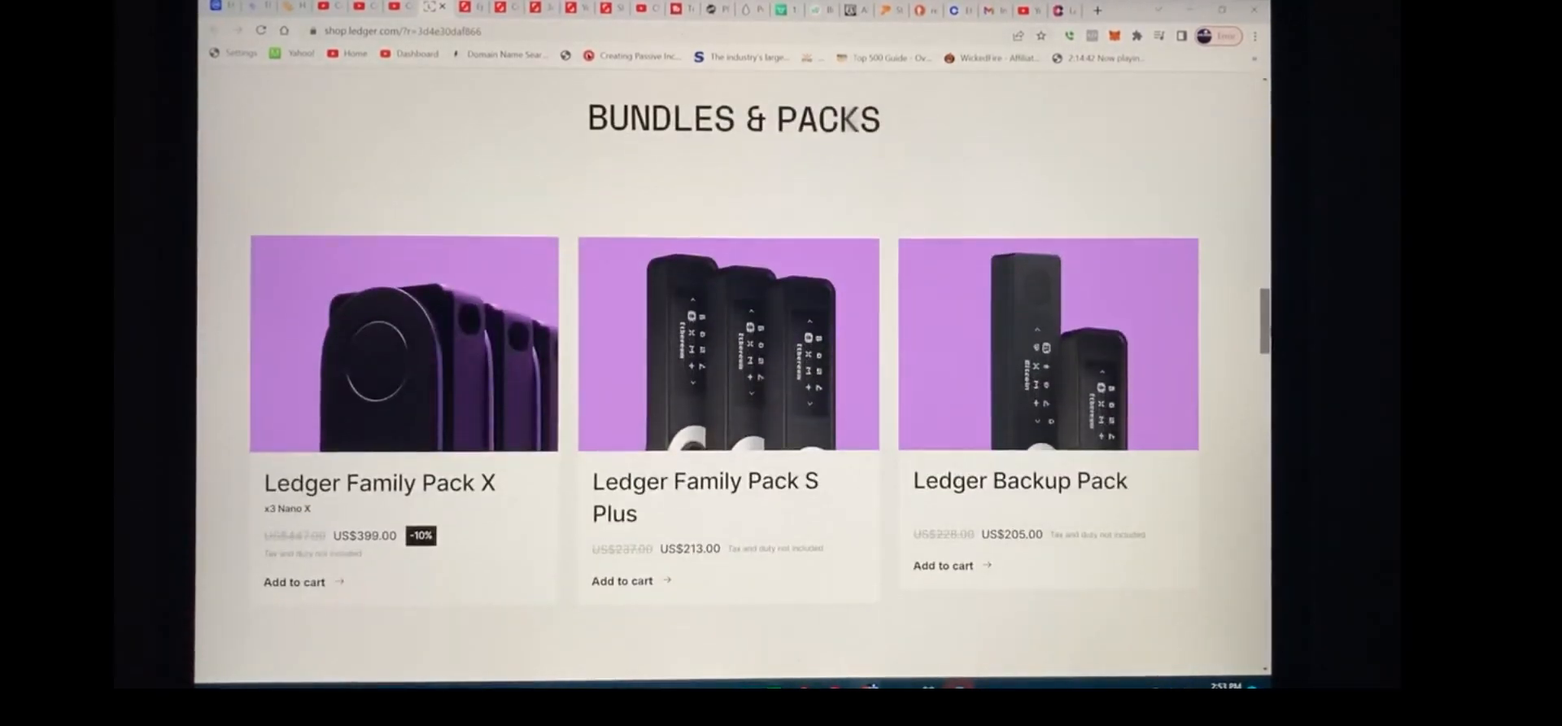
scroll(down, 3)
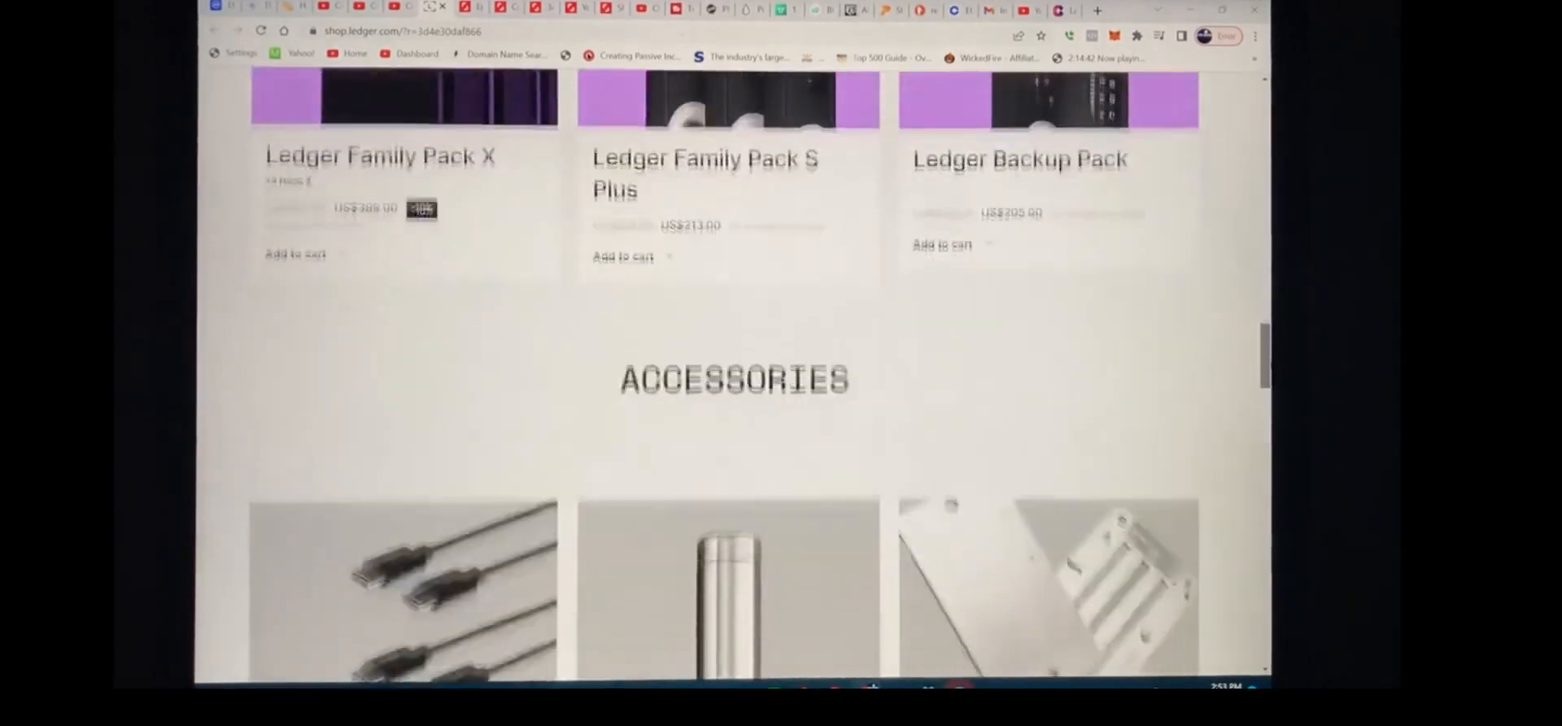
scroll(down, 3)
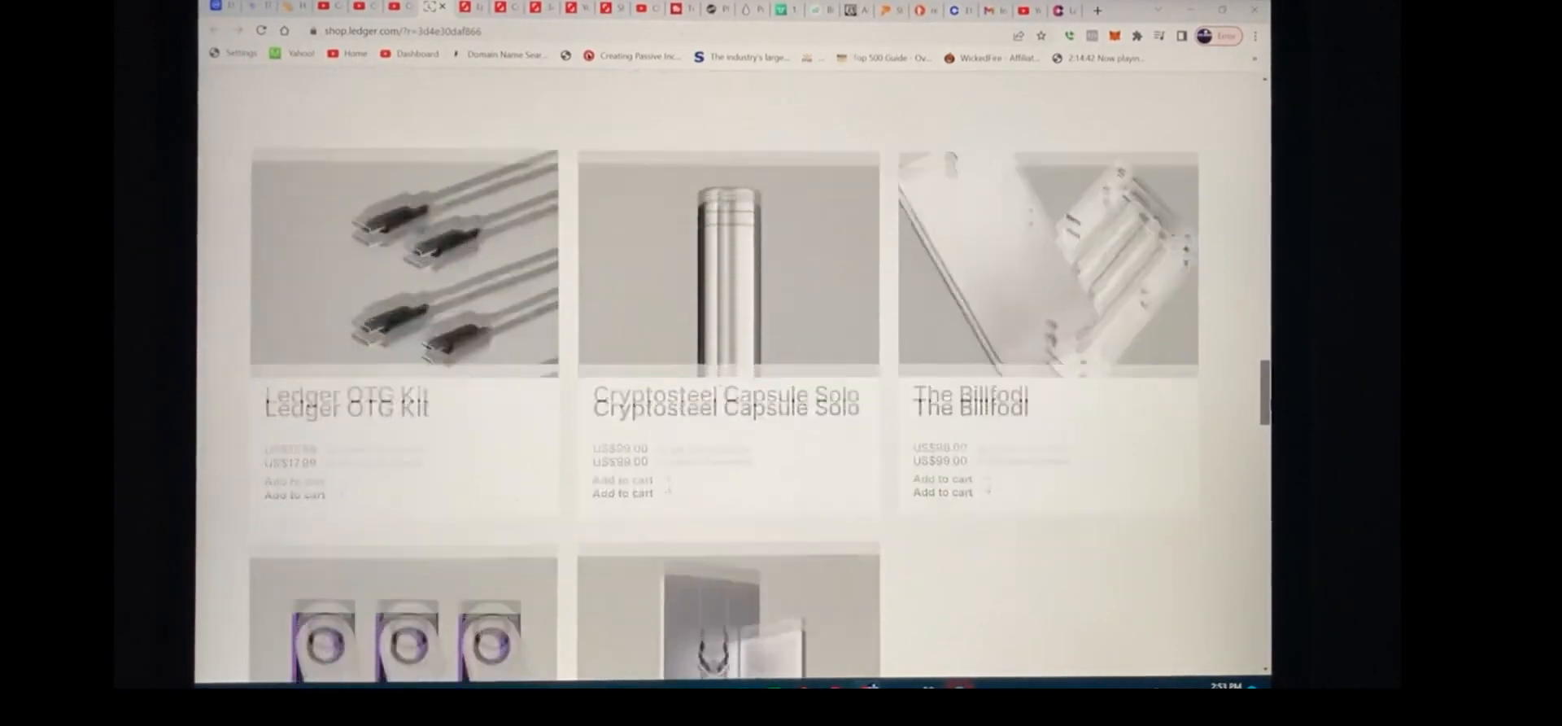
scroll(down, 3)
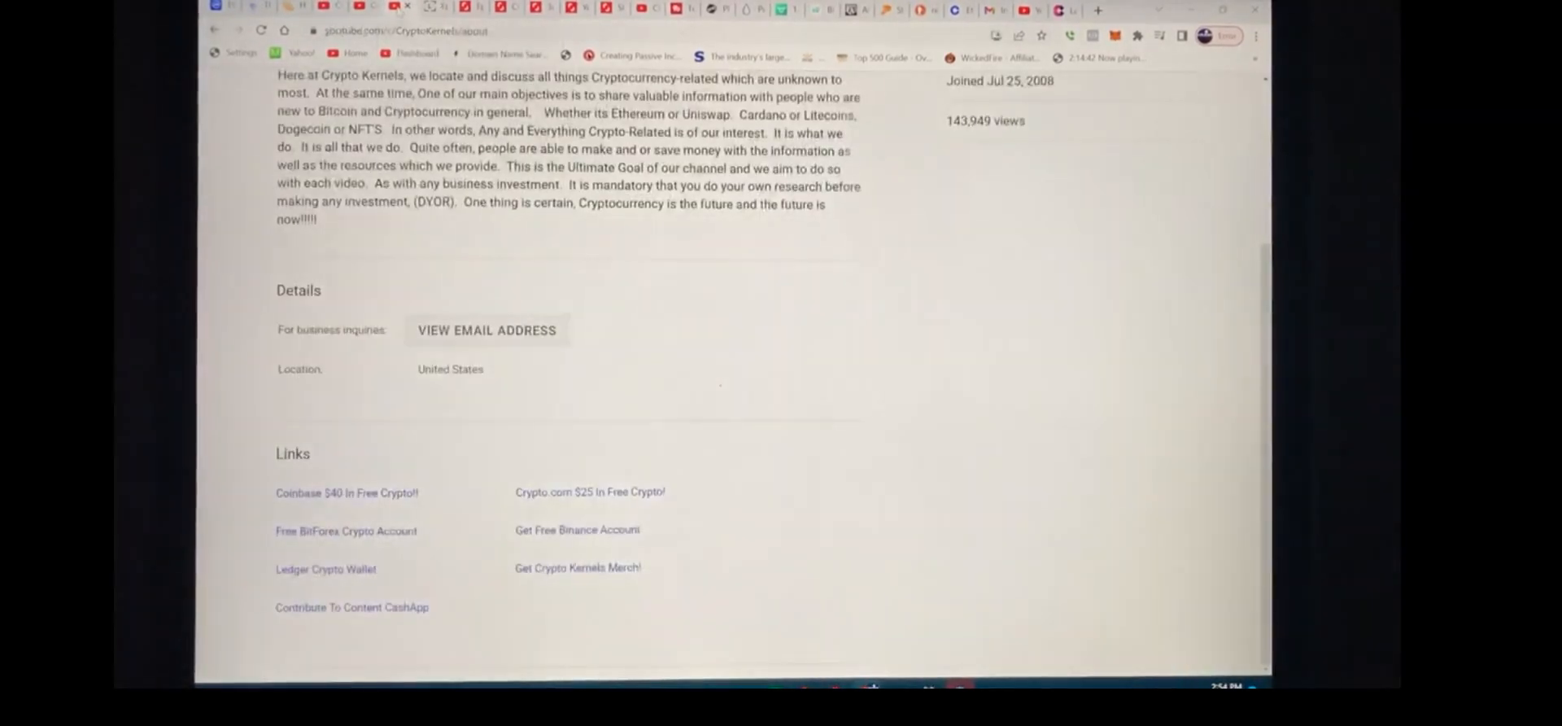
Reveal the channel's business inquiries email, then show its uploaded Videos list
click(487, 330)
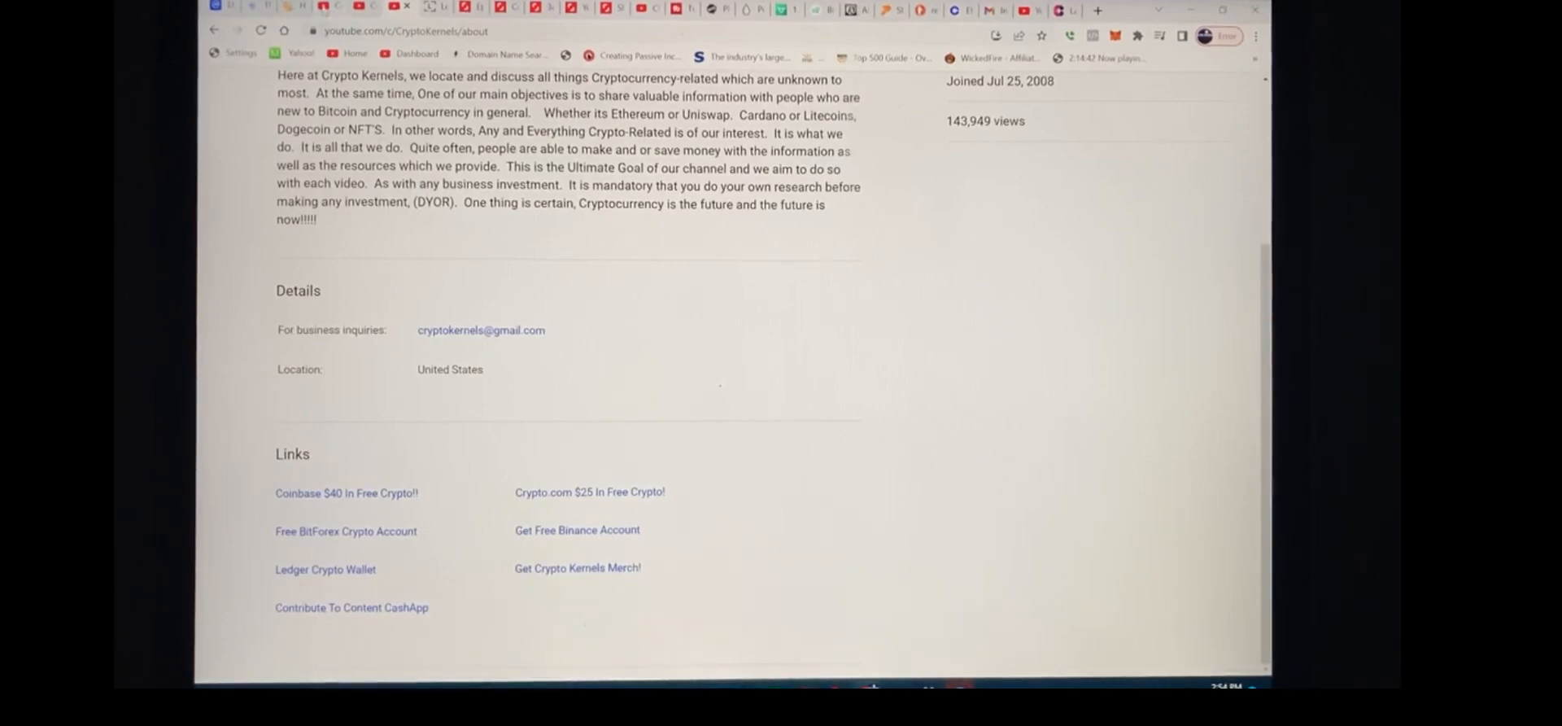
click(418, 364)
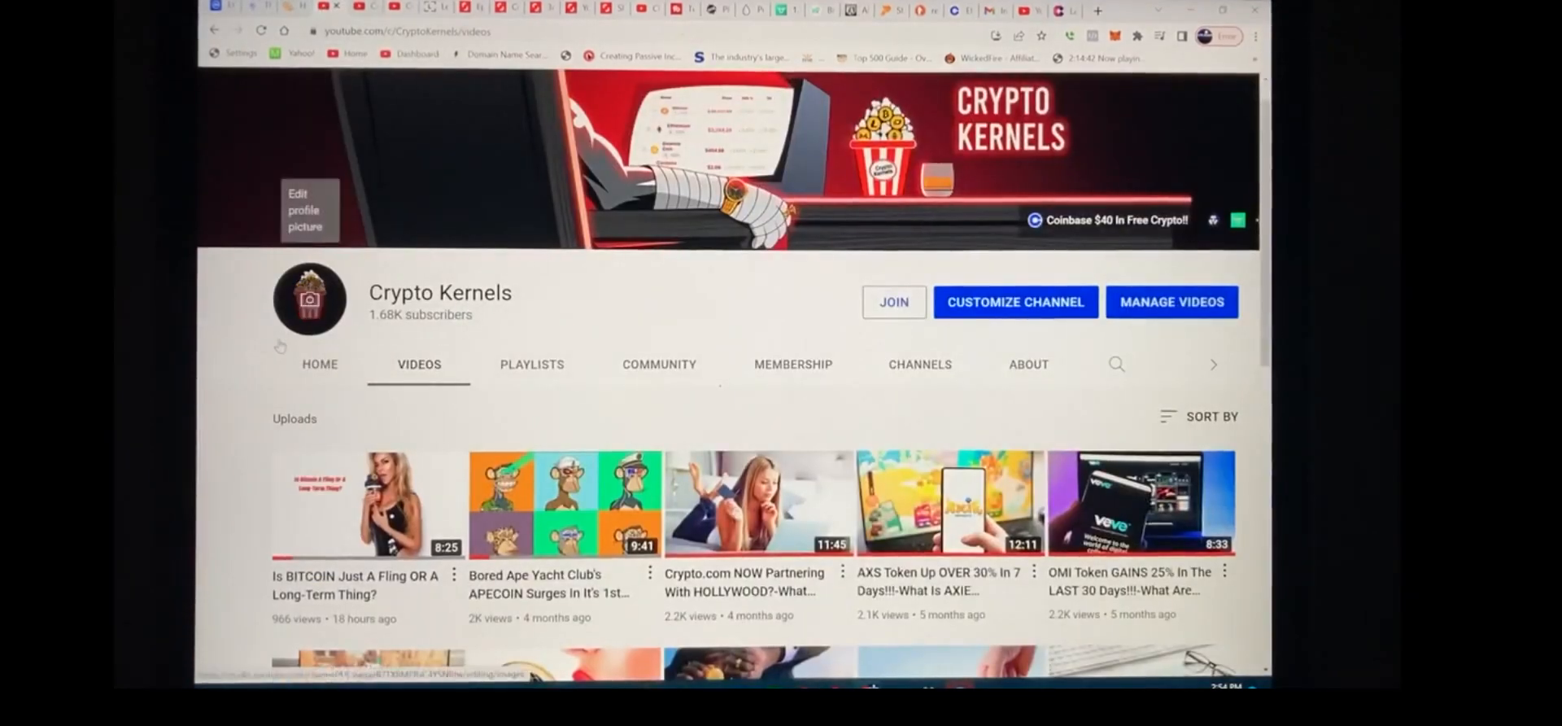